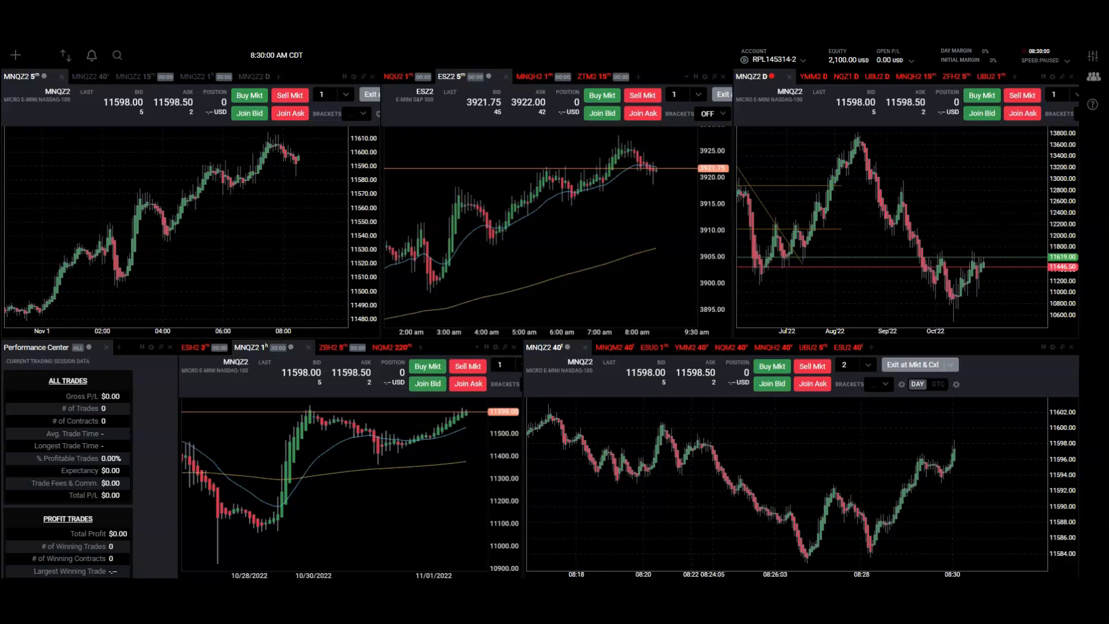
mouse_move(7, 117)
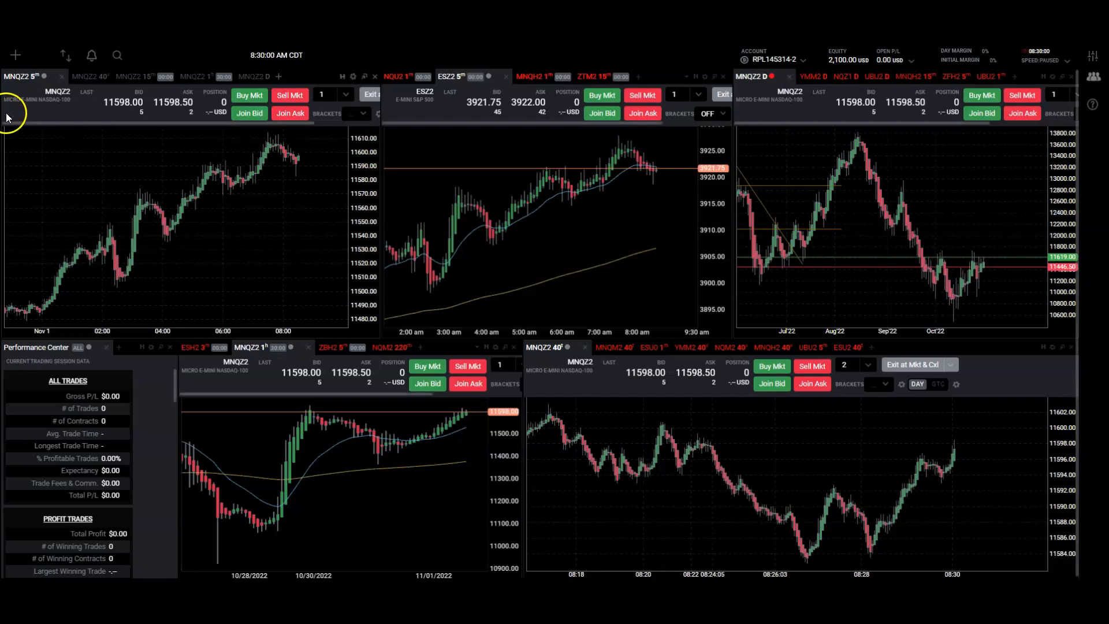
mouse_move(15, 54)
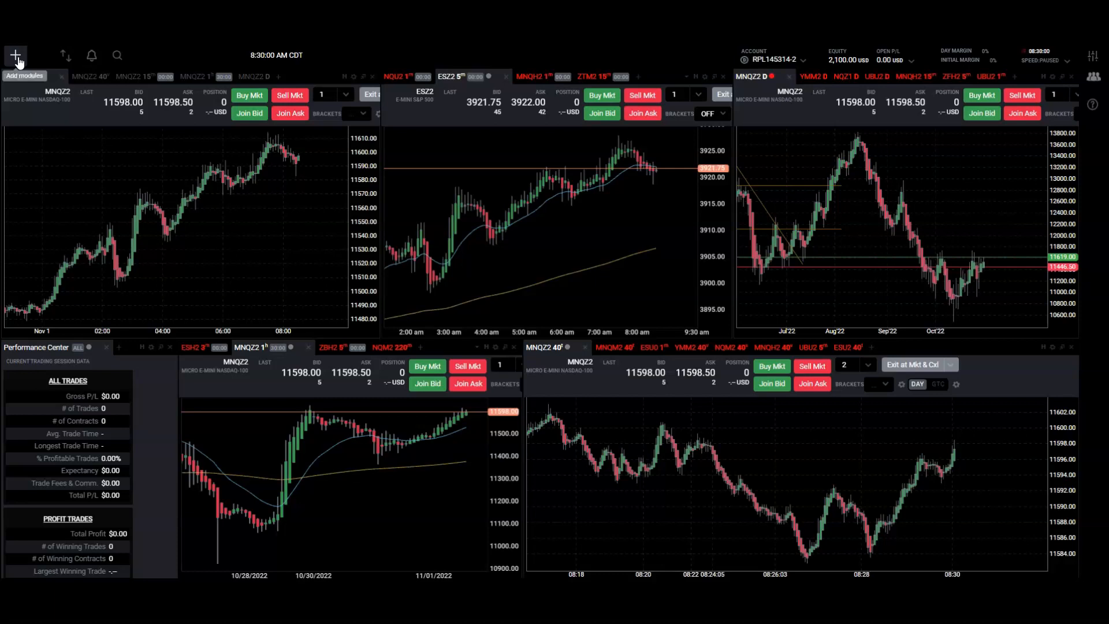
- Drag a Chart tile from Add modules onto the left edge of the top chart row
click(15, 55)
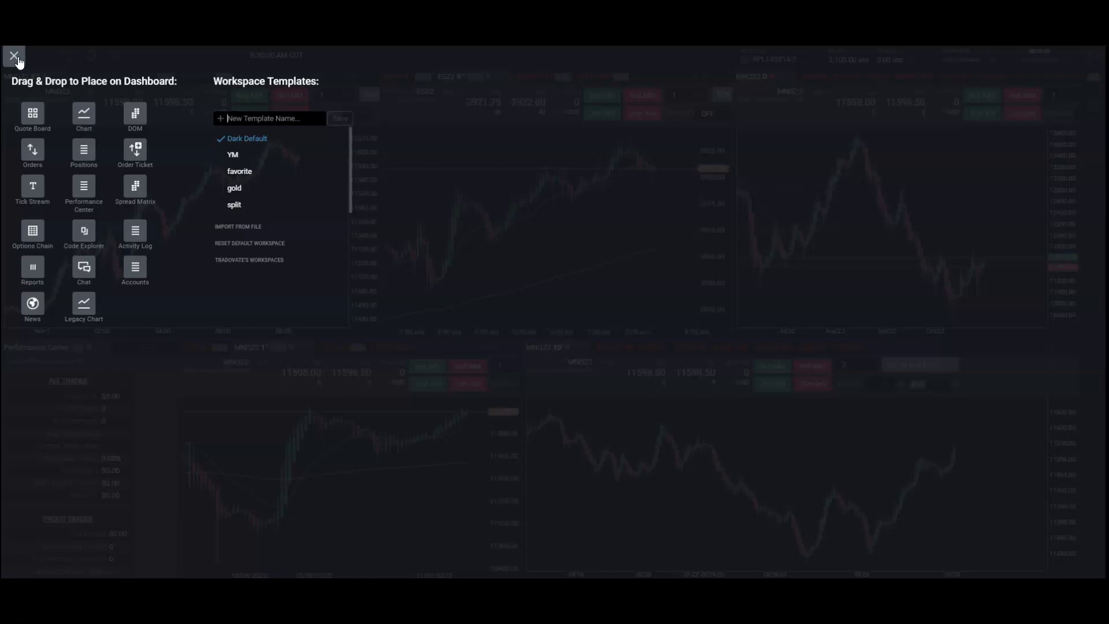
mouse_move(83, 117)
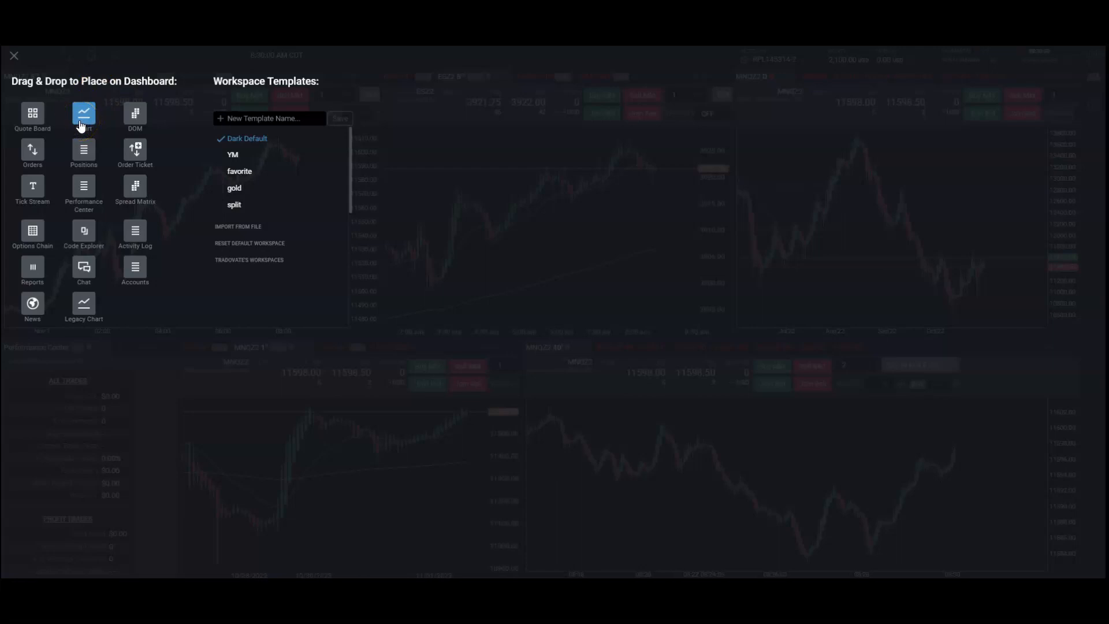
mouse_move(60, 57)
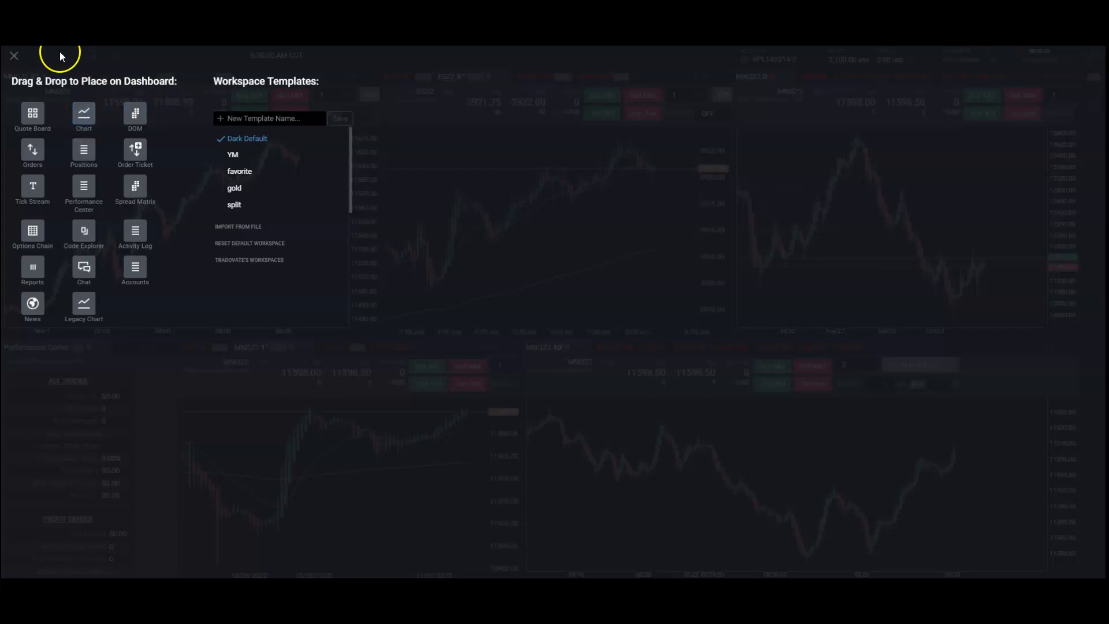
mouse_move(134, 116)
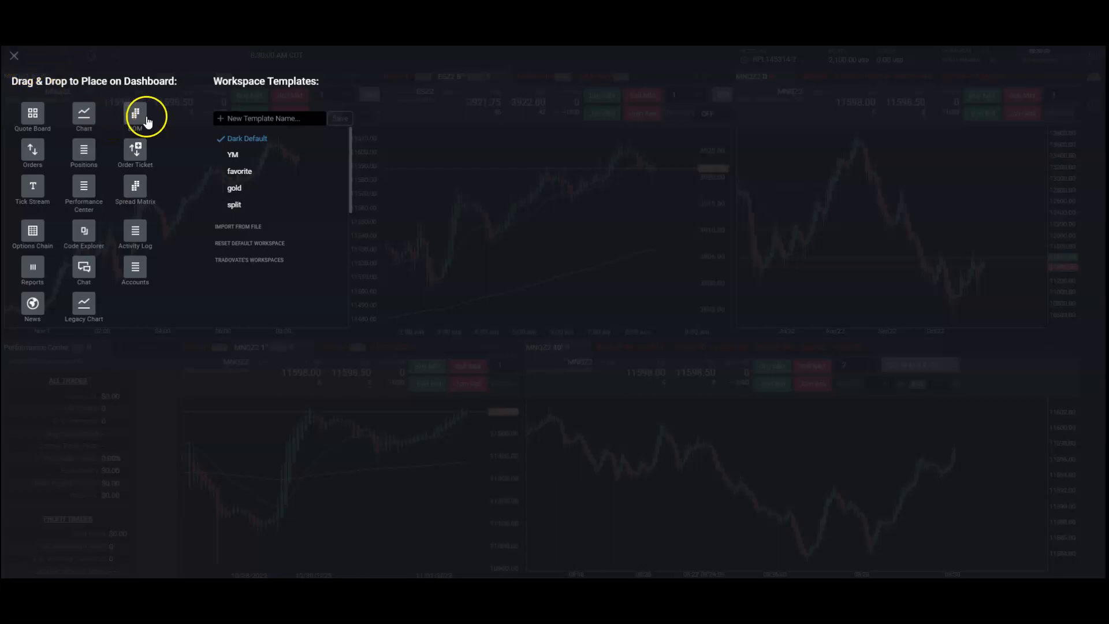
mouse_move(83, 117)
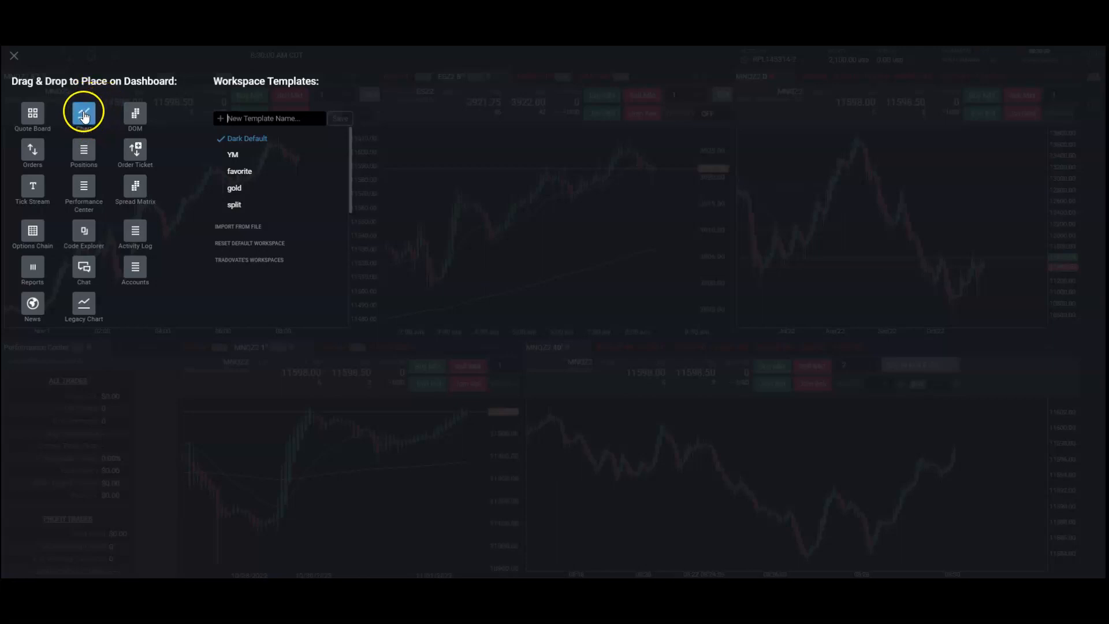
mouse_move(141, 170)
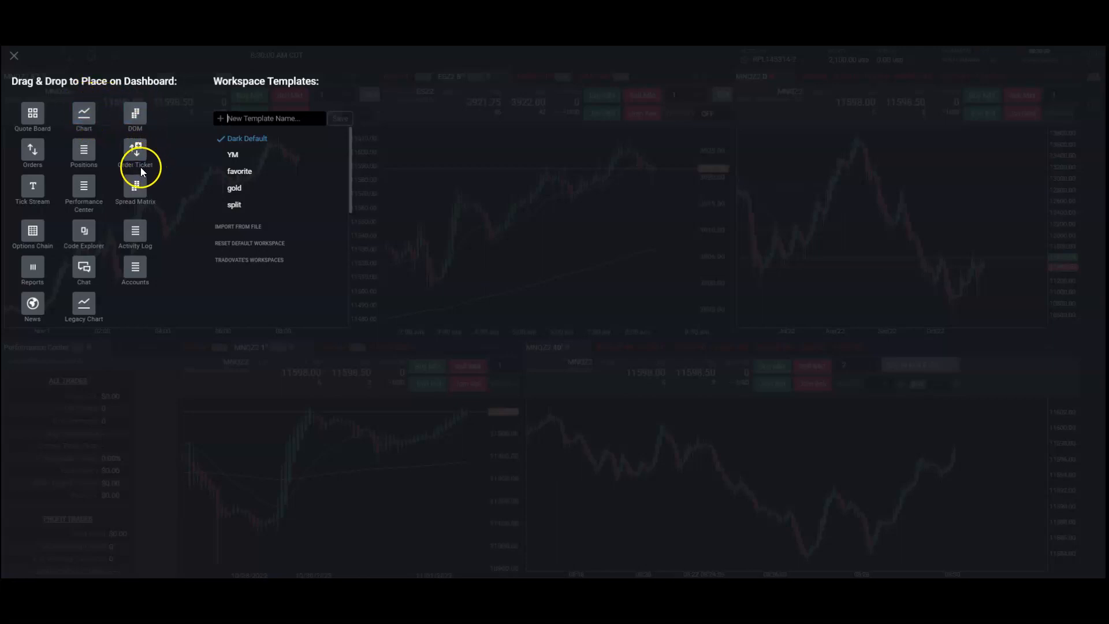
mouse_move(84, 187)
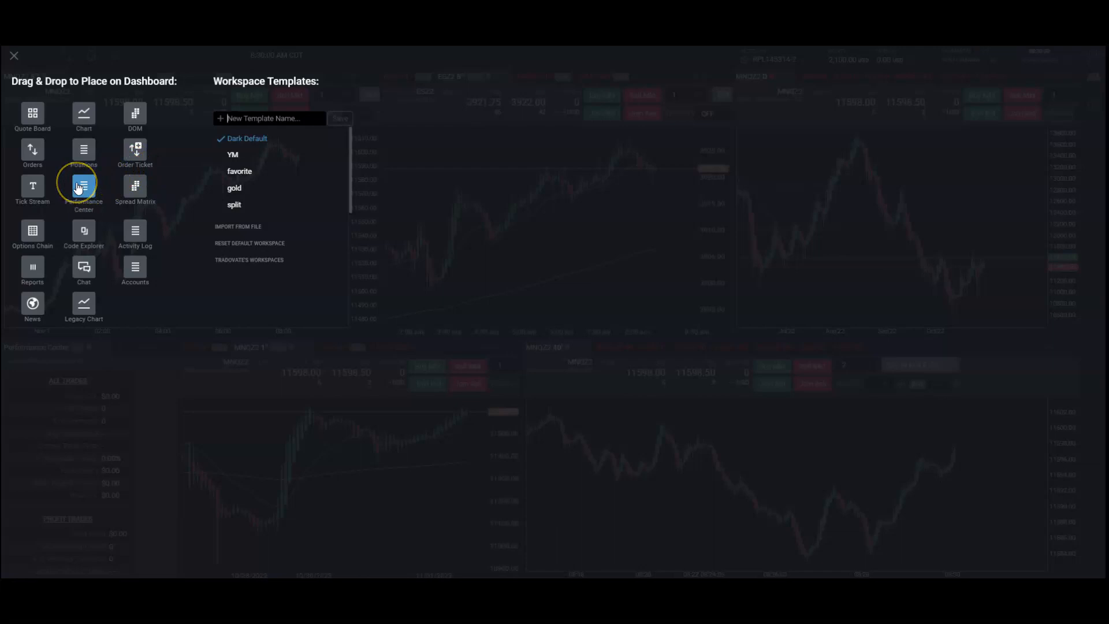
mouse_move(32, 150)
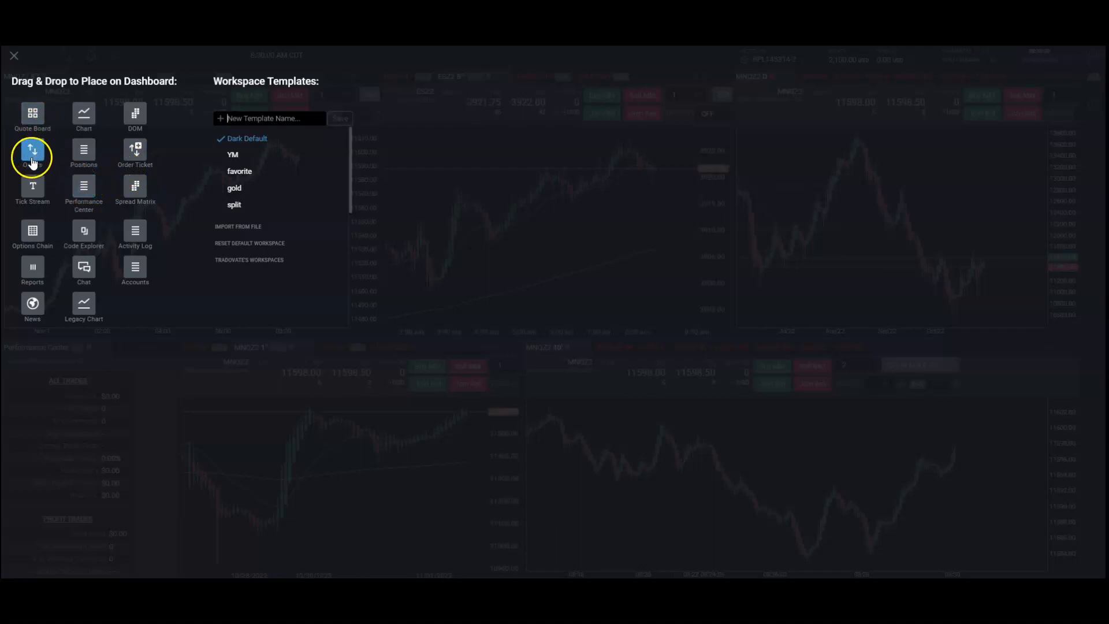
mouse_move(32, 232)
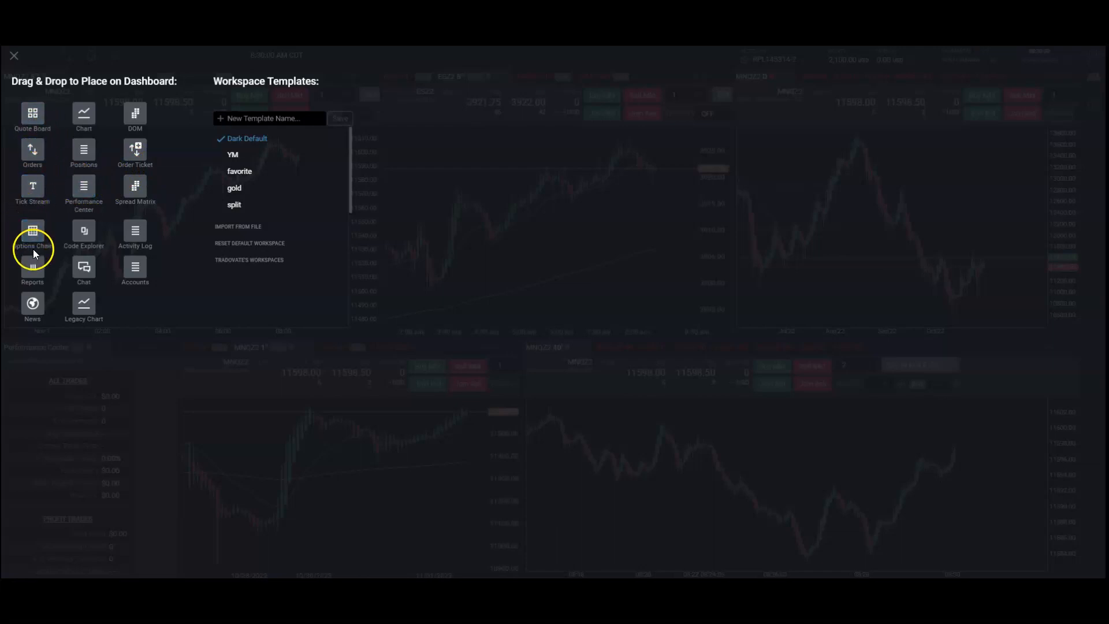
mouse_move(134, 231)
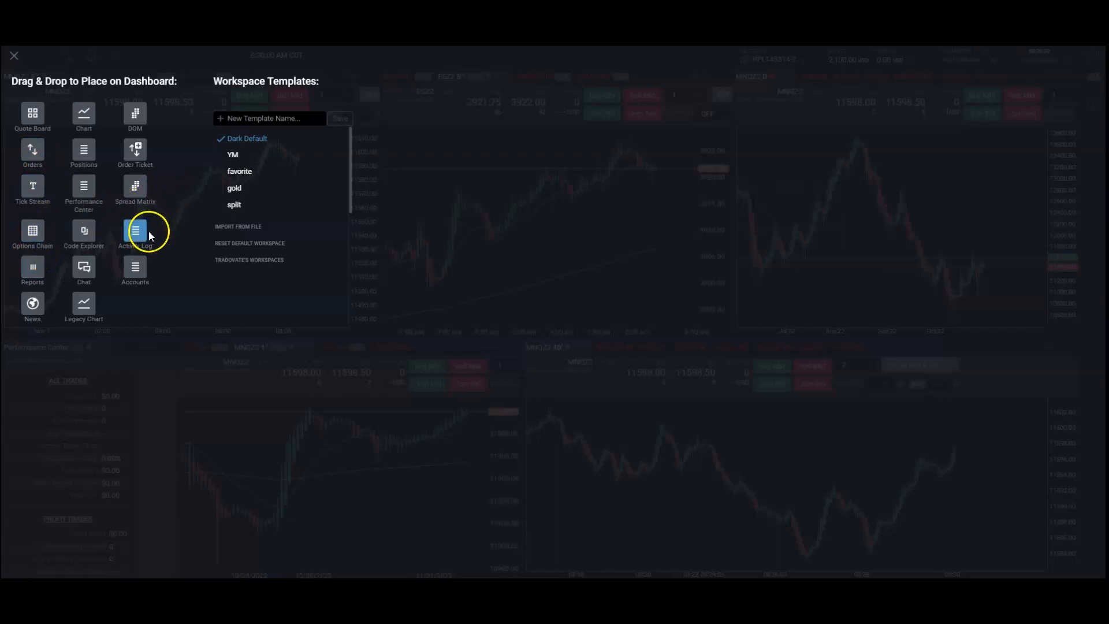
mouse_move(135, 152)
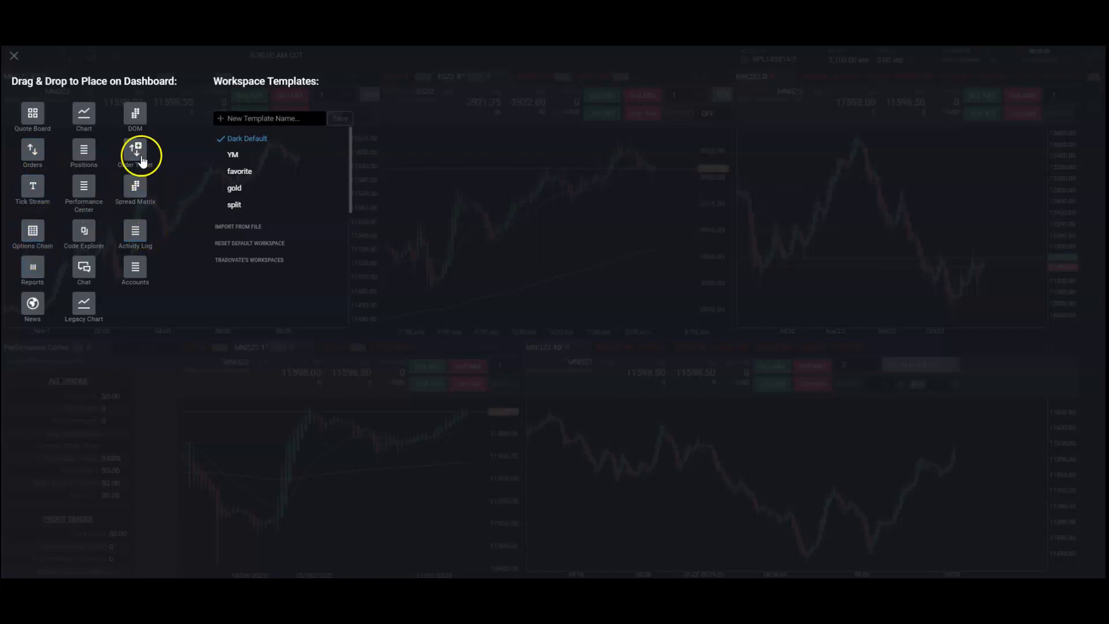
mouse_move(76, 71)
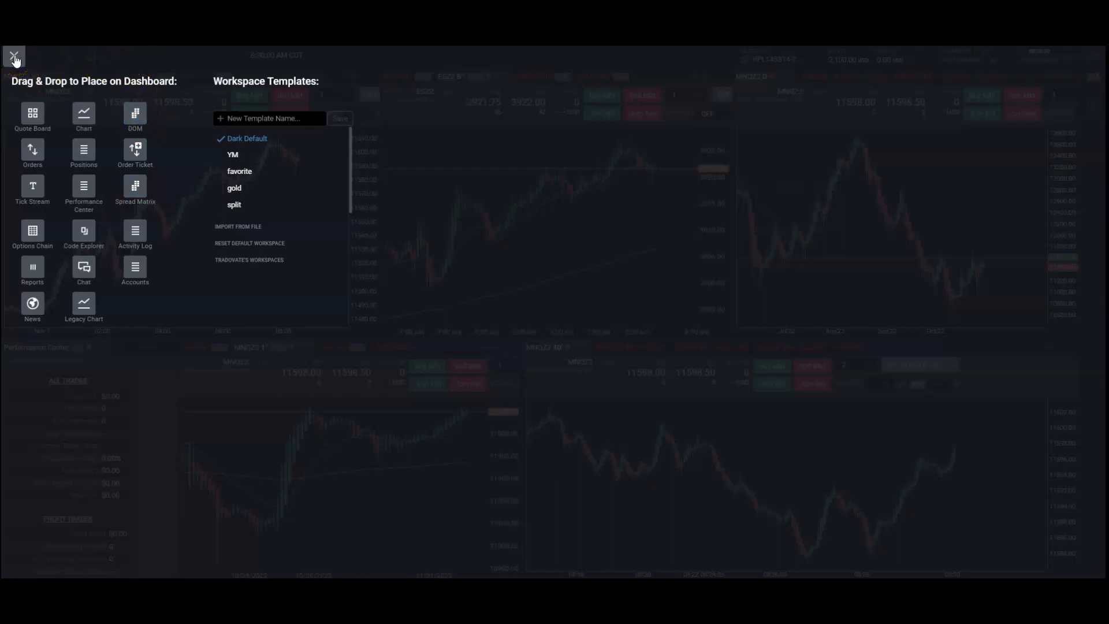
mouse_move(279, 154)
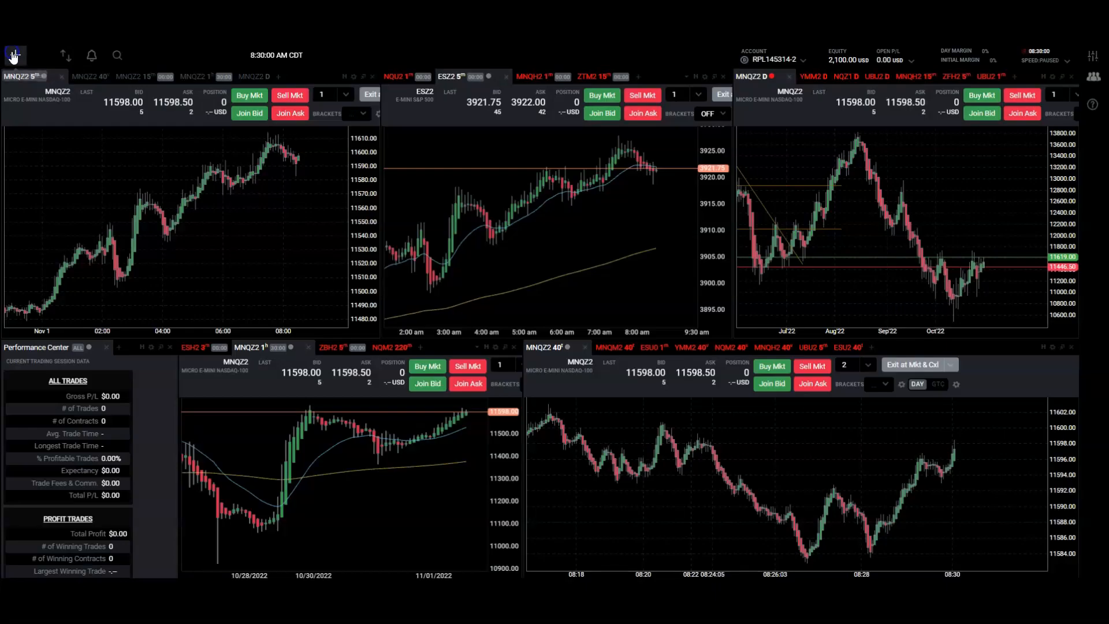
click(13, 56)
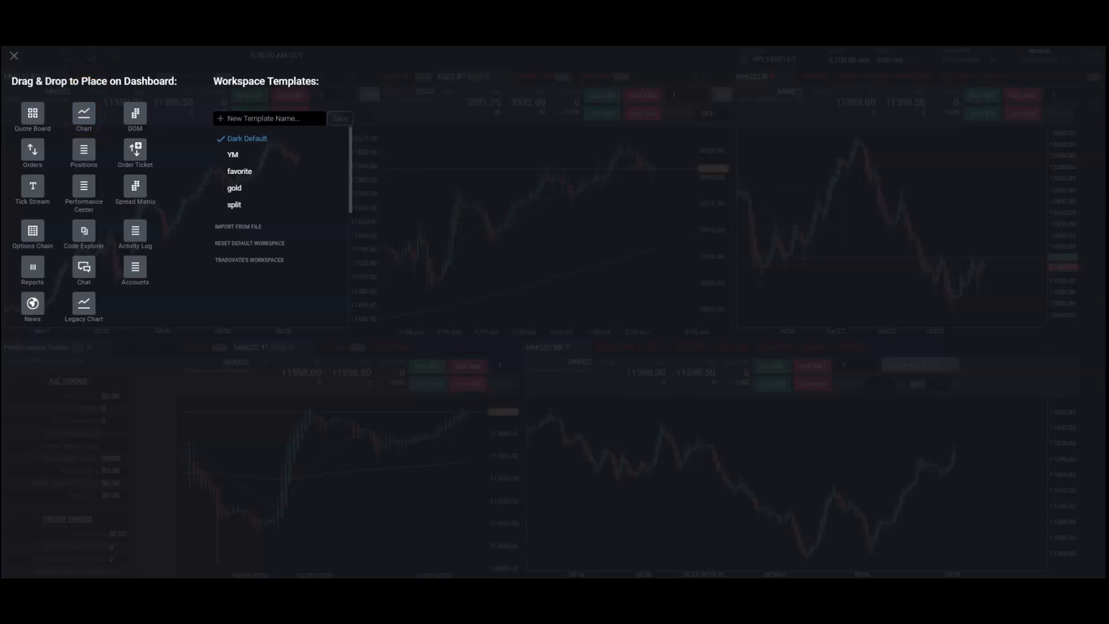
mouse_move(83, 117)
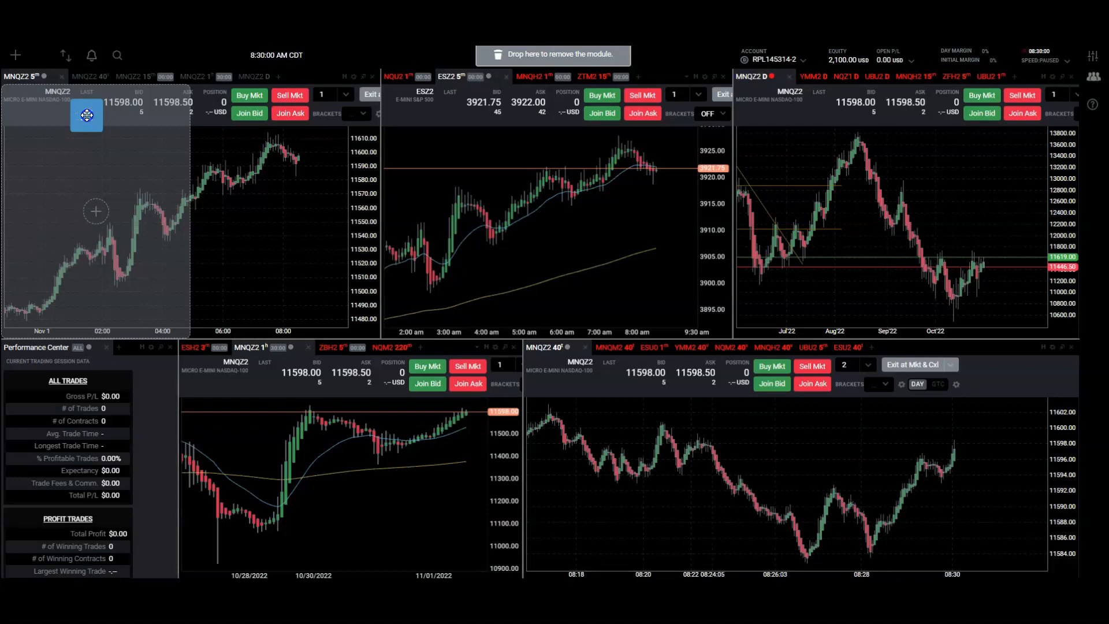
drag(87, 115, 187, 139)
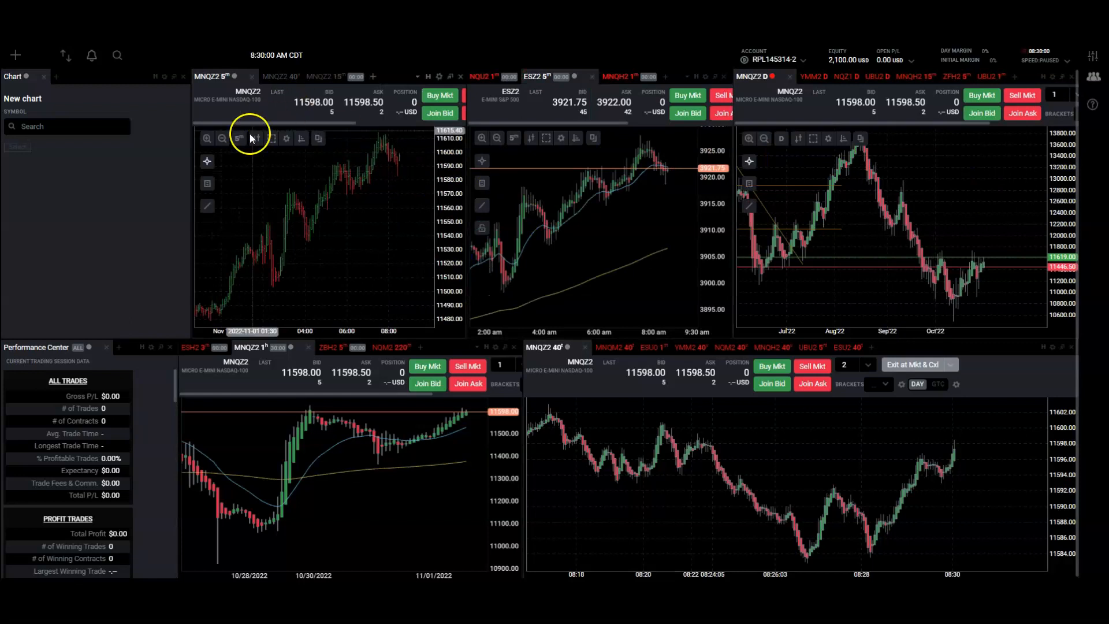
mouse_move(570, 190)
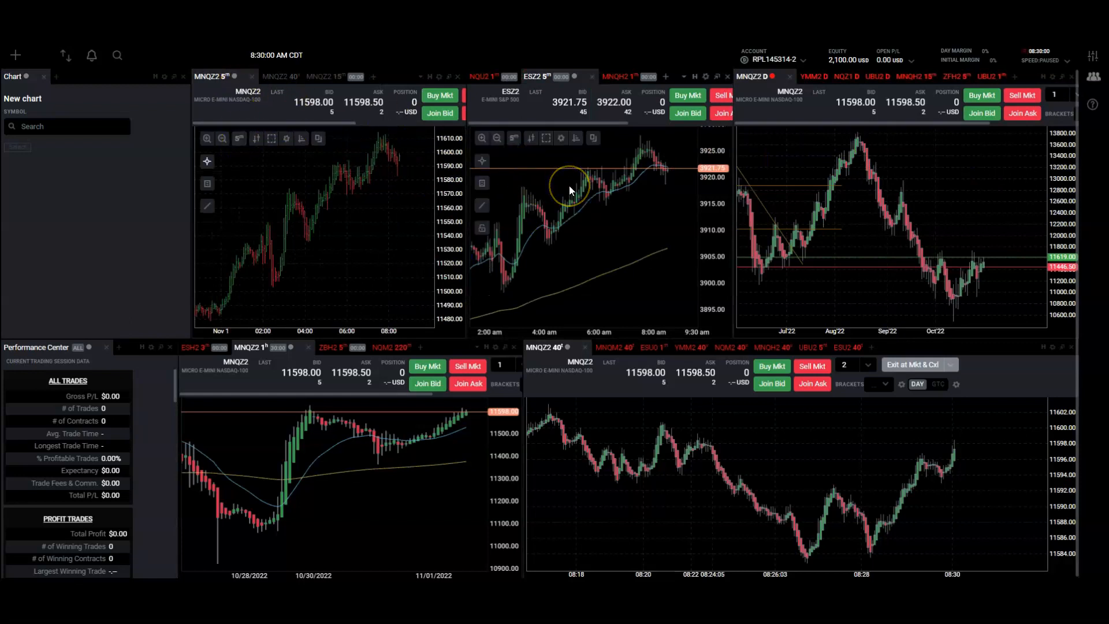
mouse_move(862, 158)
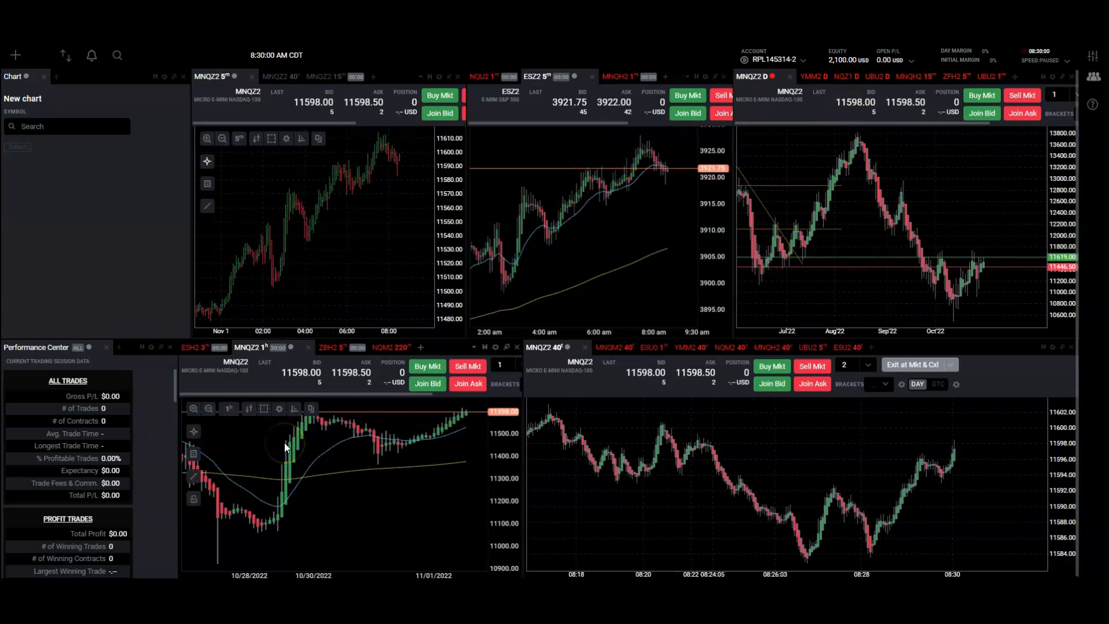
mouse_move(488, 430)
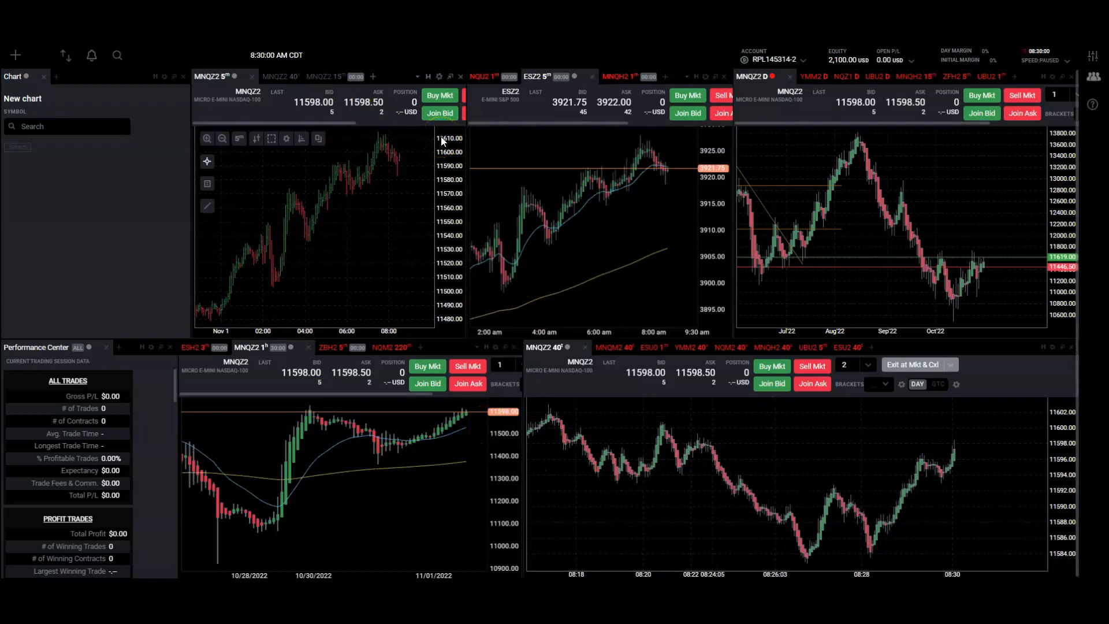
mouse_move(134, 154)
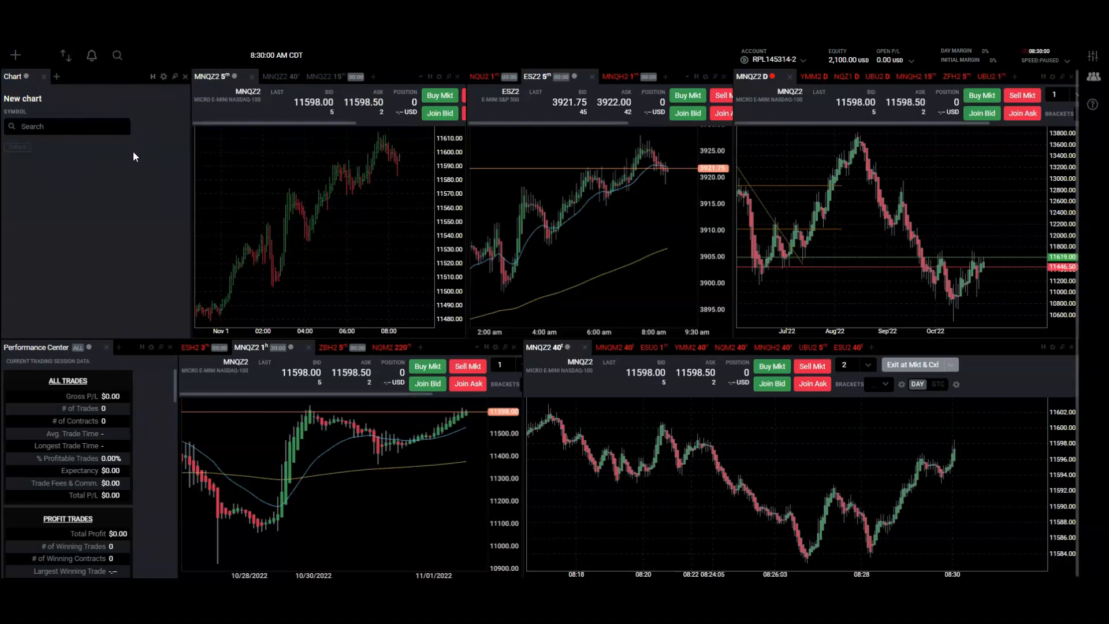
- Search NQ in the new chart's symbol box and load the NQZ2 contract
click(63, 126)
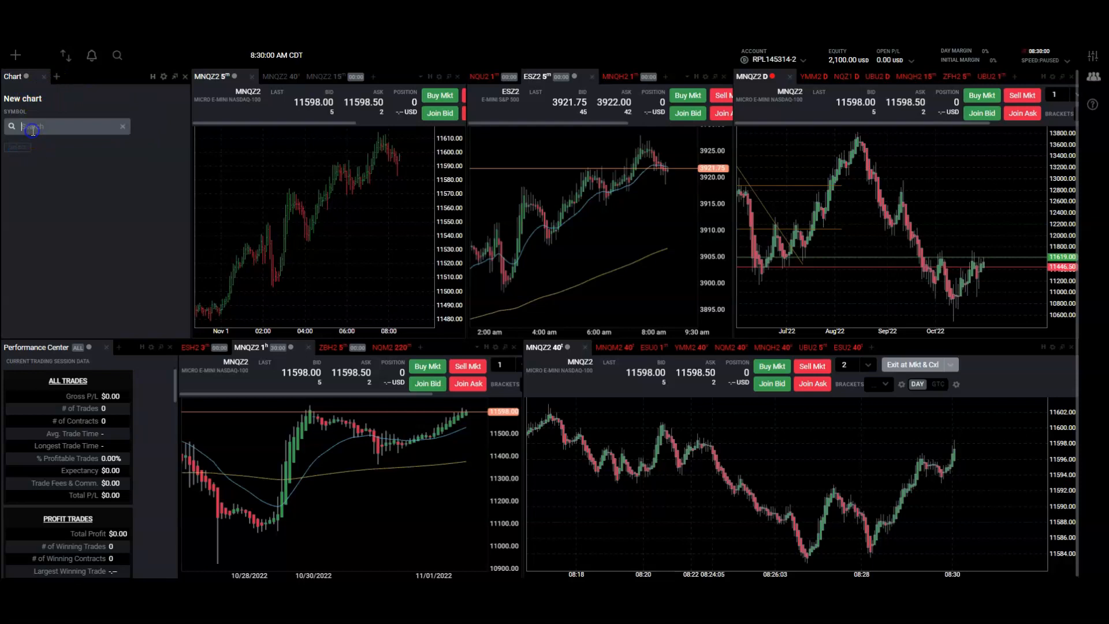
text(NQZ2)
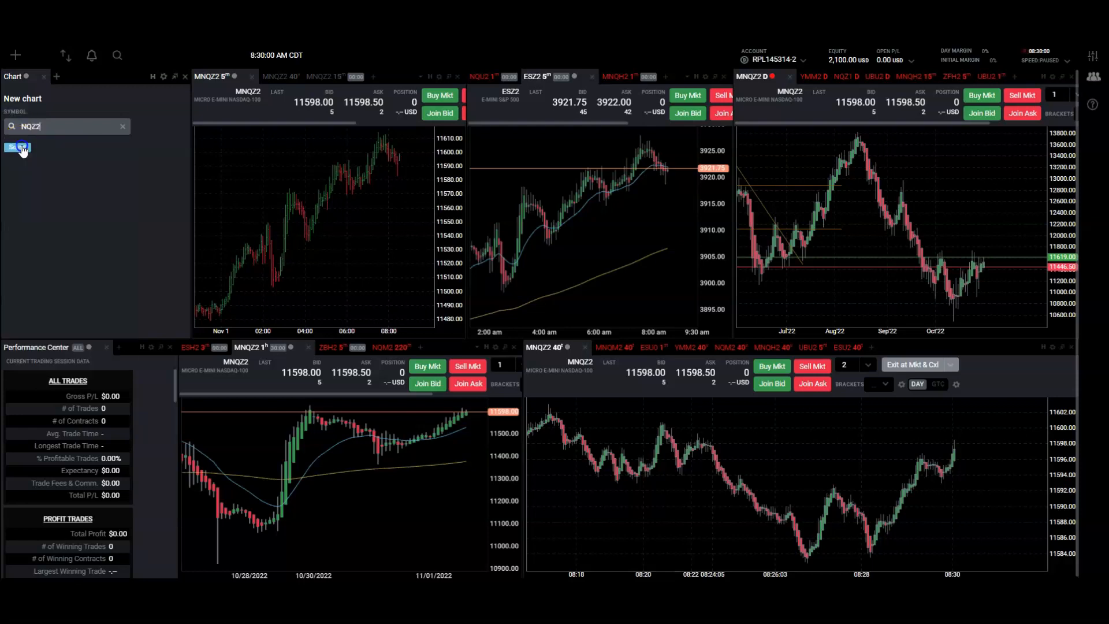
click(17, 148)
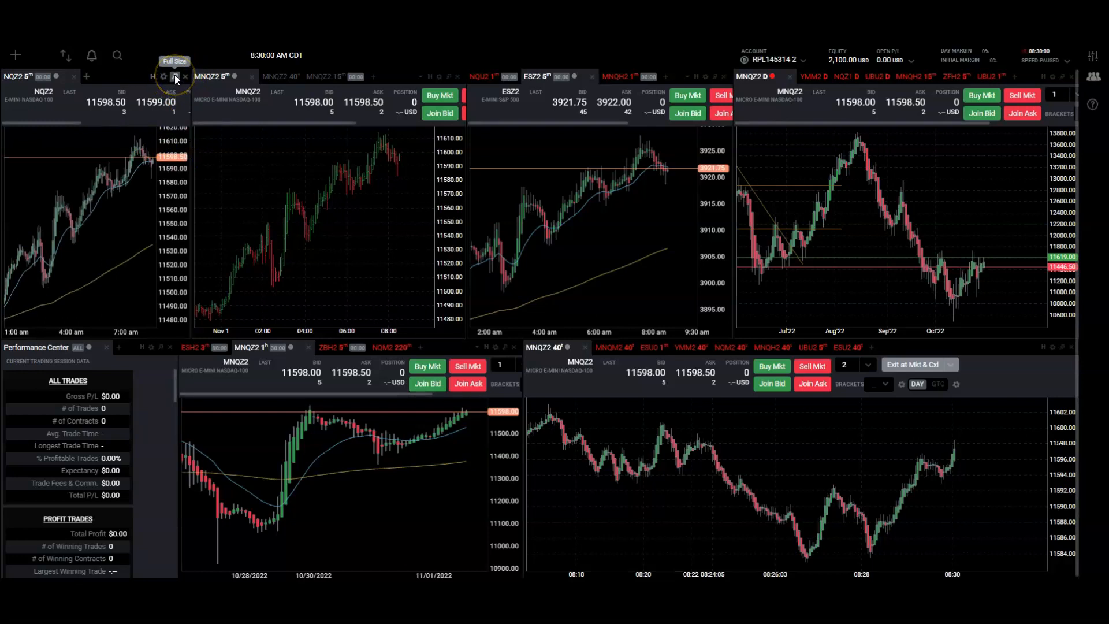
- Maximize the NQZ2 chart module to full size
click(174, 77)
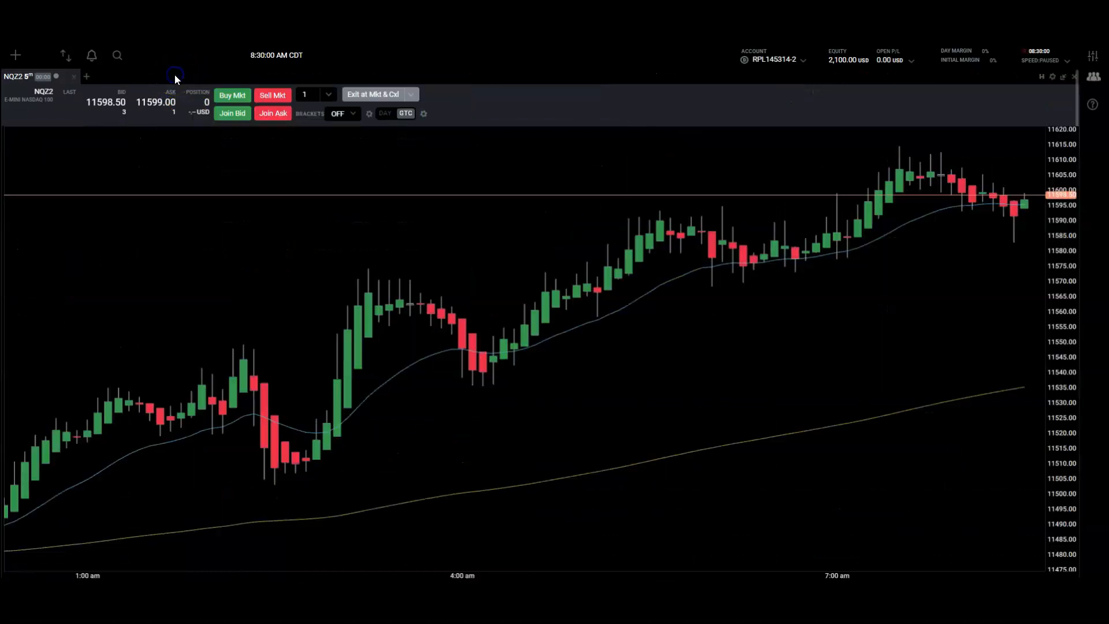
mouse_move(487, 304)
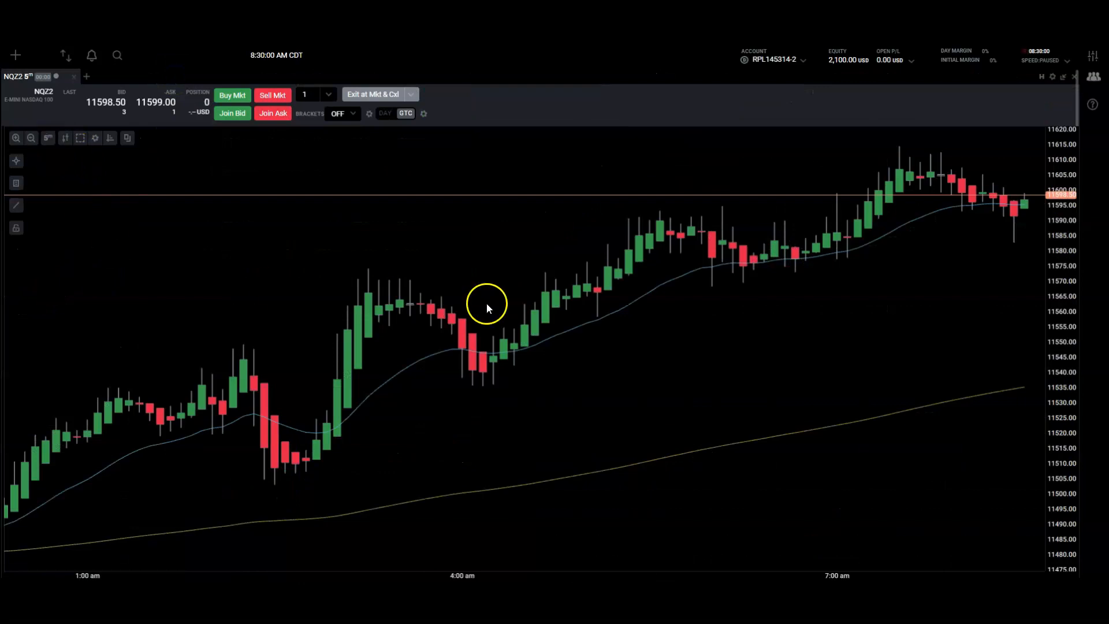
mouse_move(487, 300)
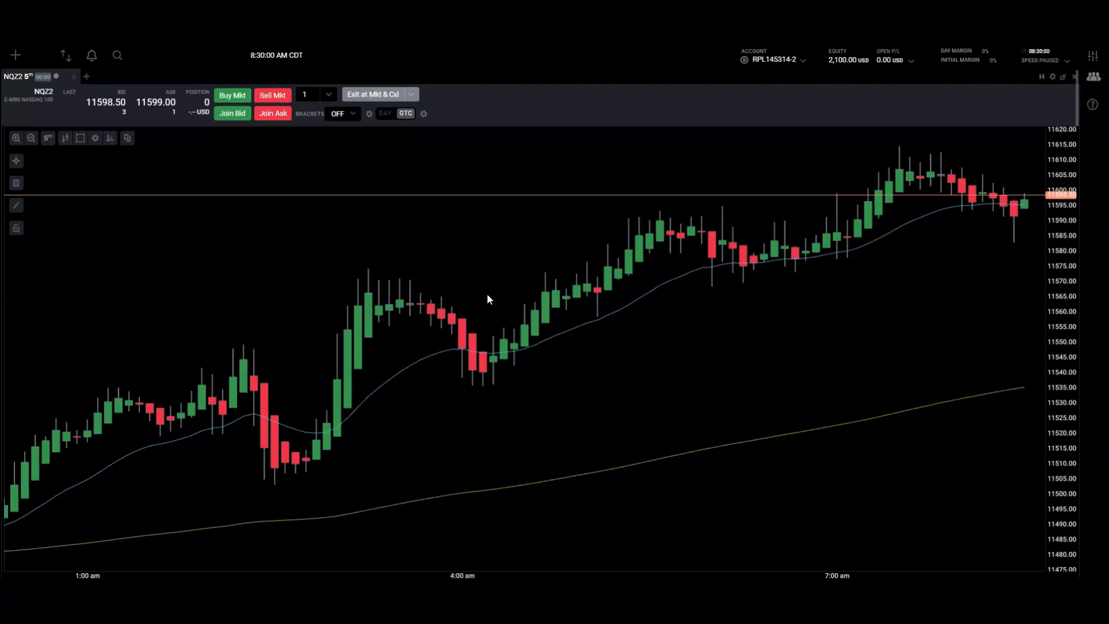
mouse_move(699, 335)
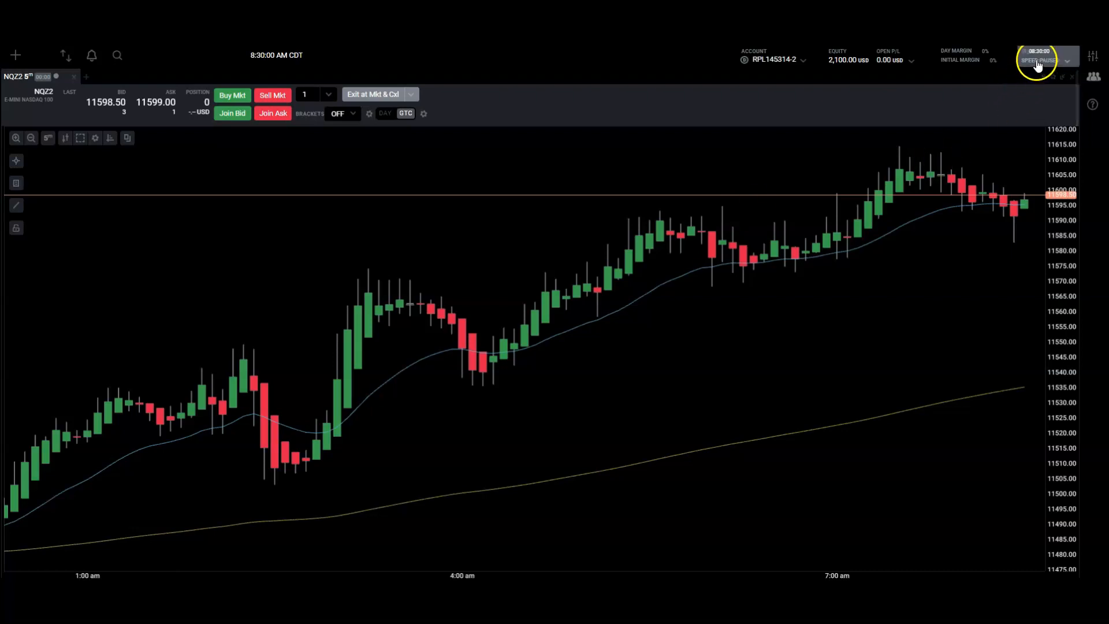
- Dismiss the replay speed panel and show the saved bracket presets (safe, scalp, 1:4)
click(1037, 57)
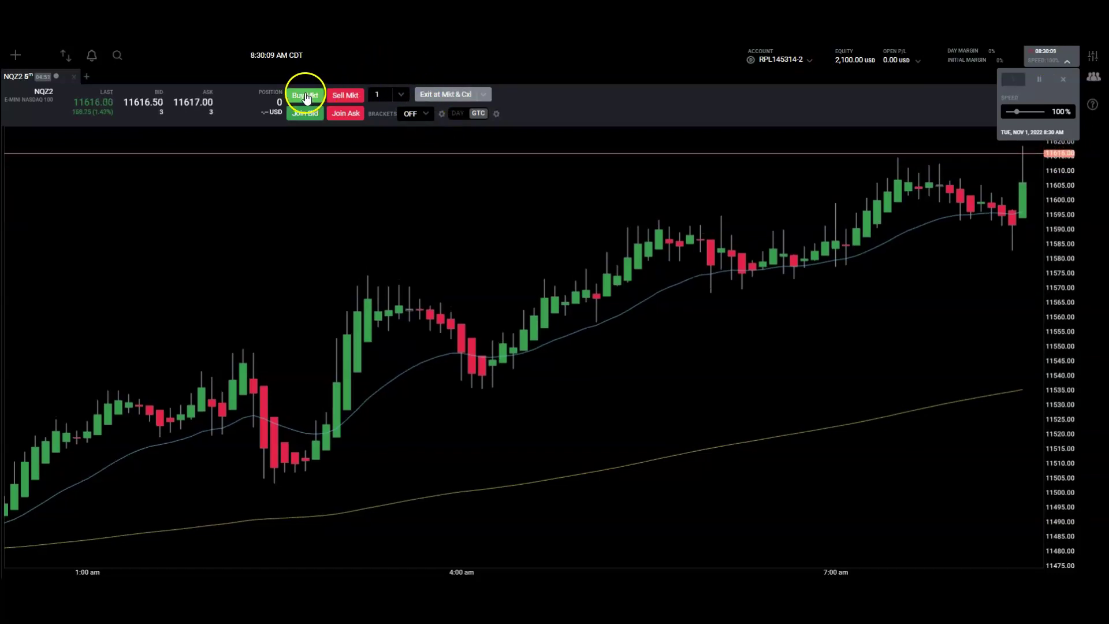
mouse_move(346, 94)
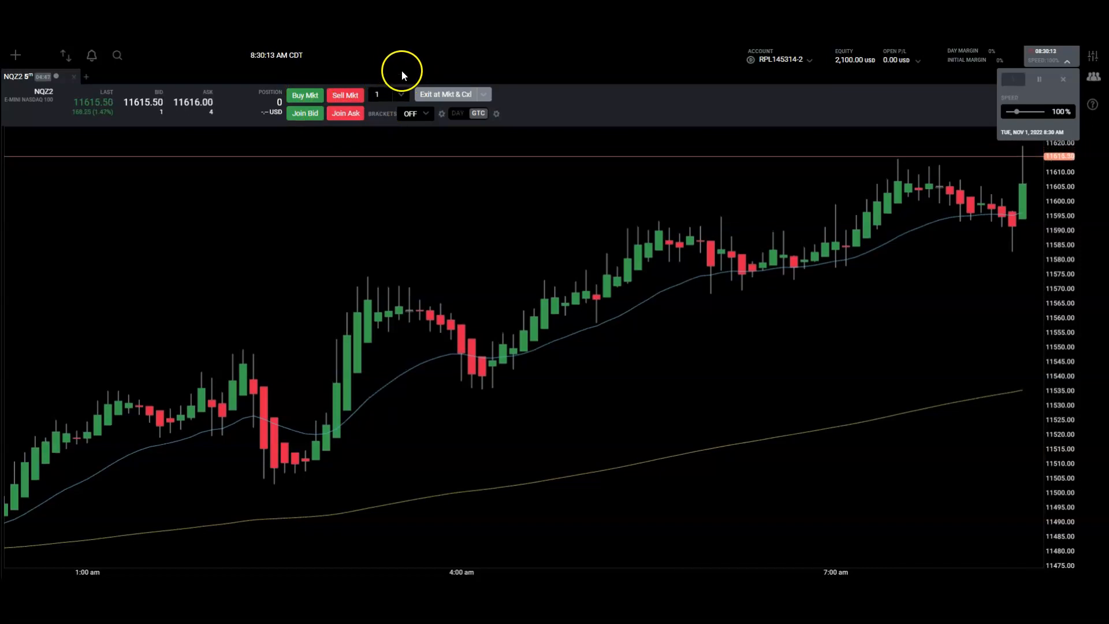
mouse_move(421, 97)
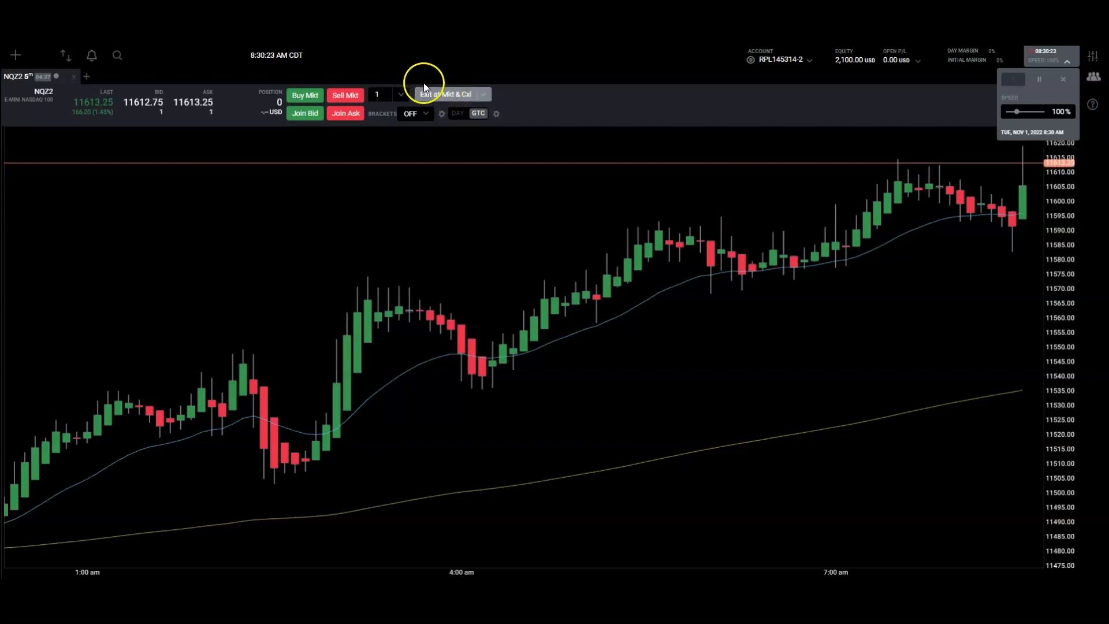
click(414, 113)
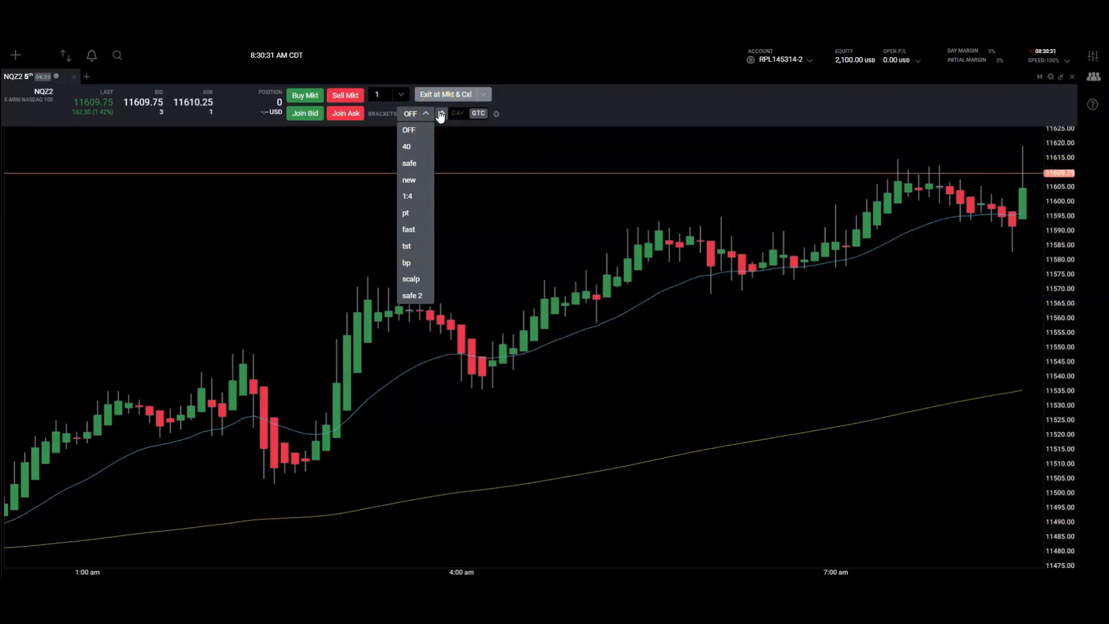
- In Bracket Settings, try Delta Price and $ Value display, then settle on Ticks
click(497, 113)
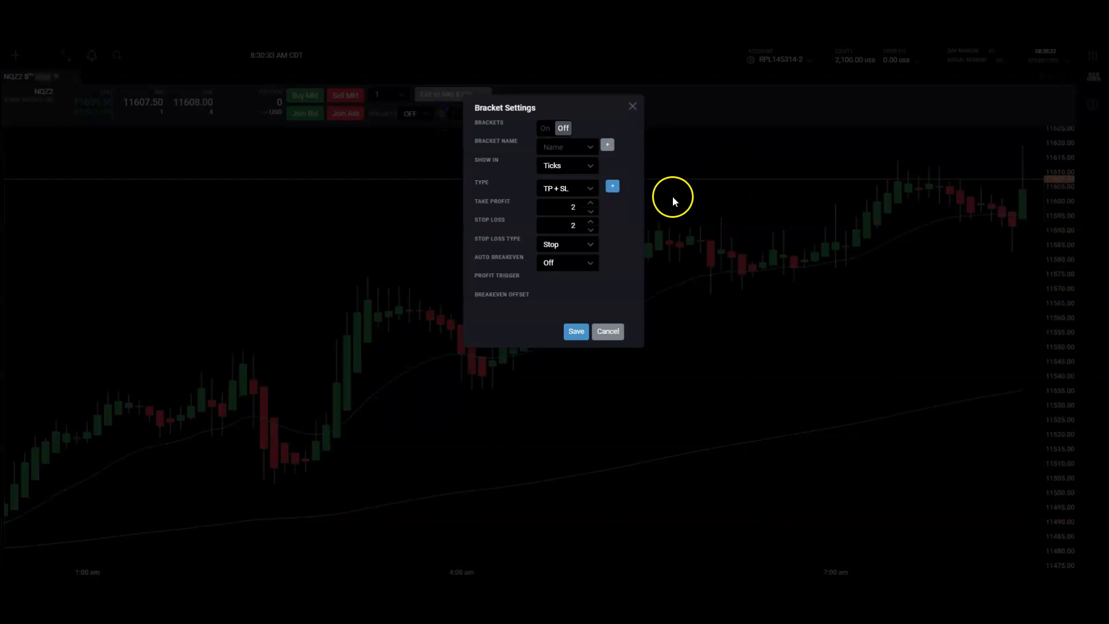
mouse_move(599, 190)
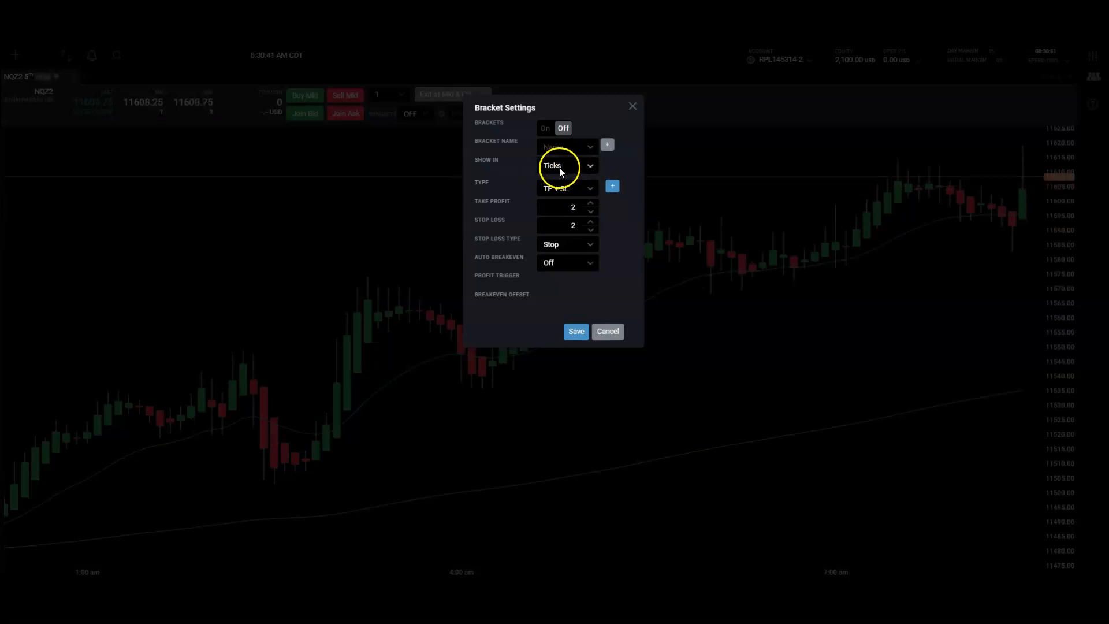
click(566, 165)
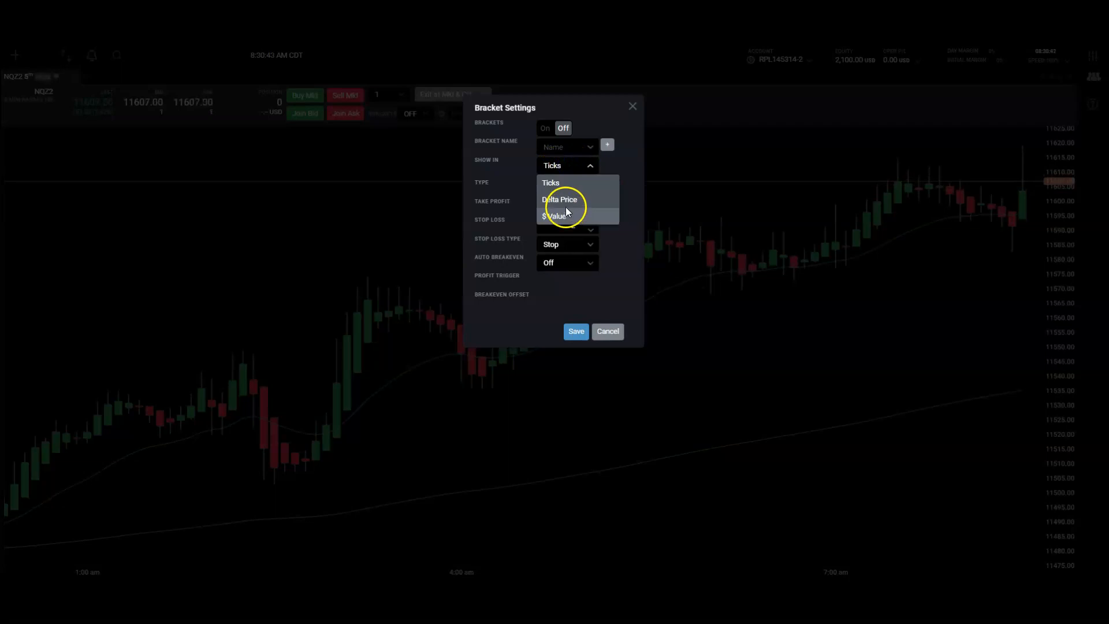
click(559, 198)
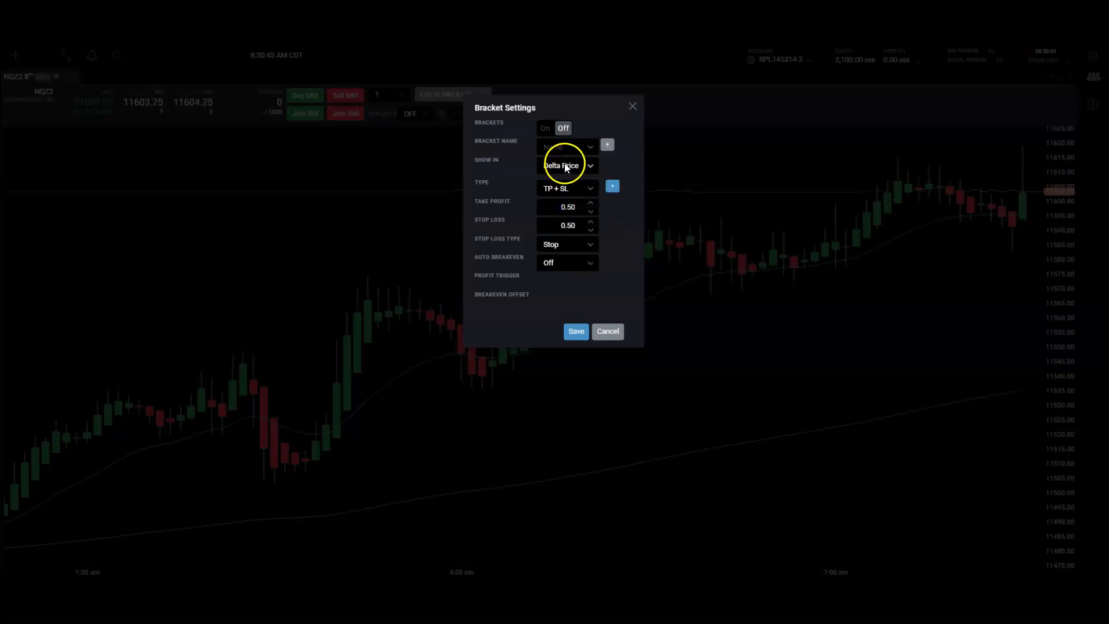
click(567, 166)
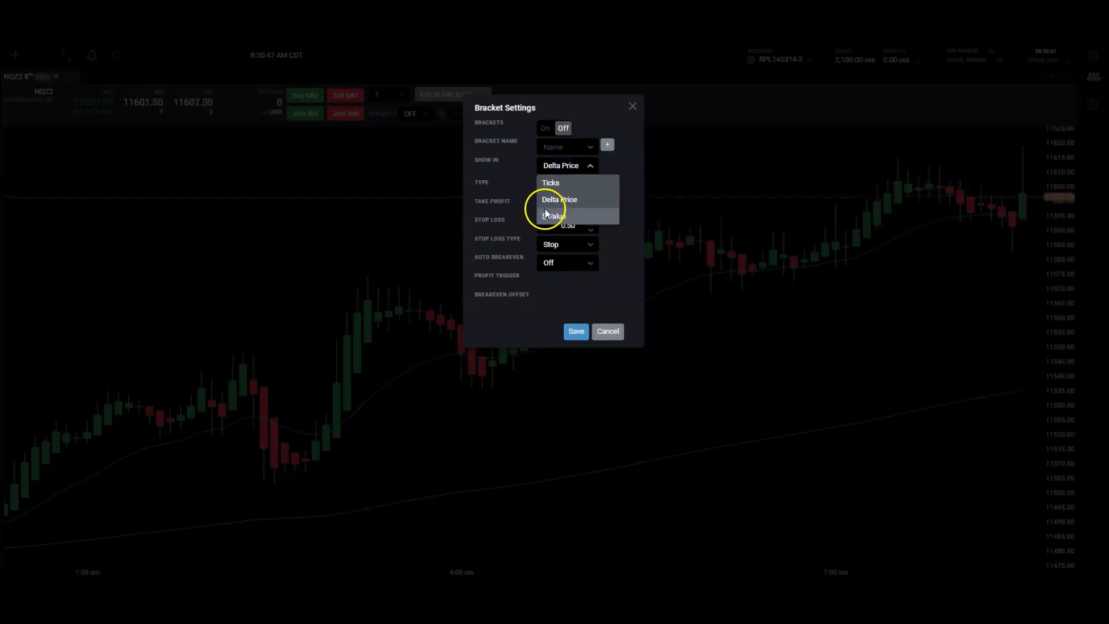
click(553, 216)
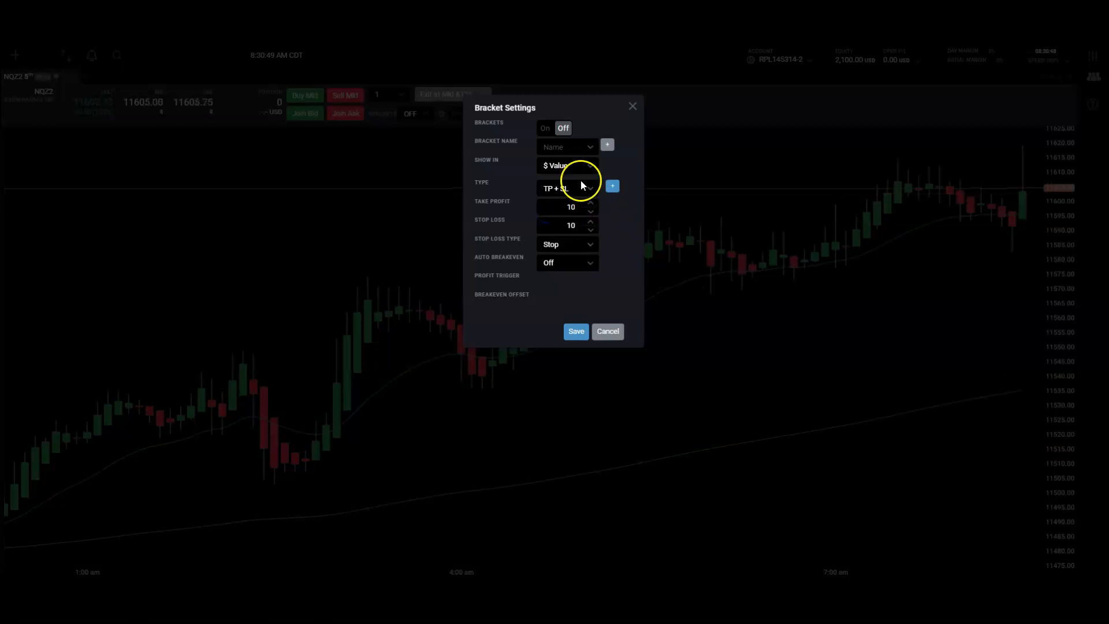
click(567, 166)
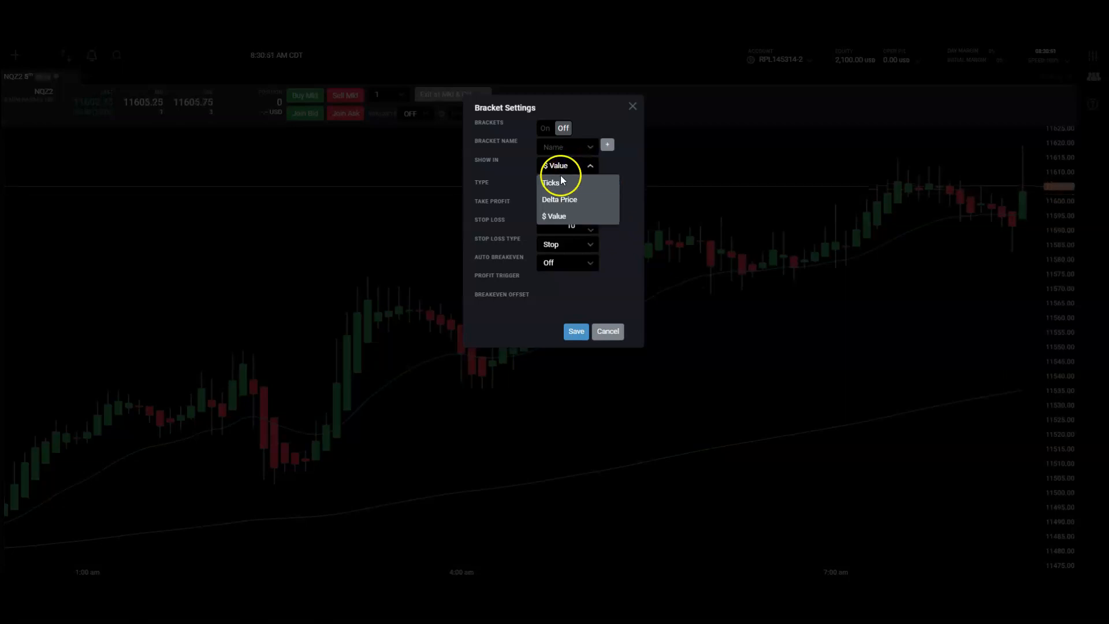
click(551, 183)
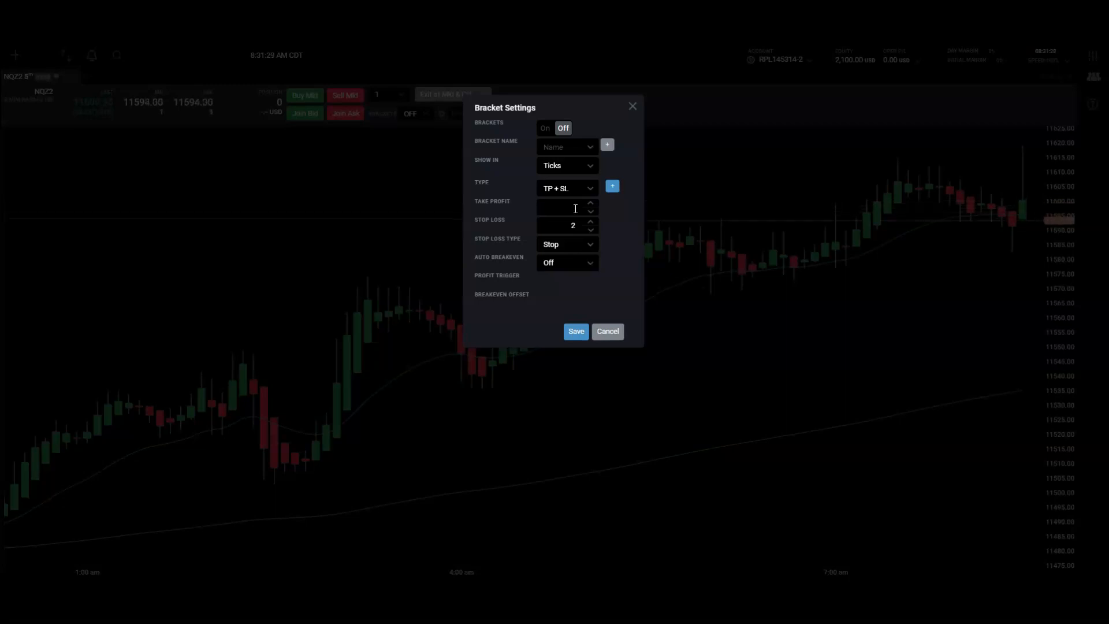
- Enter a 120-tick take profit and an 80-tick stop loss for the bracket
text(120)
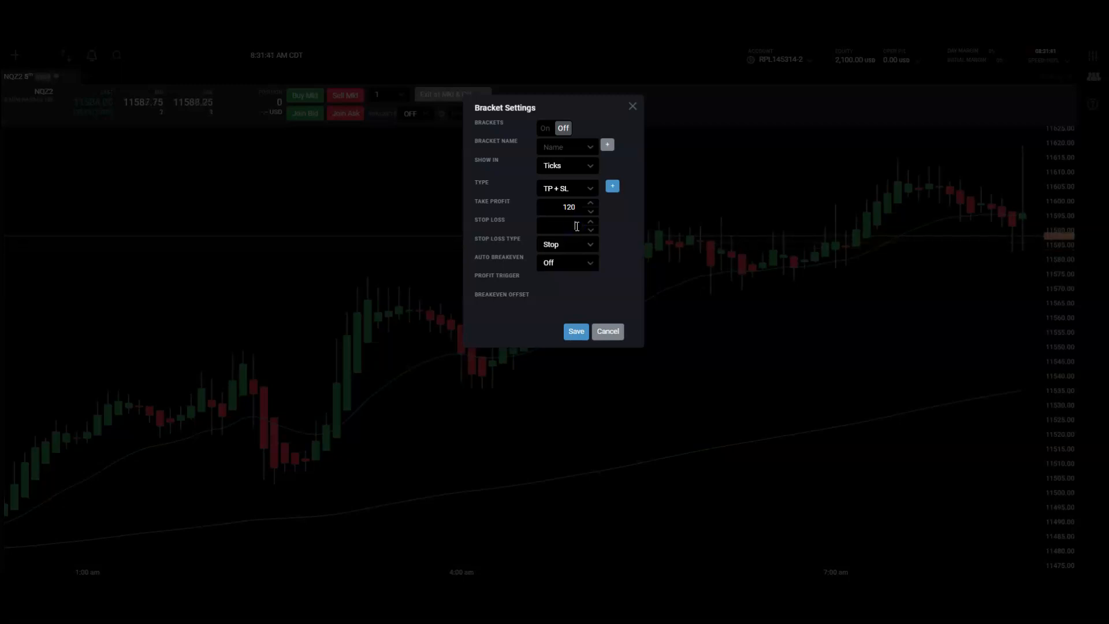
text(8)
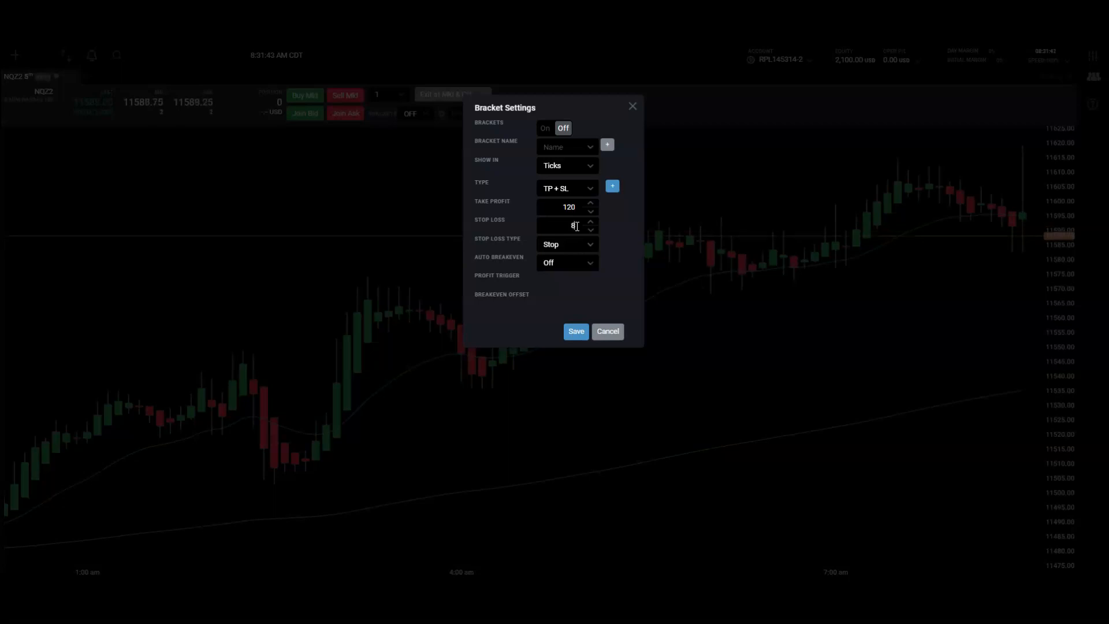
click(590, 229)
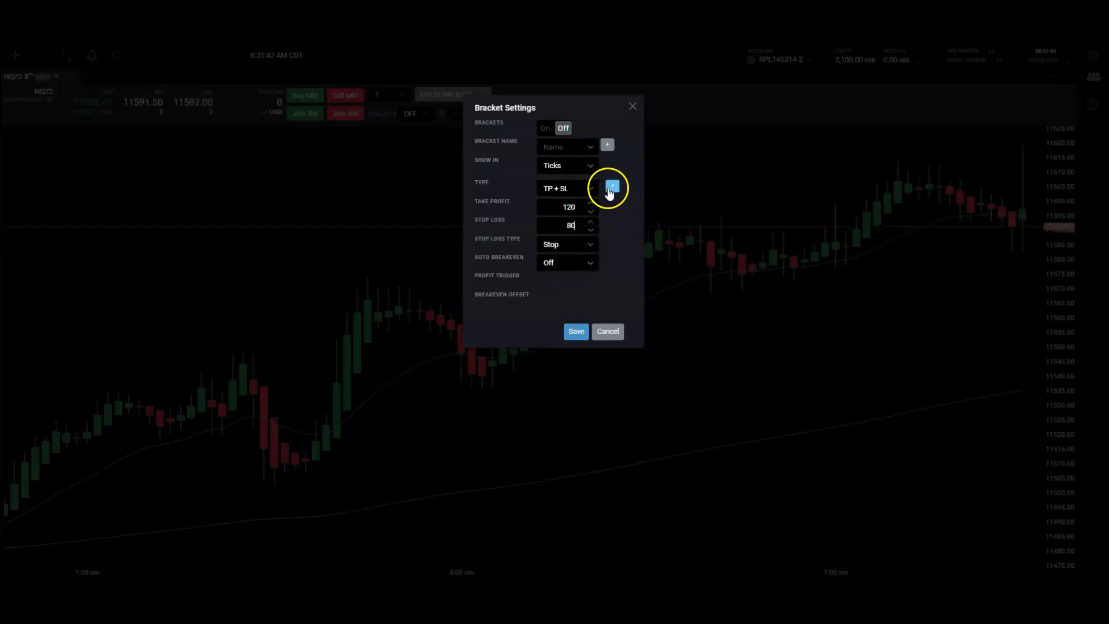
- Add Target #2 with a 180-tick take profit and 100-tick stop loss
click(610, 187)
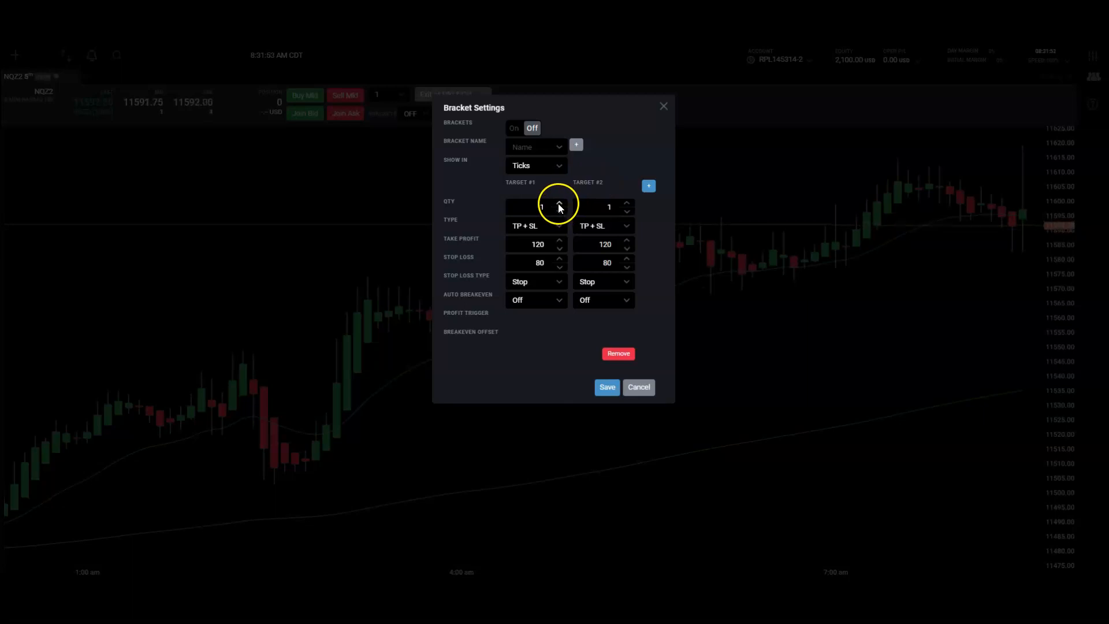
mouse_move(537, 206)
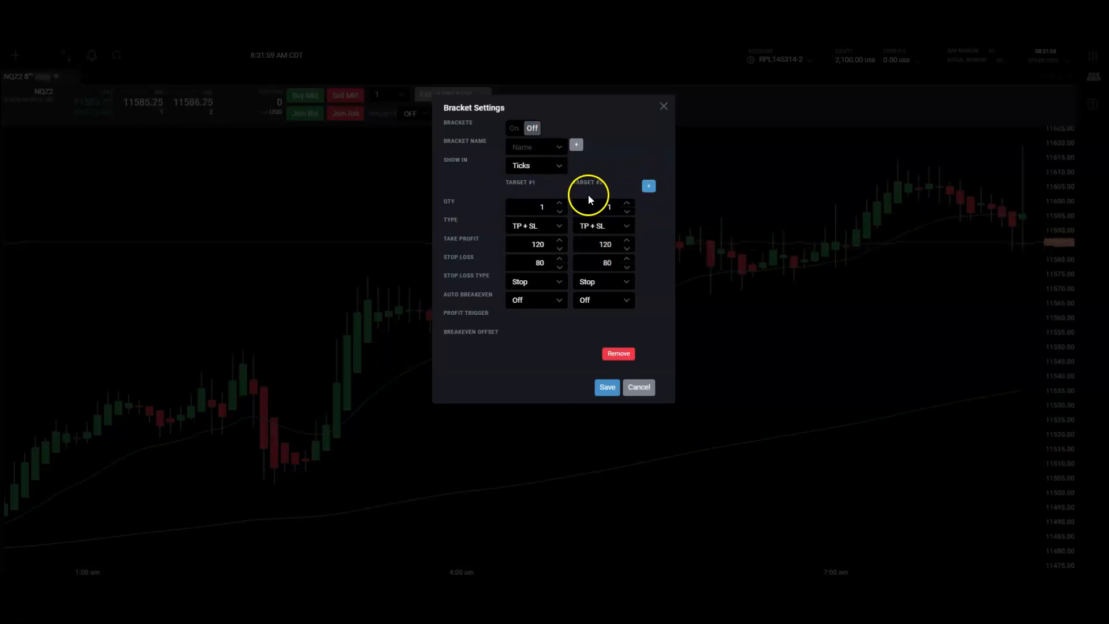
mouse_move(614, 227)
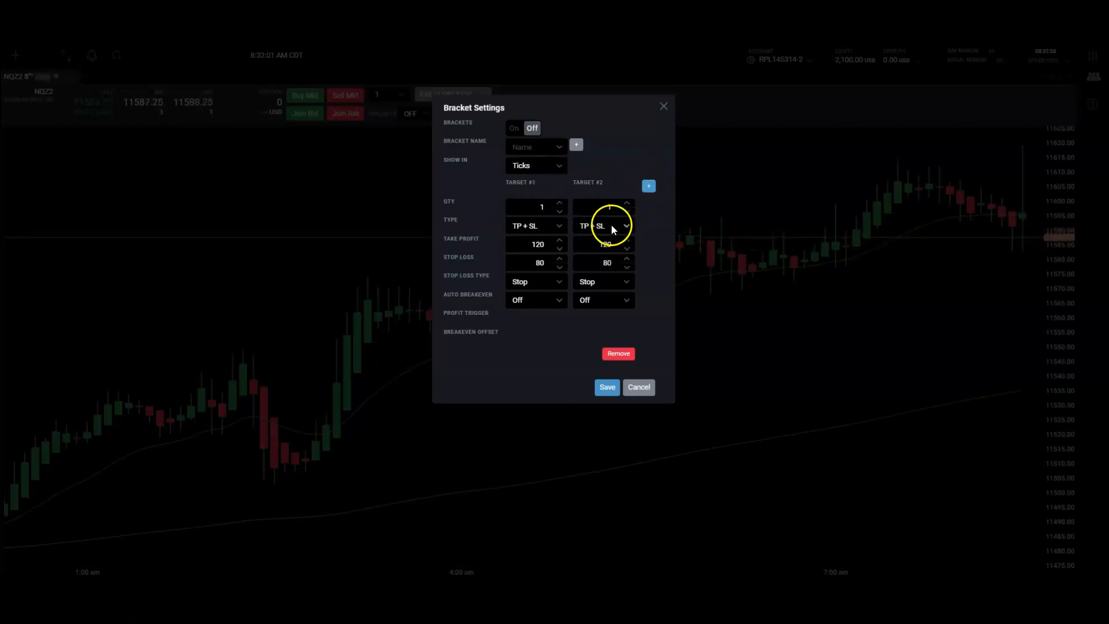
click(604, 226)
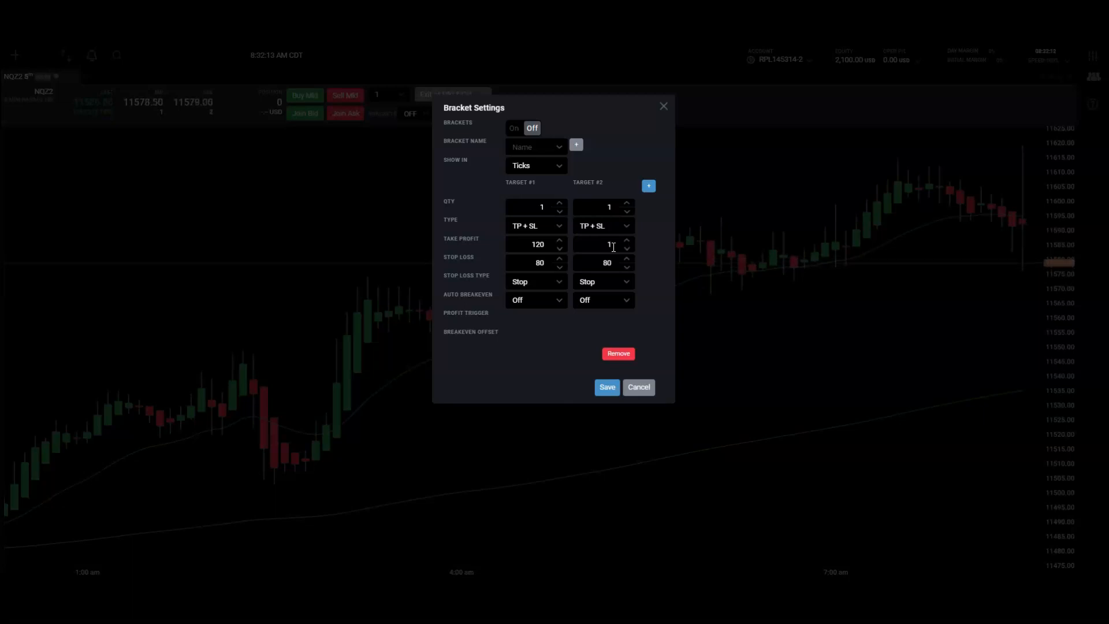
text(180)
click(604, 261)
text(100)
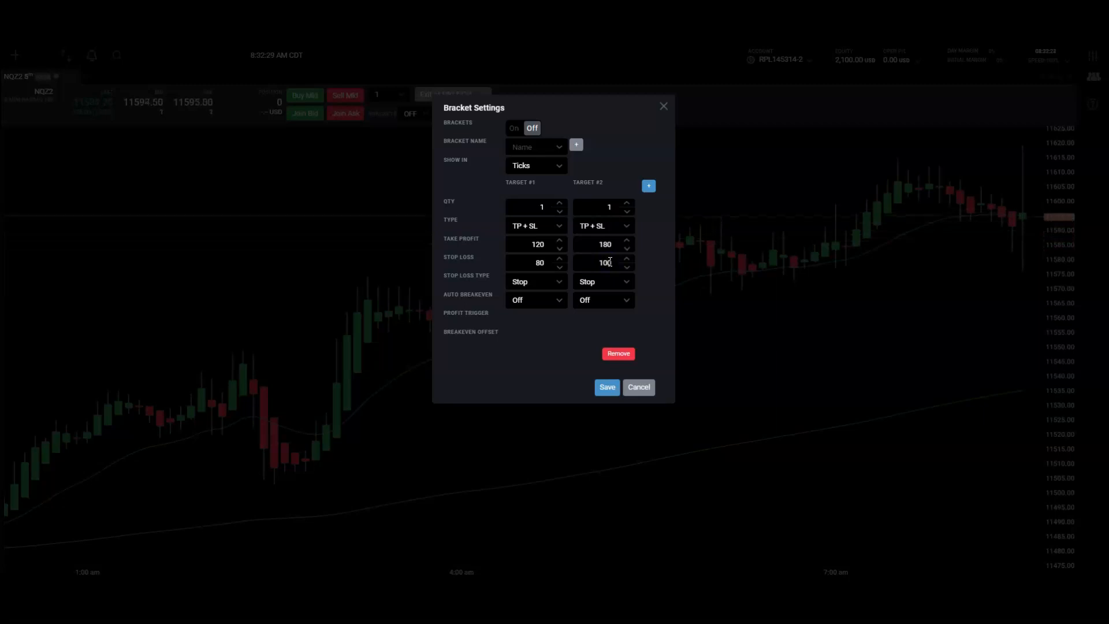
- Switch Auto Breakeven to On for both Target #1 and Target #2
click(535, 300)
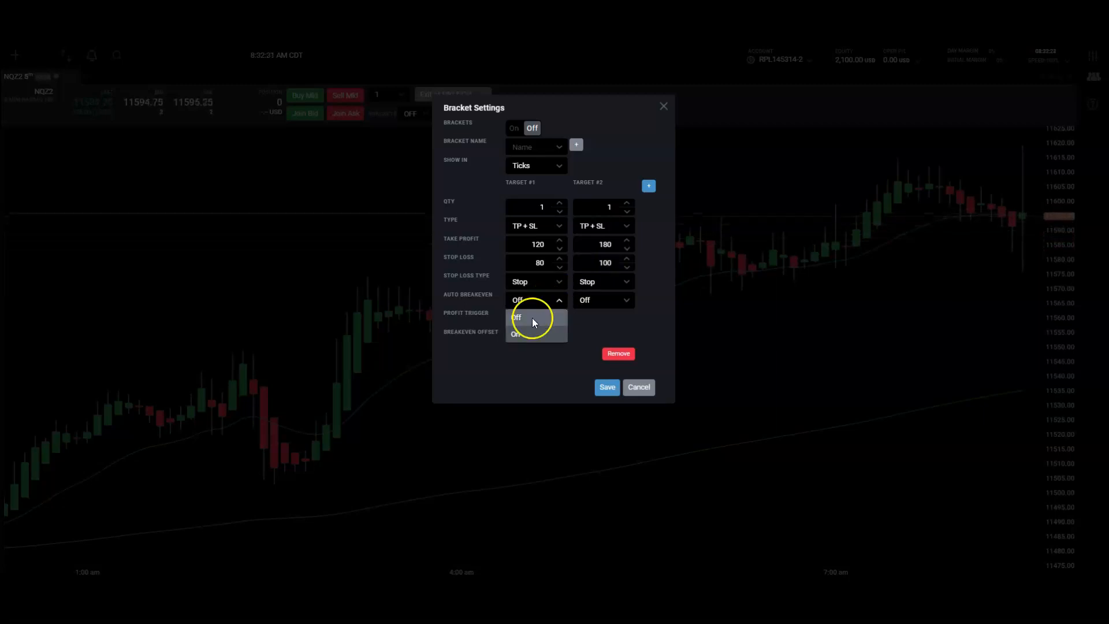
click(517, 317)
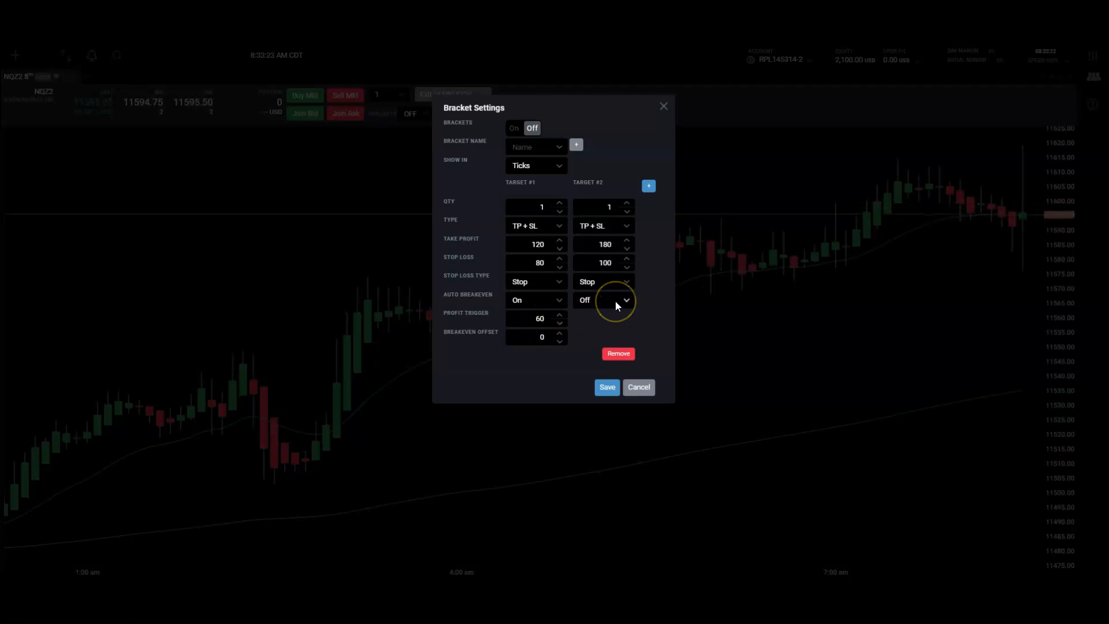
click(602, 300)
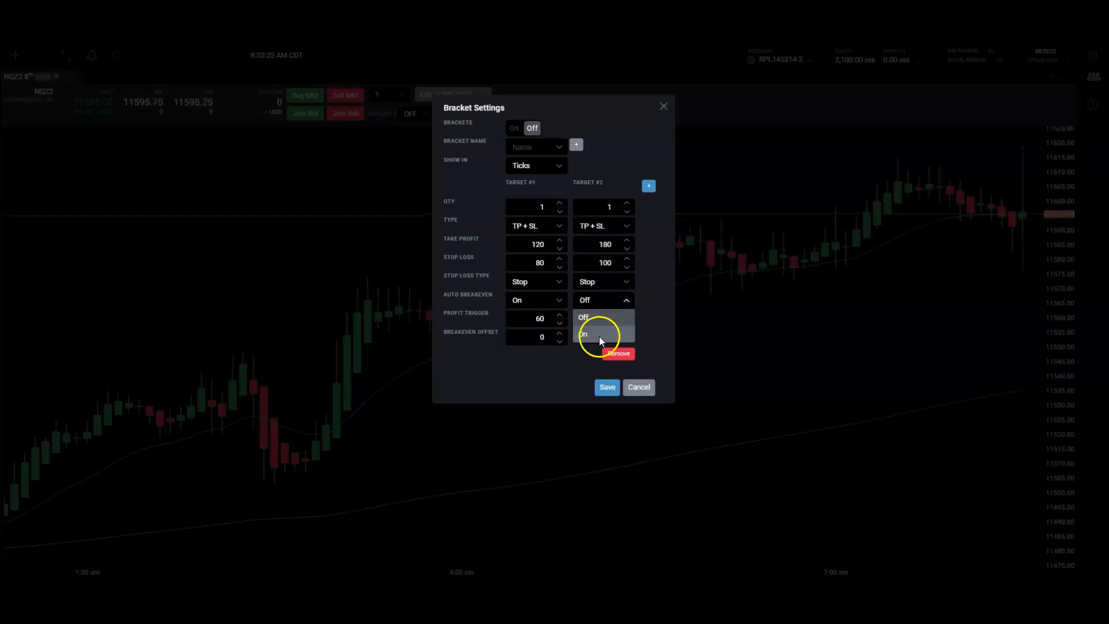
click(583, 334)
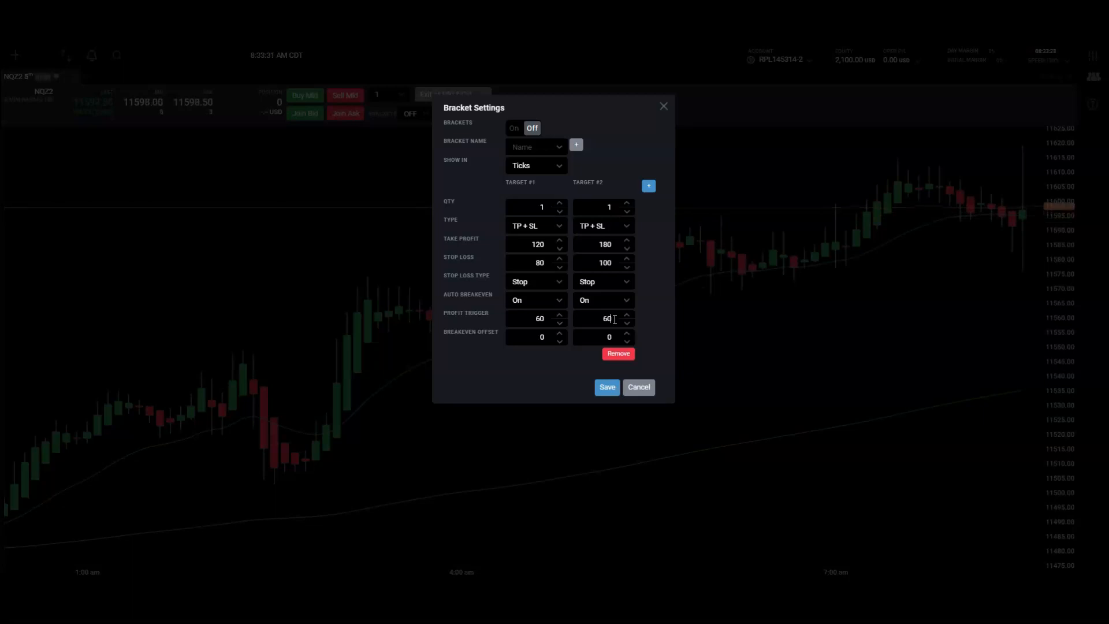
mouse_move(739, 335)
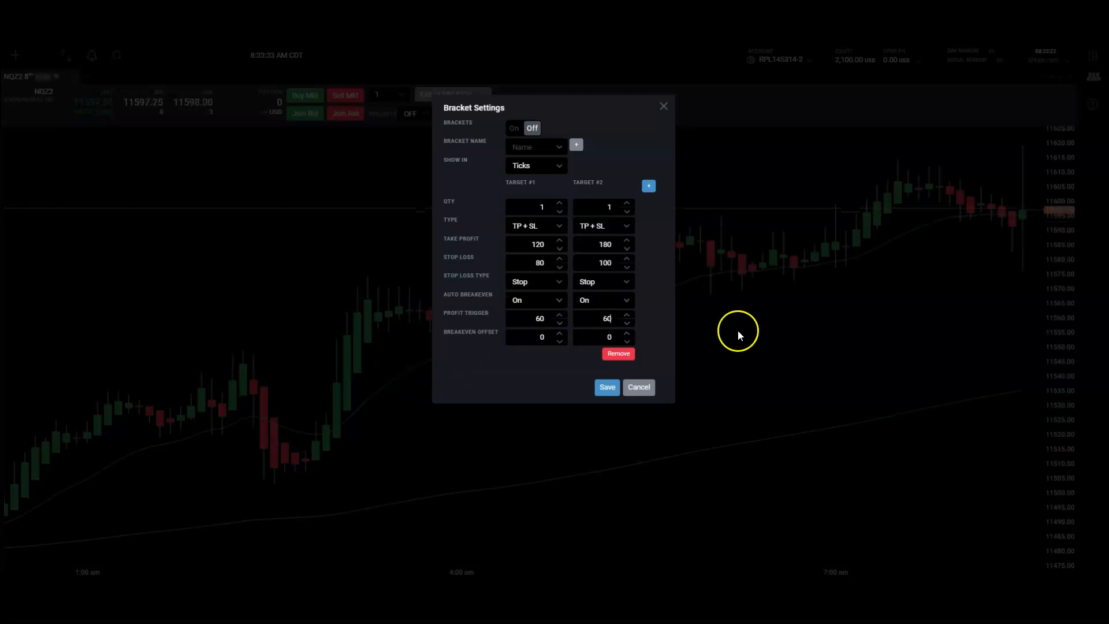
mouse_move(567, 333)
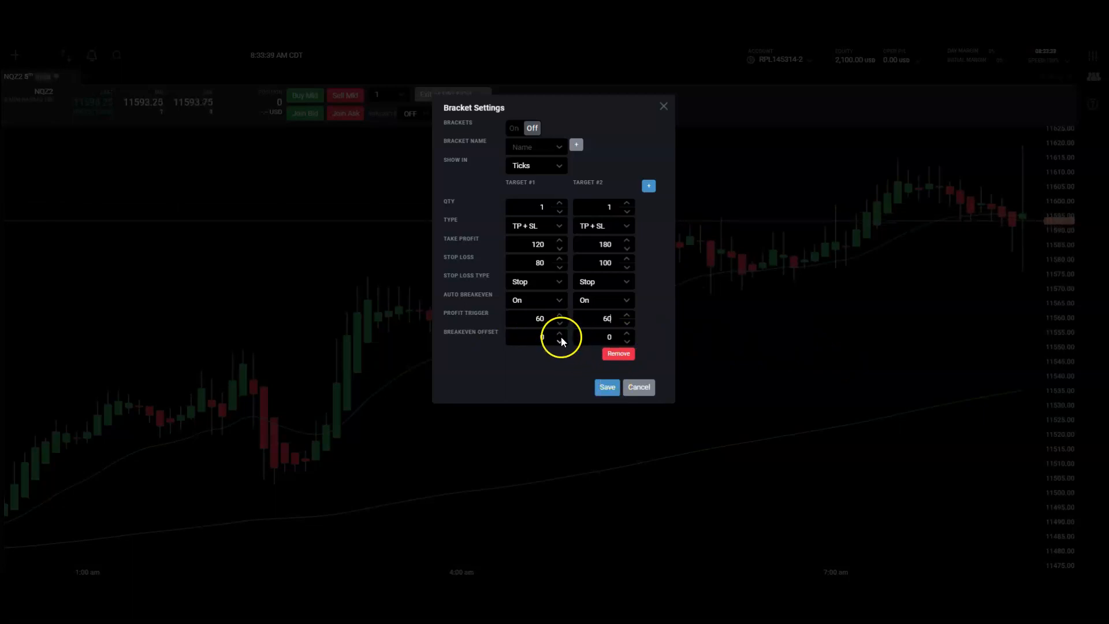
- Raise the breakeven offsets to 15 ticks on Target #1 and 5 ticks on Target #2
click(559, 334)
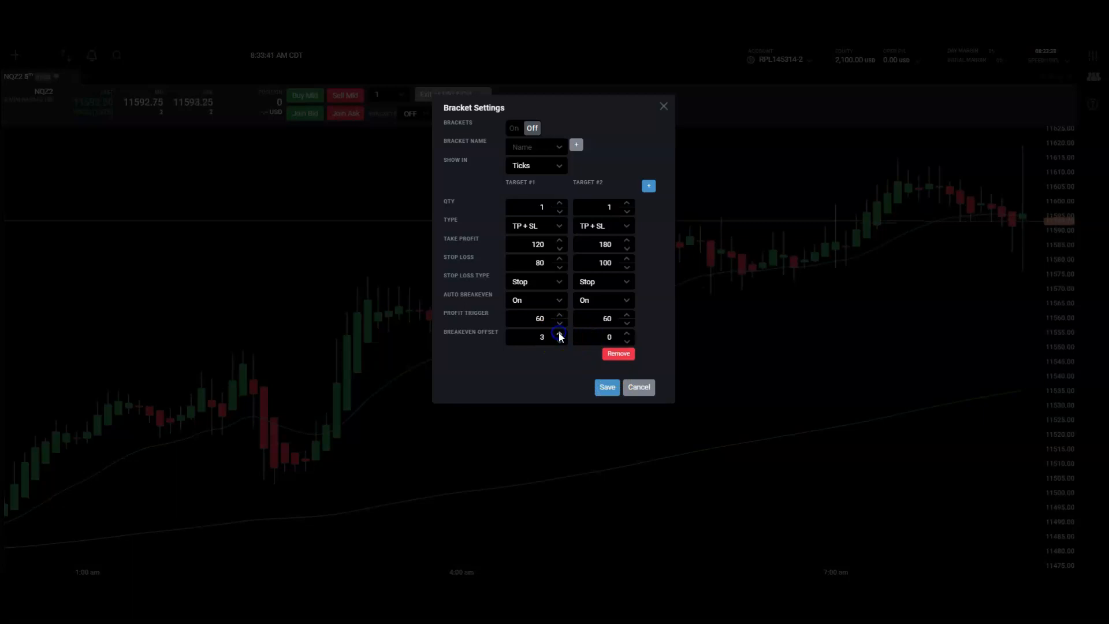
click(559, 334)
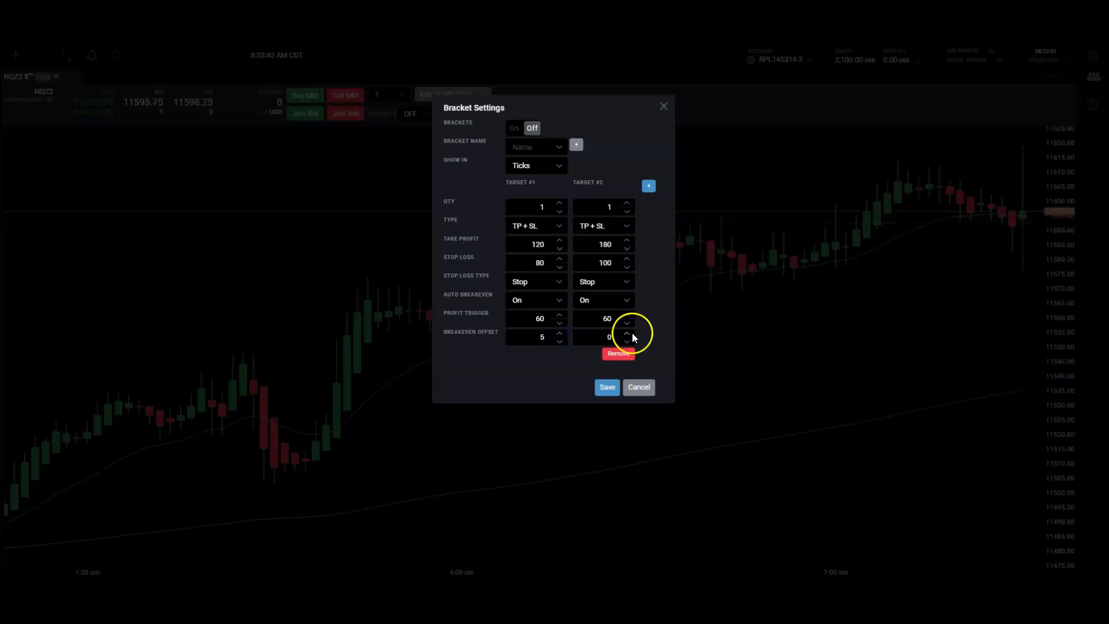
click(626, 333)
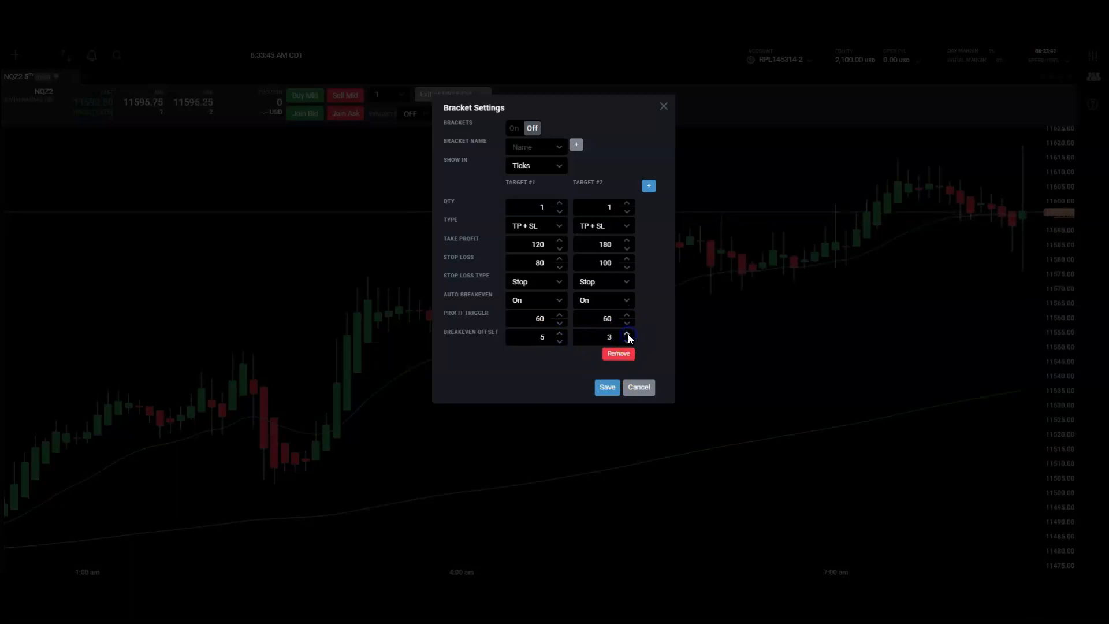
click(626, 335)
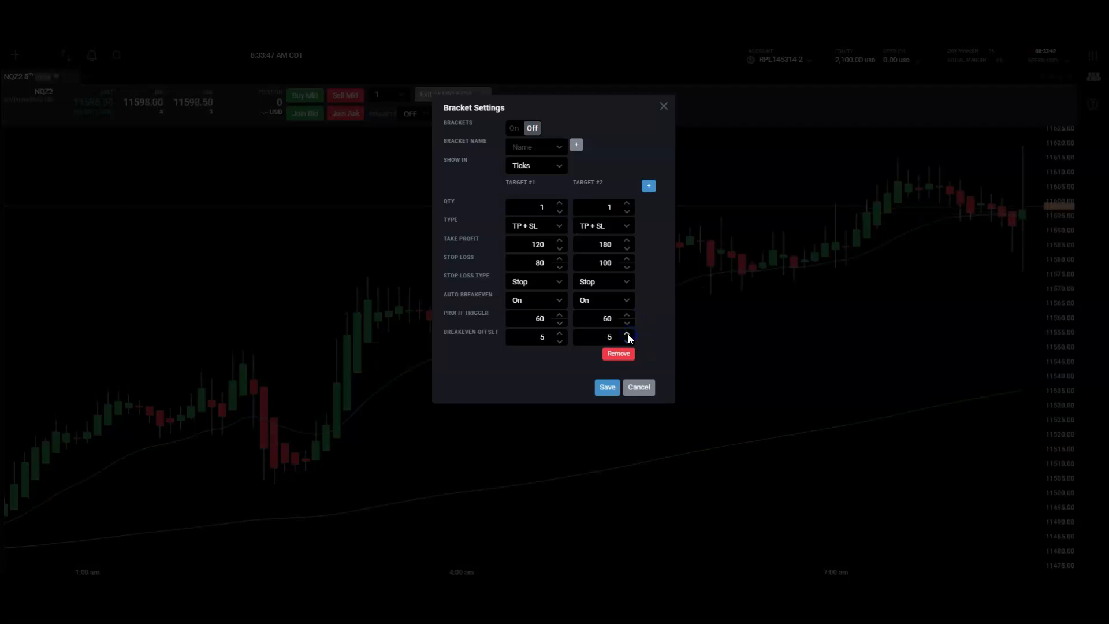
mouse_move(558, 339)
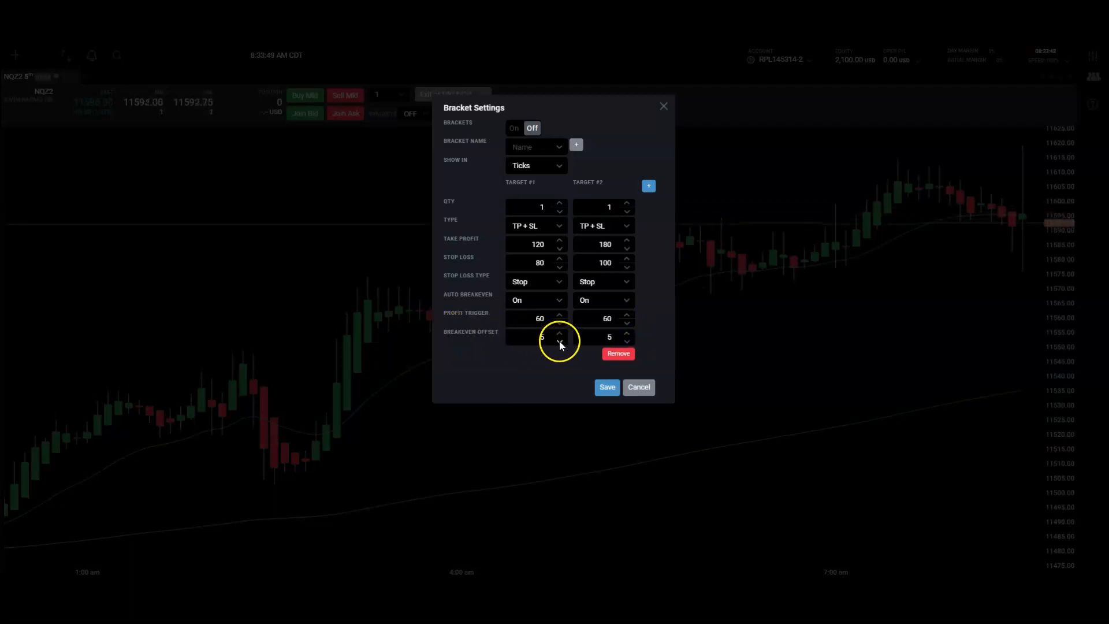
click(560, 333)
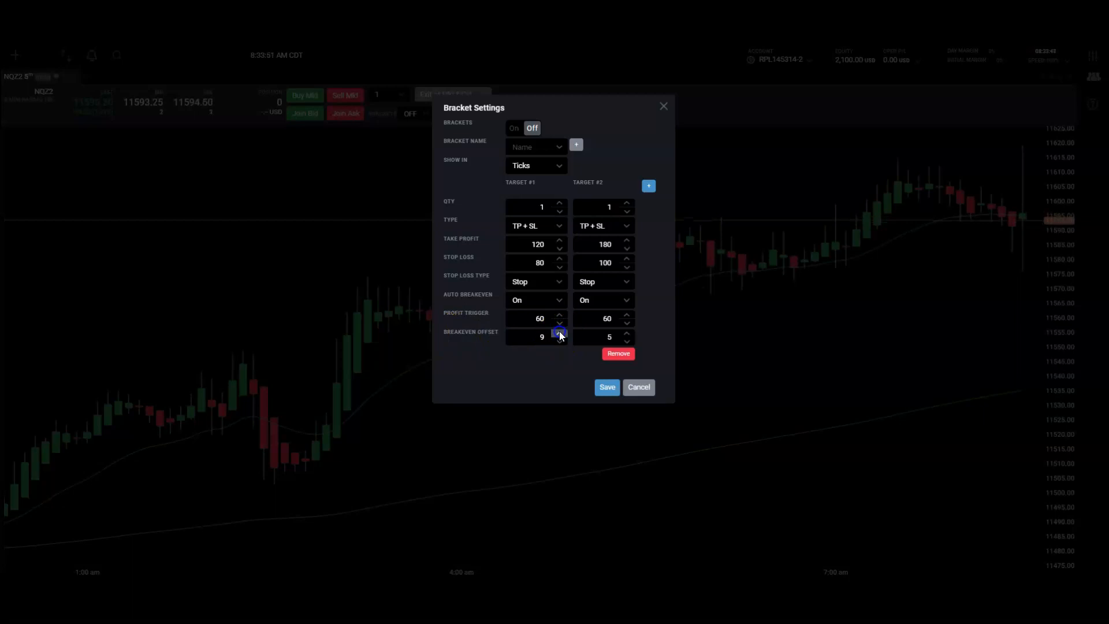
click(559, 333)
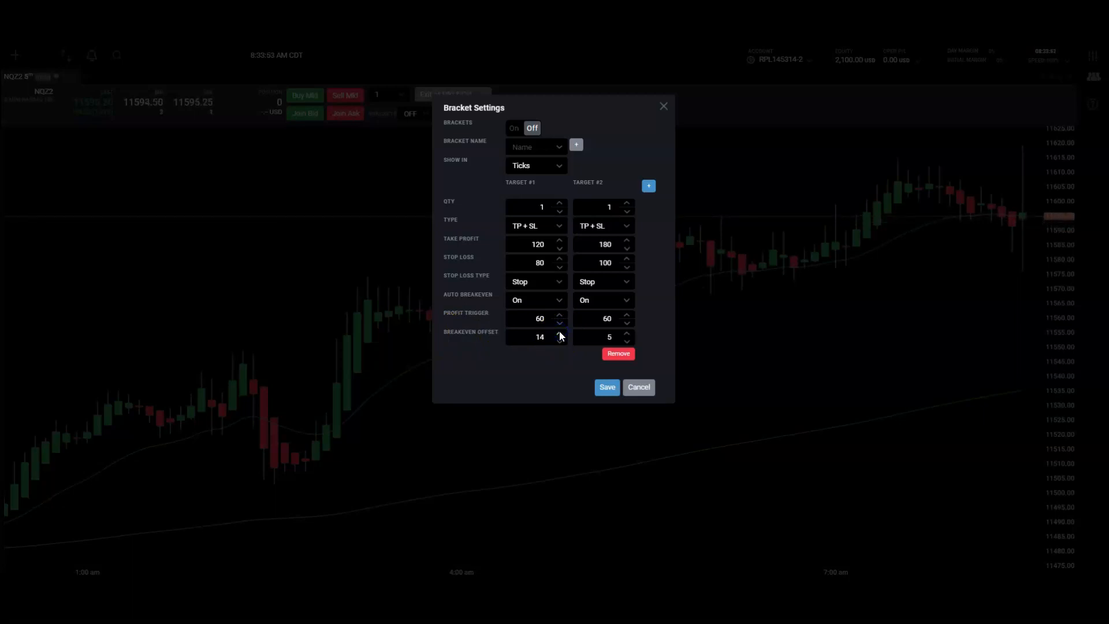
click(560, 333)
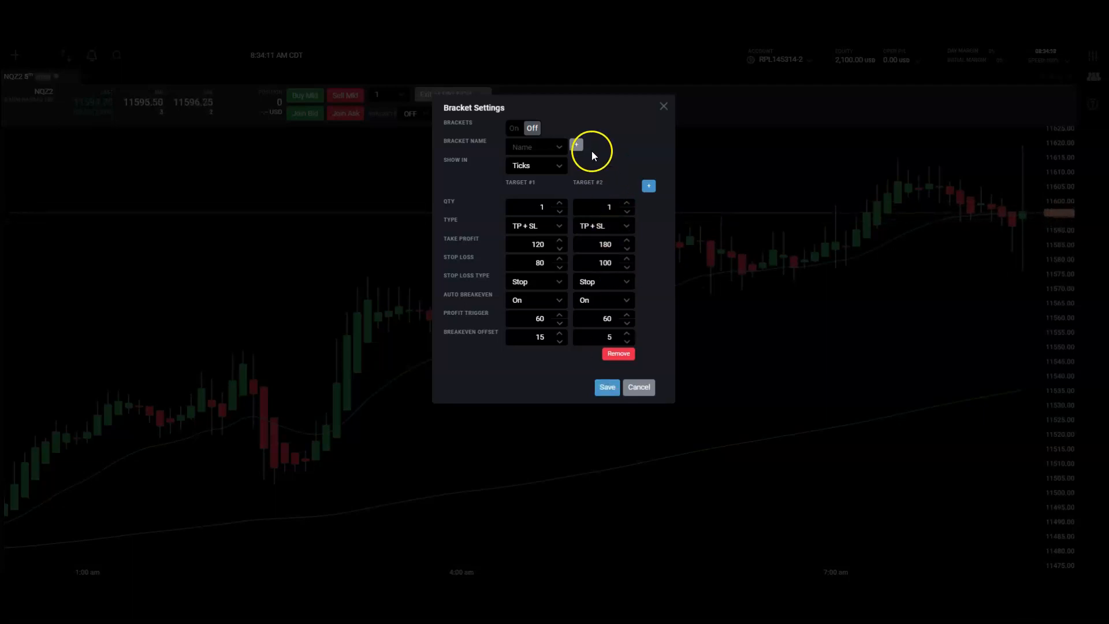
- Enter the bracket name 1+1Runner and confirm it
click(578, 146)
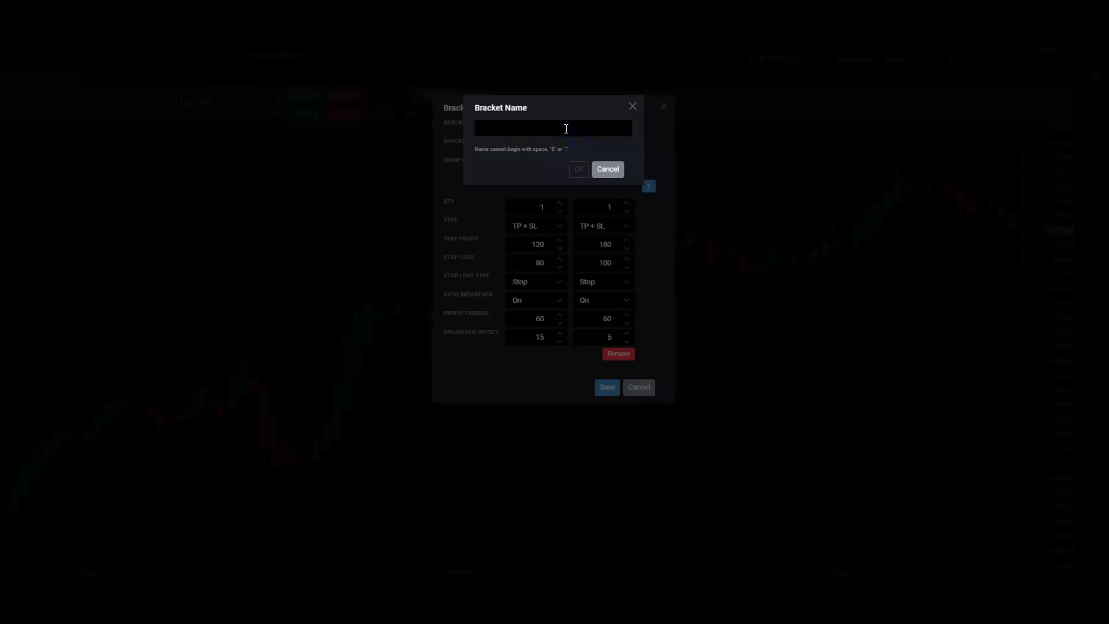
text(1+)
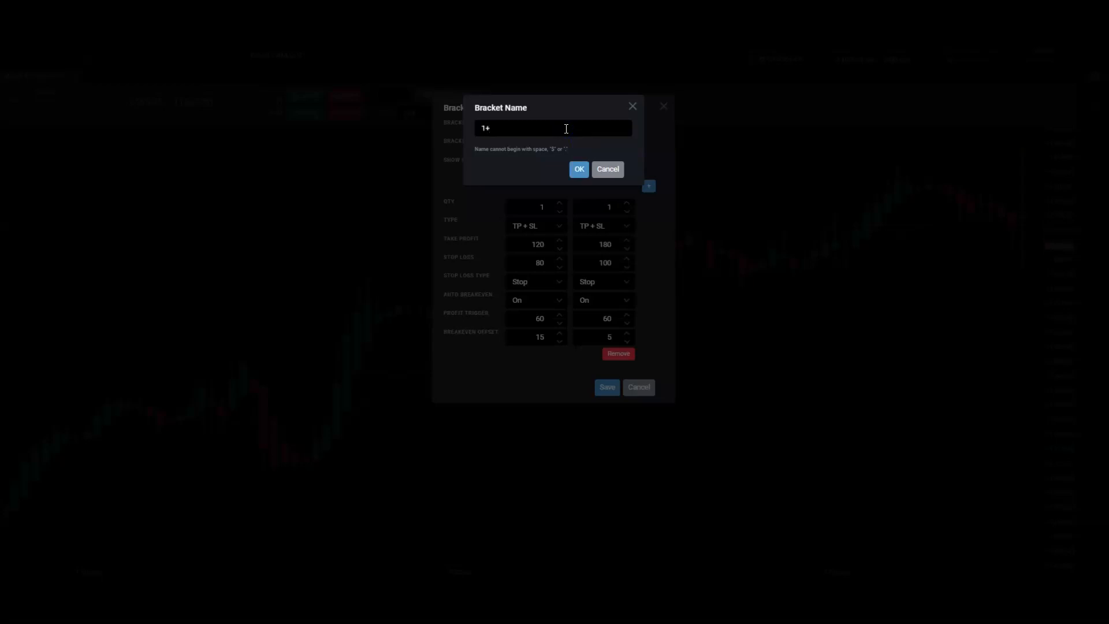
text(1Runner)
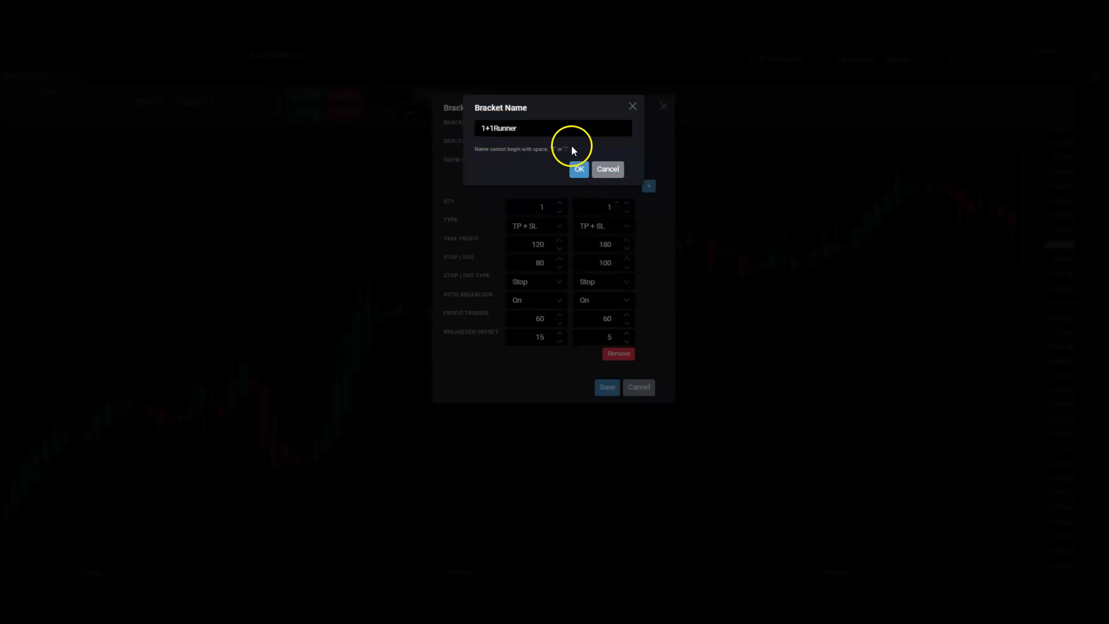
click(579, 168)
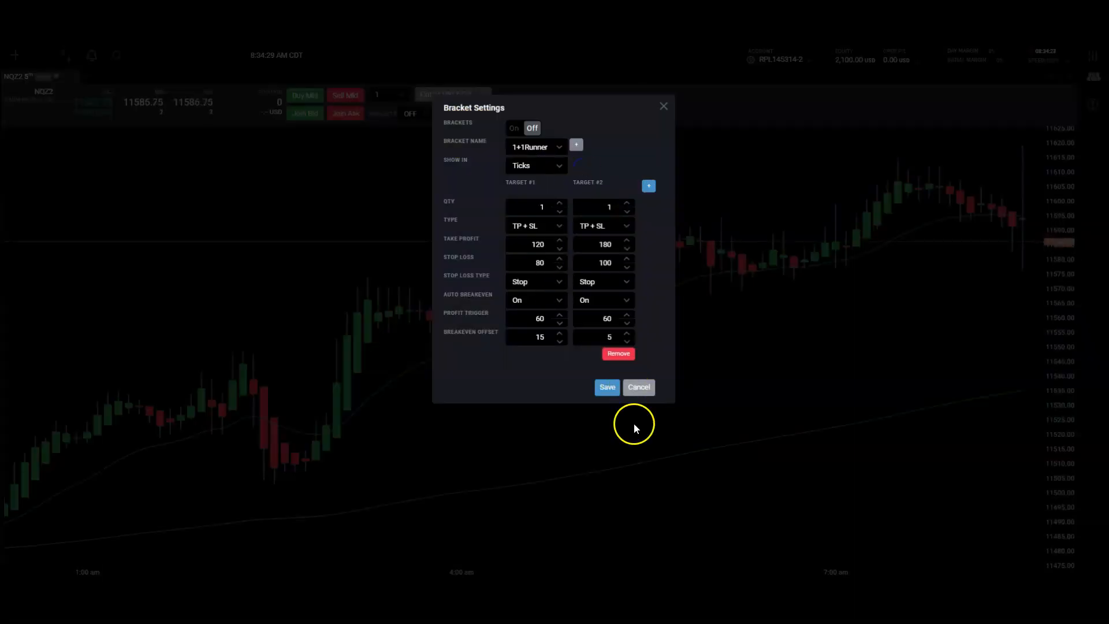
- Save the 1+1Runner bracket and set the order quantity to 2 contracts
click(639, 387)
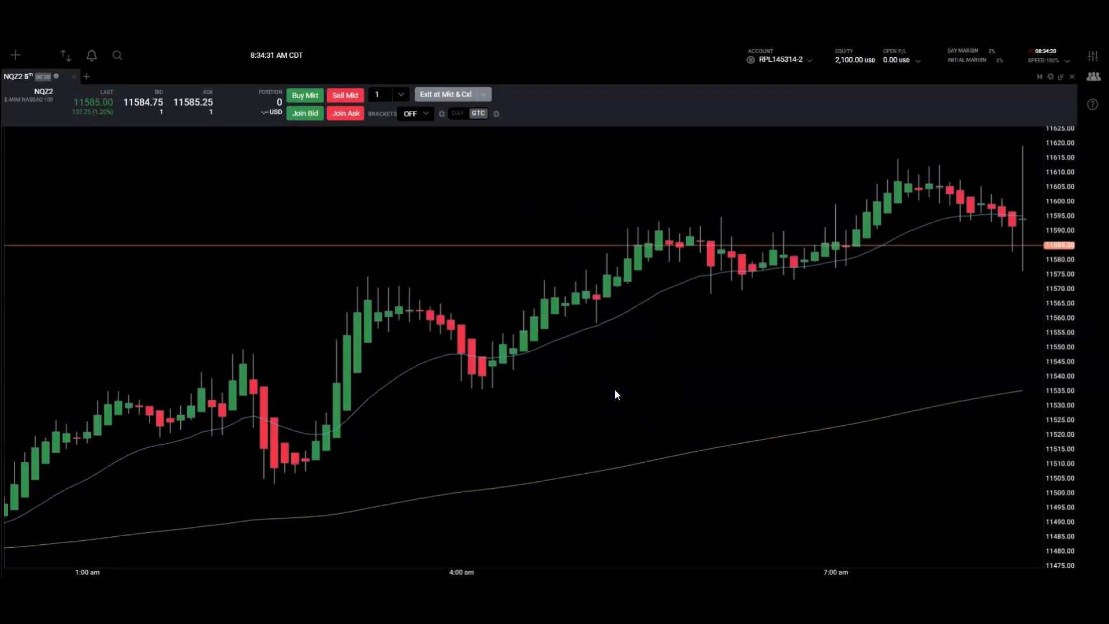
mouse_move(1019, 241)
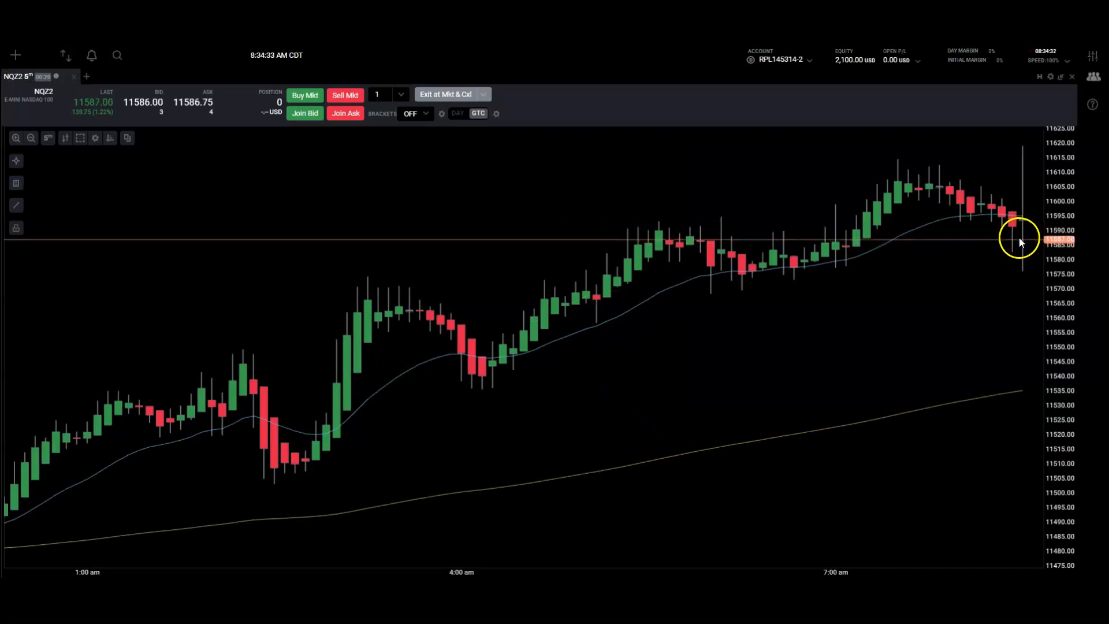
mouse_move(499, 114)
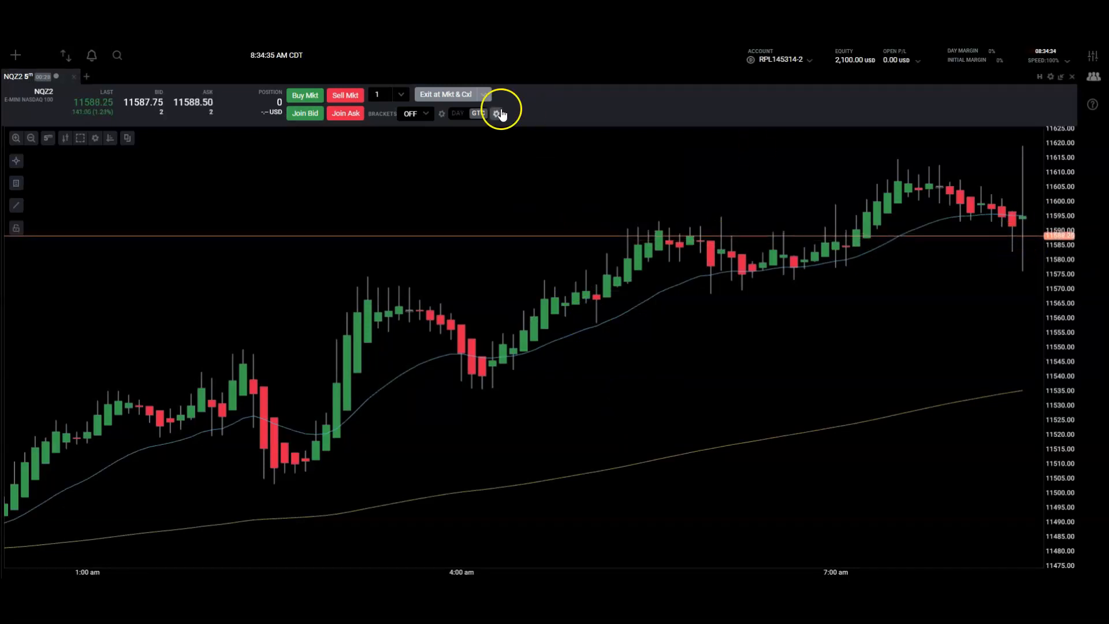
click(387, 94)
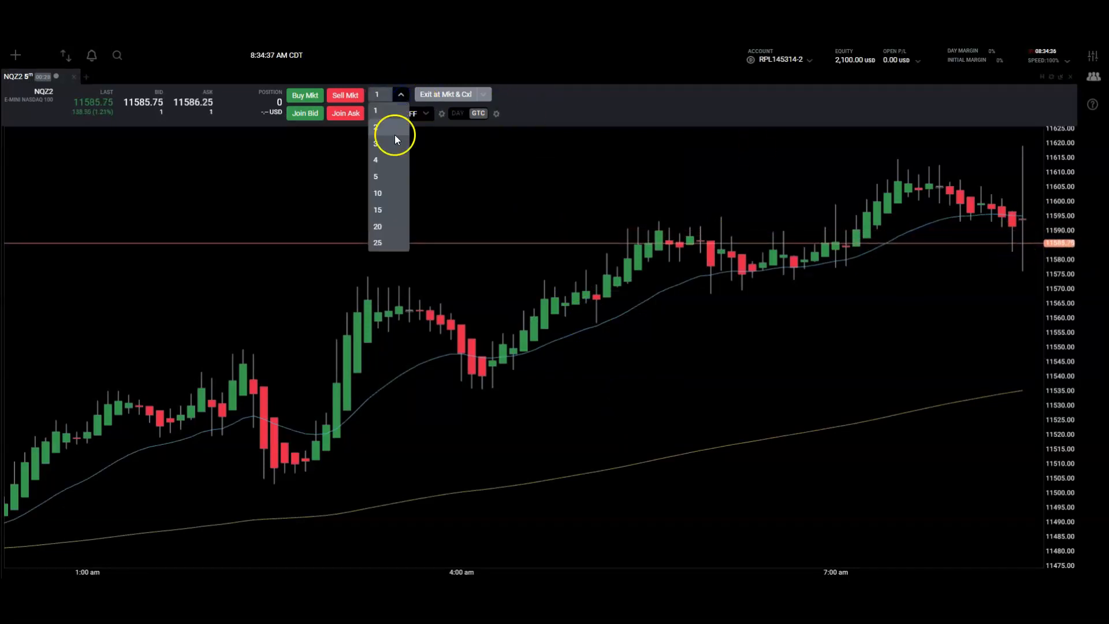
click(377, 127)
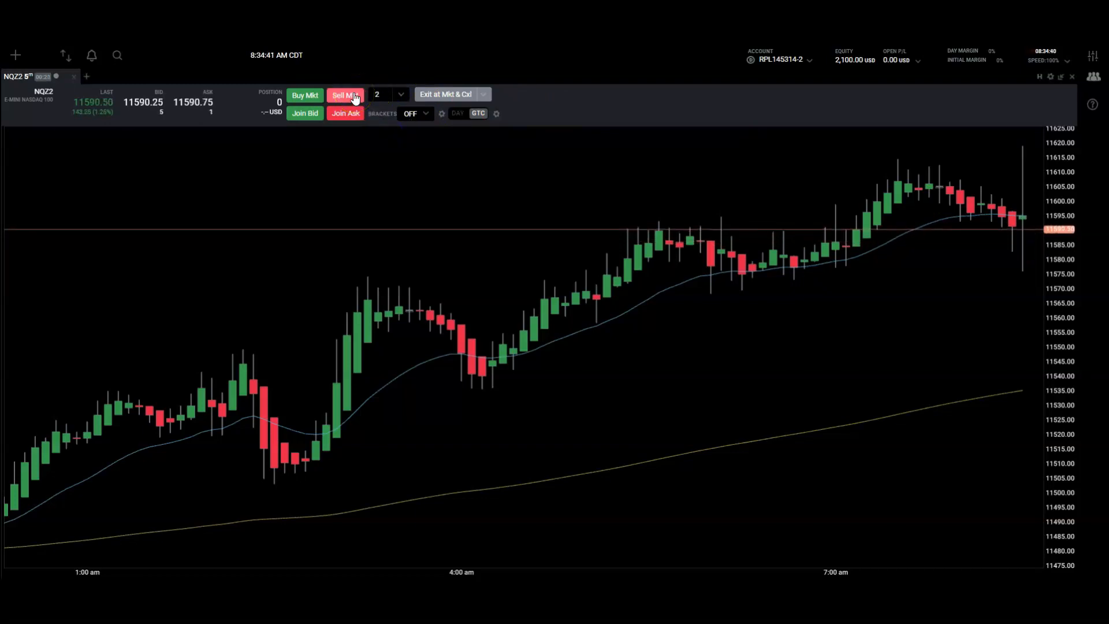
- Sell 2 NQZ2 contracts at market and raise the replay speed to 200%
click(345, 95)
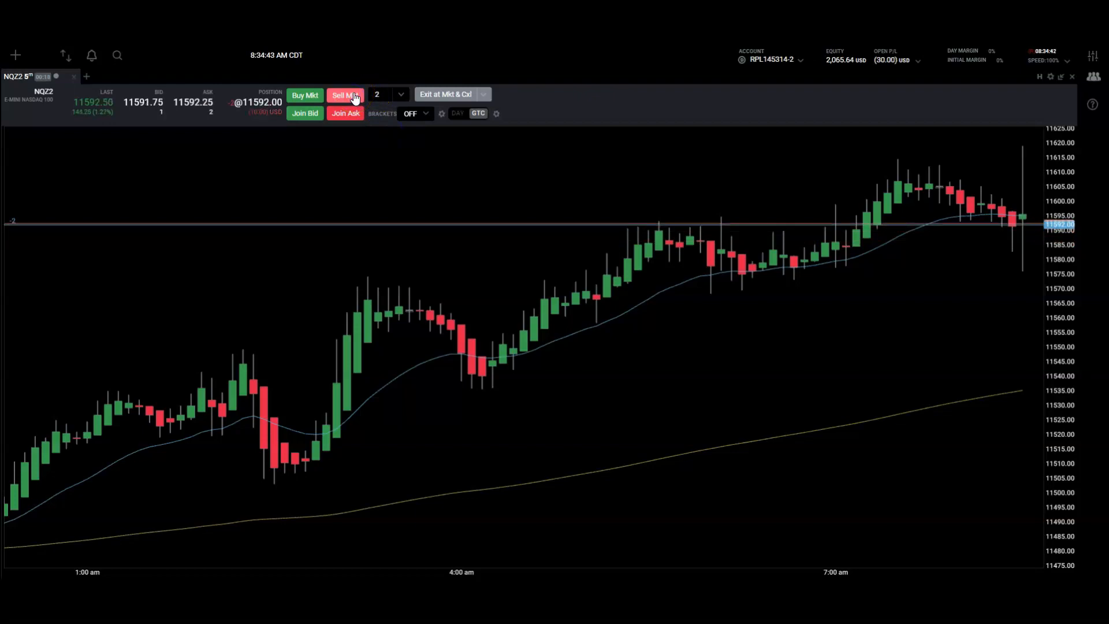
click(345, 95)
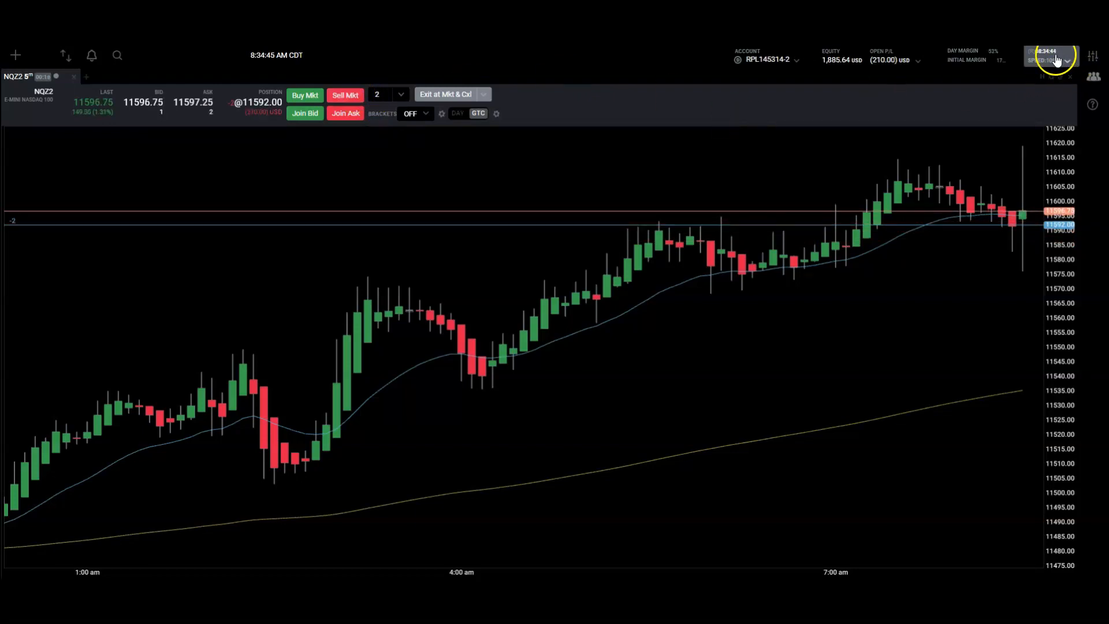
click(1051, 58)
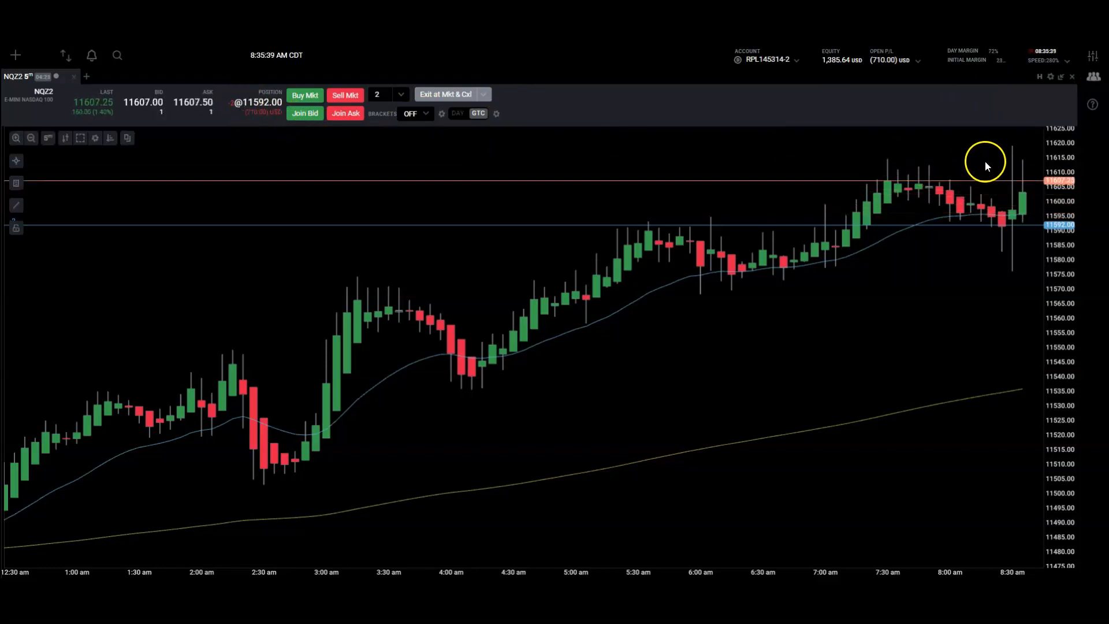
click(1061, 76)
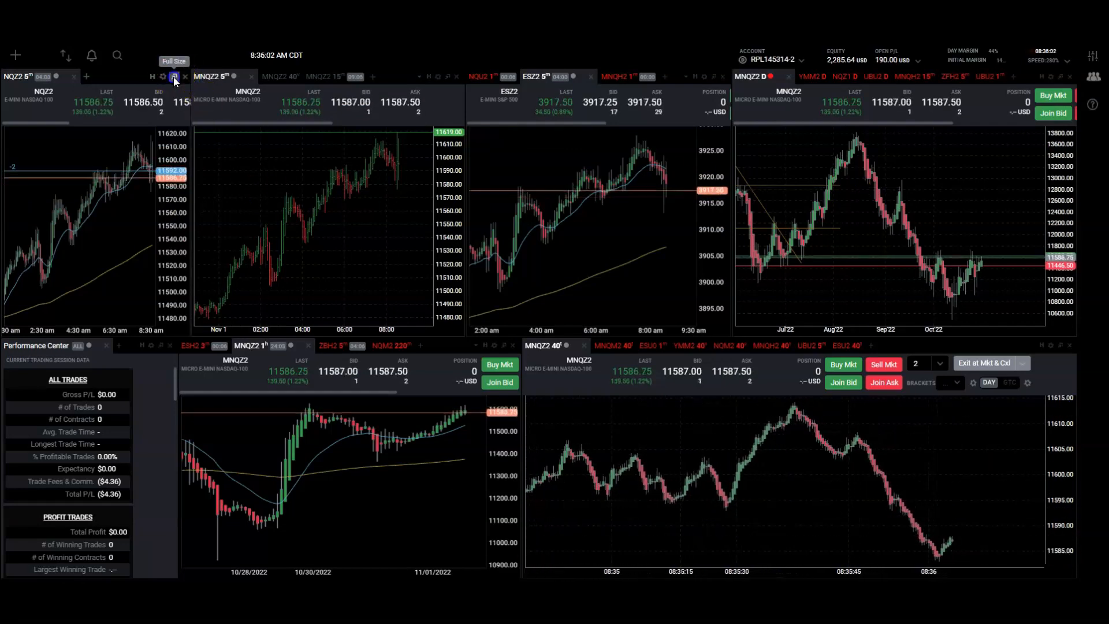
- Maximize the NQZ2 chart, flatten the short, and select the 1+1Runner bracket preset
click(174, 77)
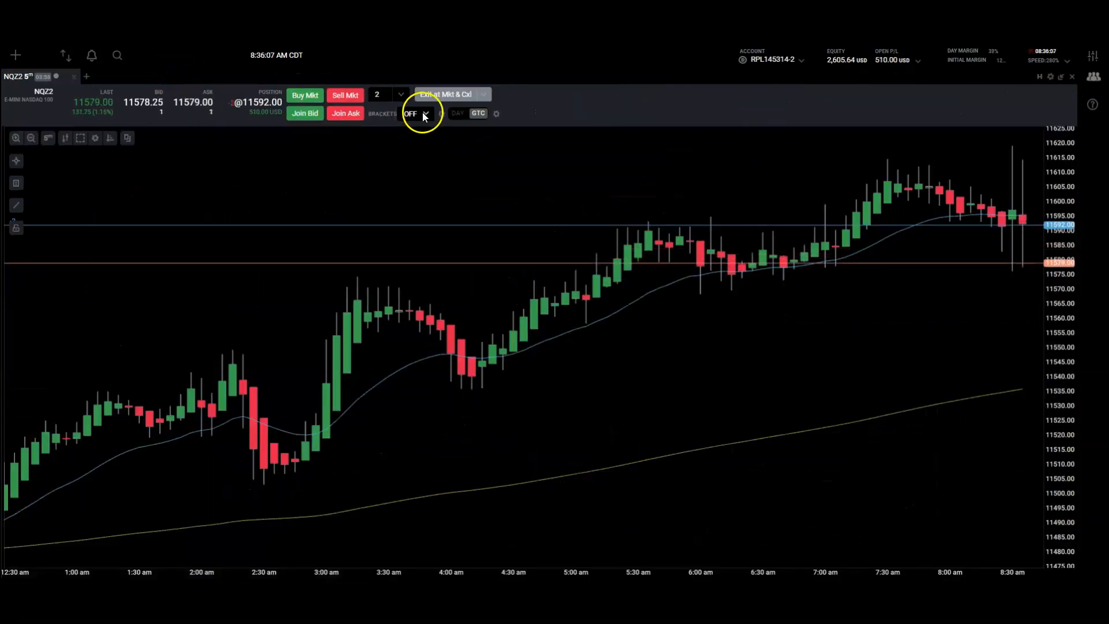
click(444, 94)
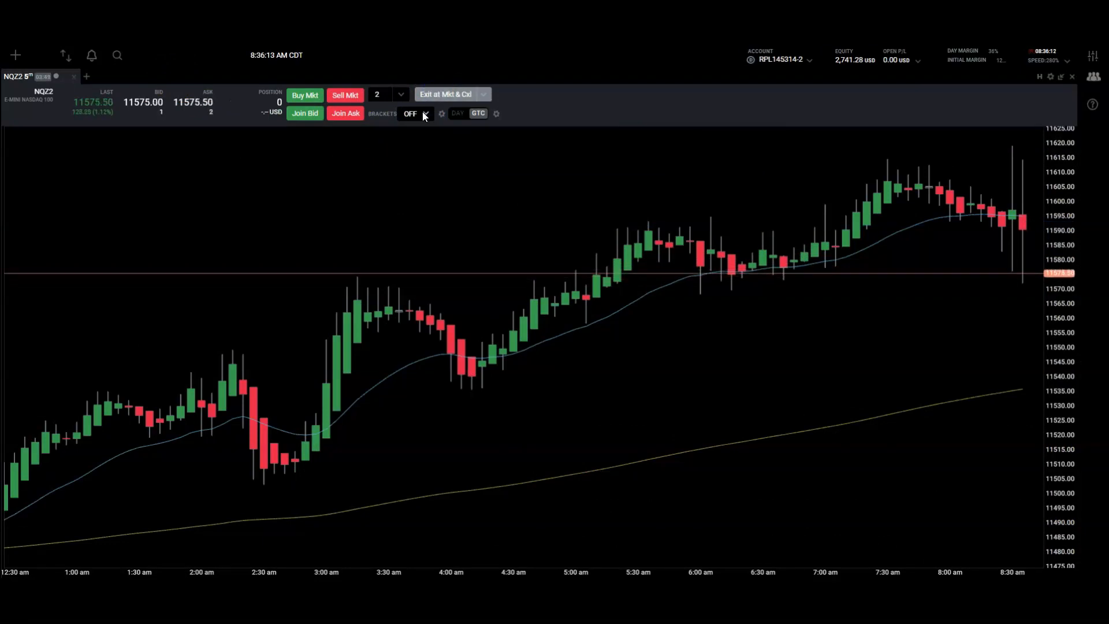
click(415, 113)
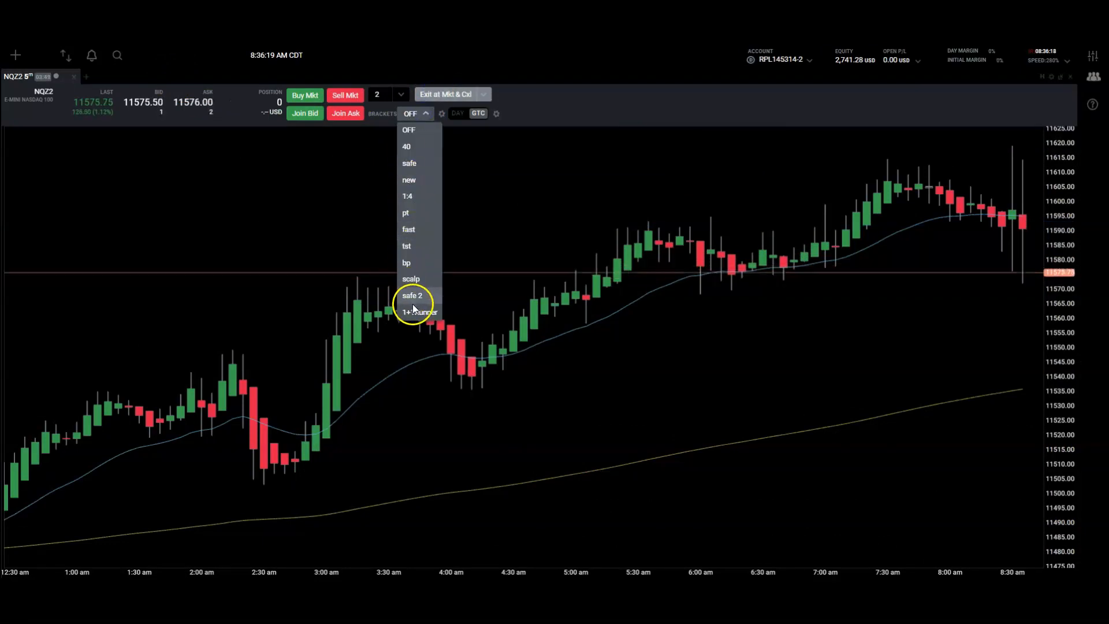
click(418, 312)
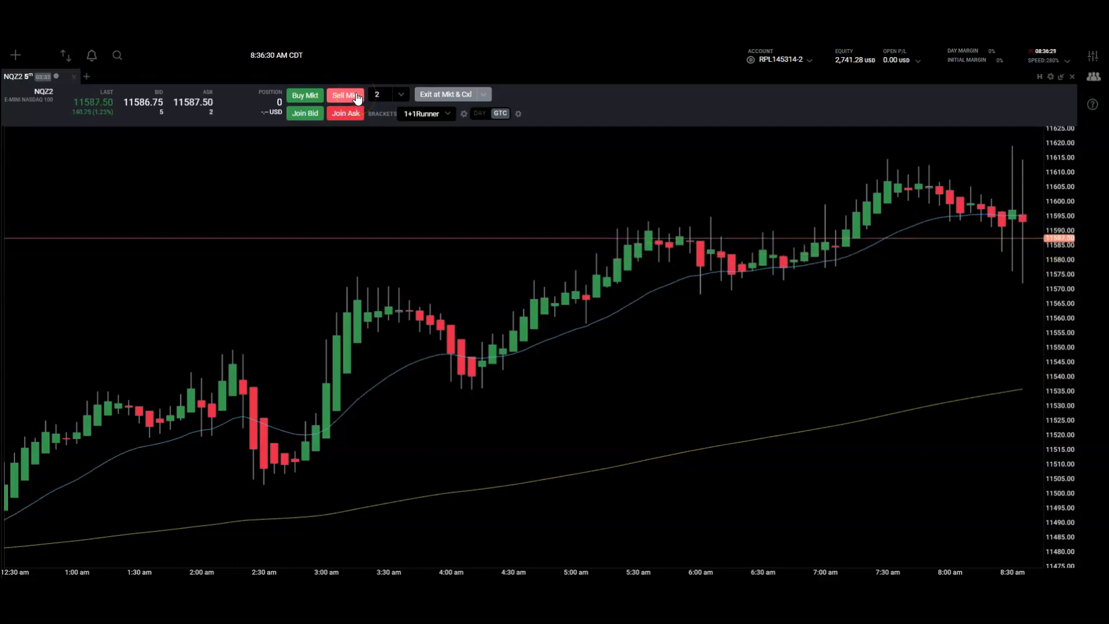
- Short 2 NQZ2 contracts at market with the 1+1Runner stops and targets attached
click(345, 95)
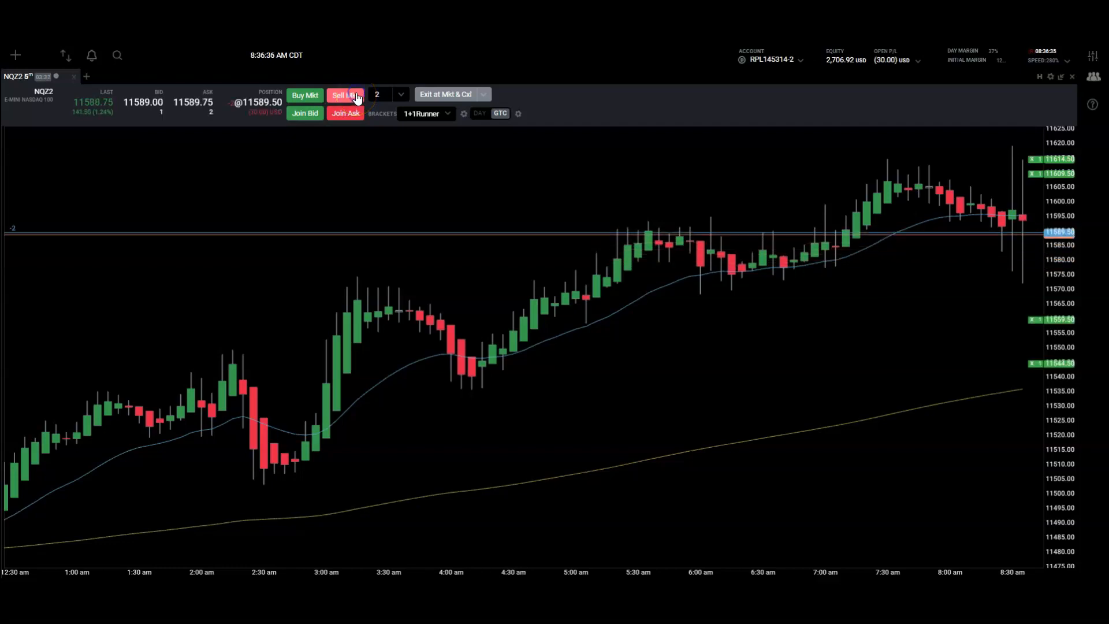
click(345, 94)
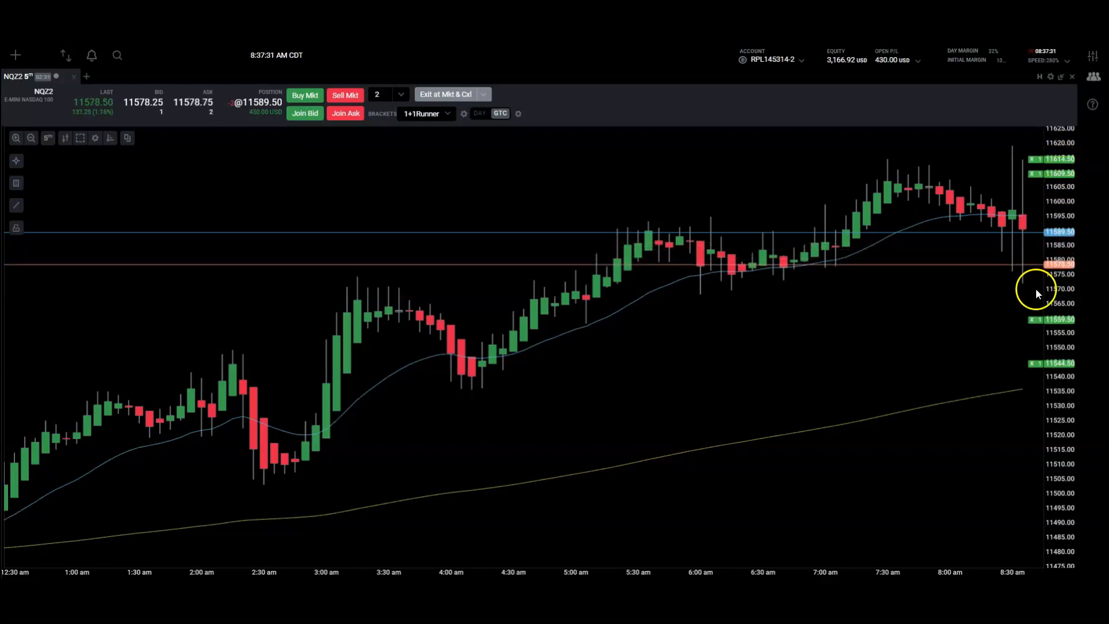
mouse_move(1030, 245)
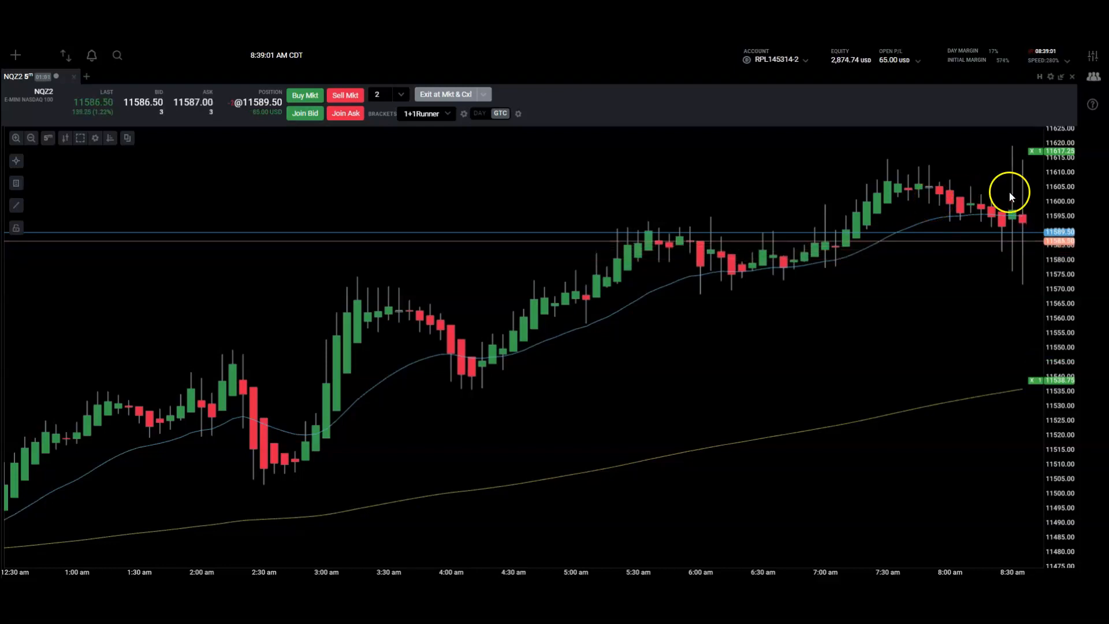
mouse_move(672, 253)
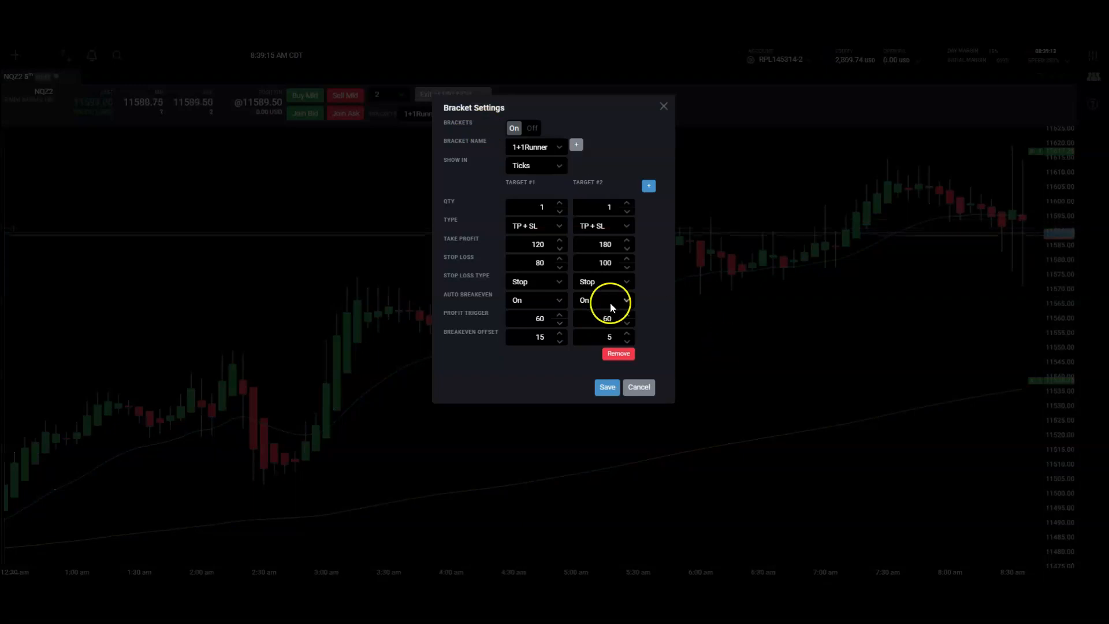
mouse_move(687, 290)
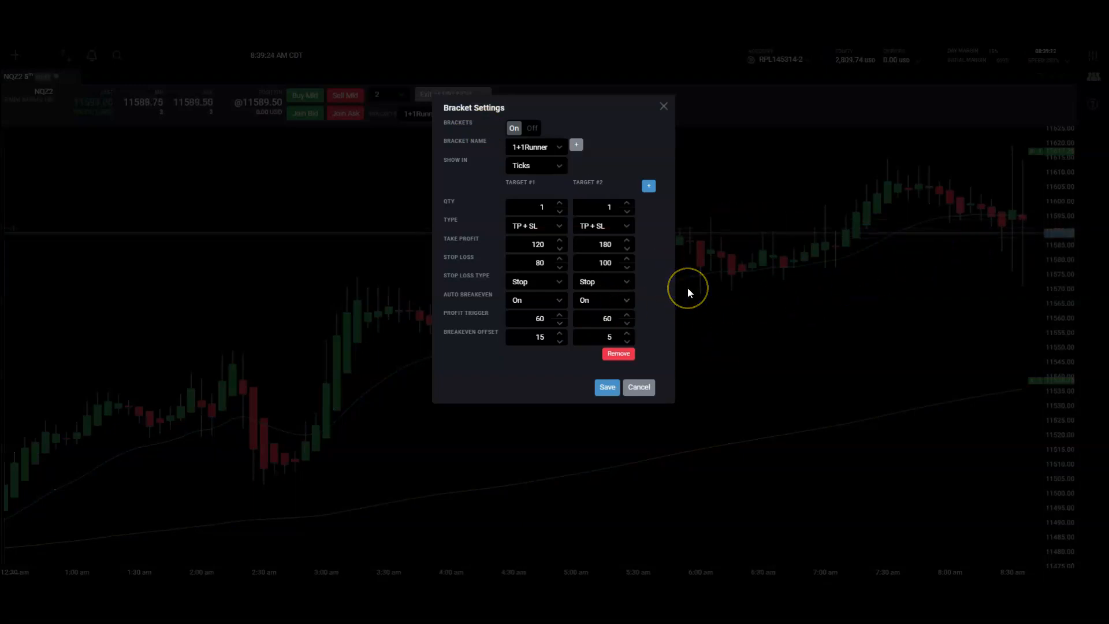
mouse_move(870, 275)
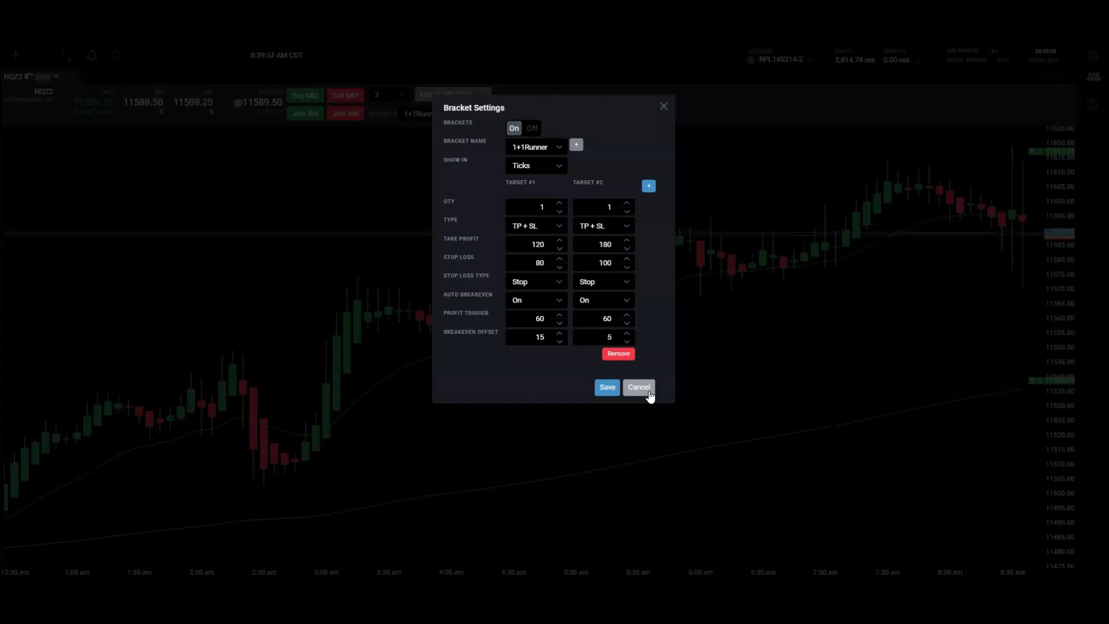
- Dismiss Bracket Settings, exit the open position, and re-short 2 contracts with 1+1Runner brackets
click(638, 387)
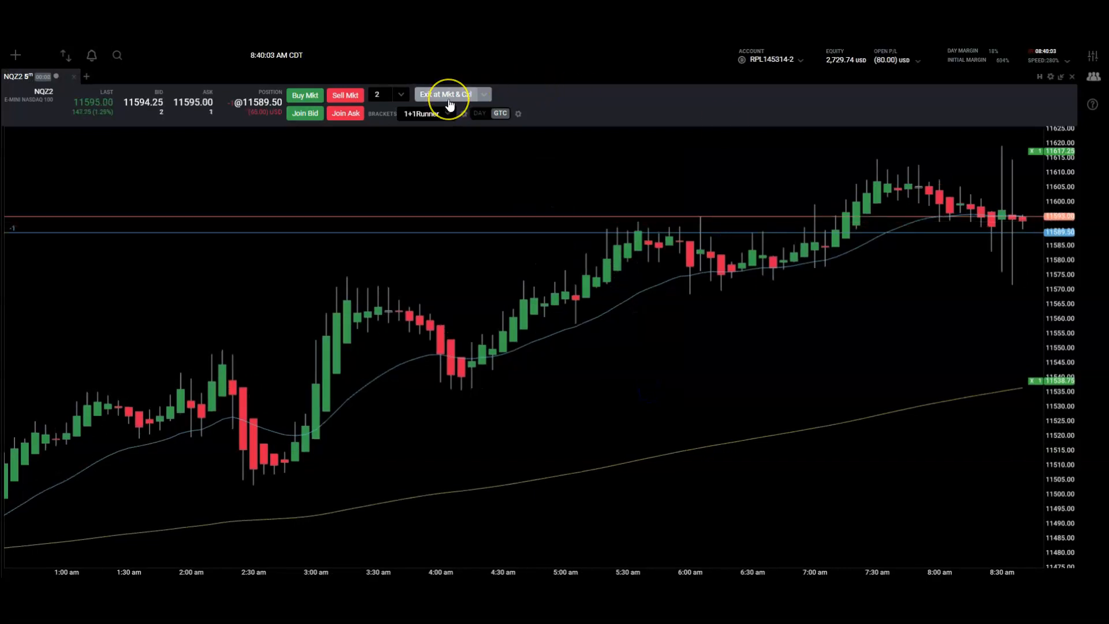
click(444, 94)
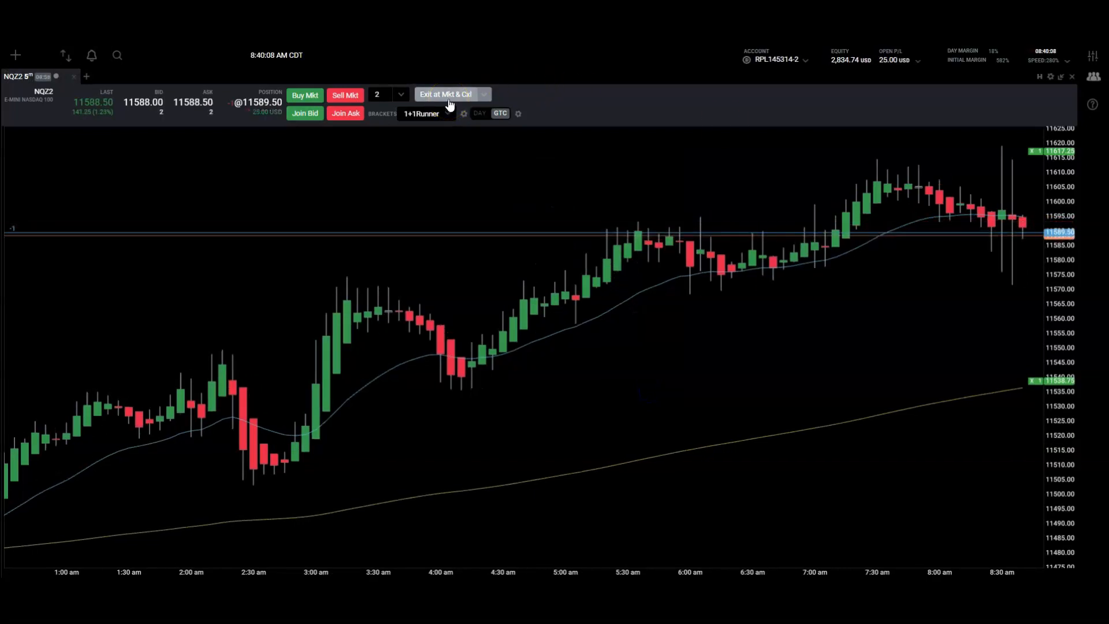
click(346, 94)
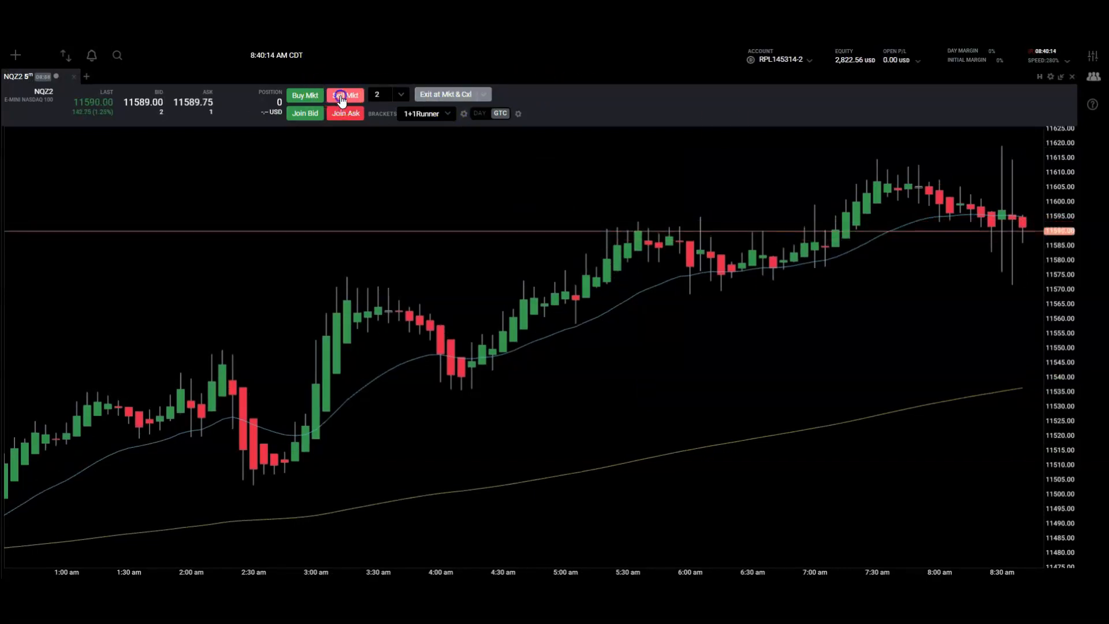
click(345, 95)
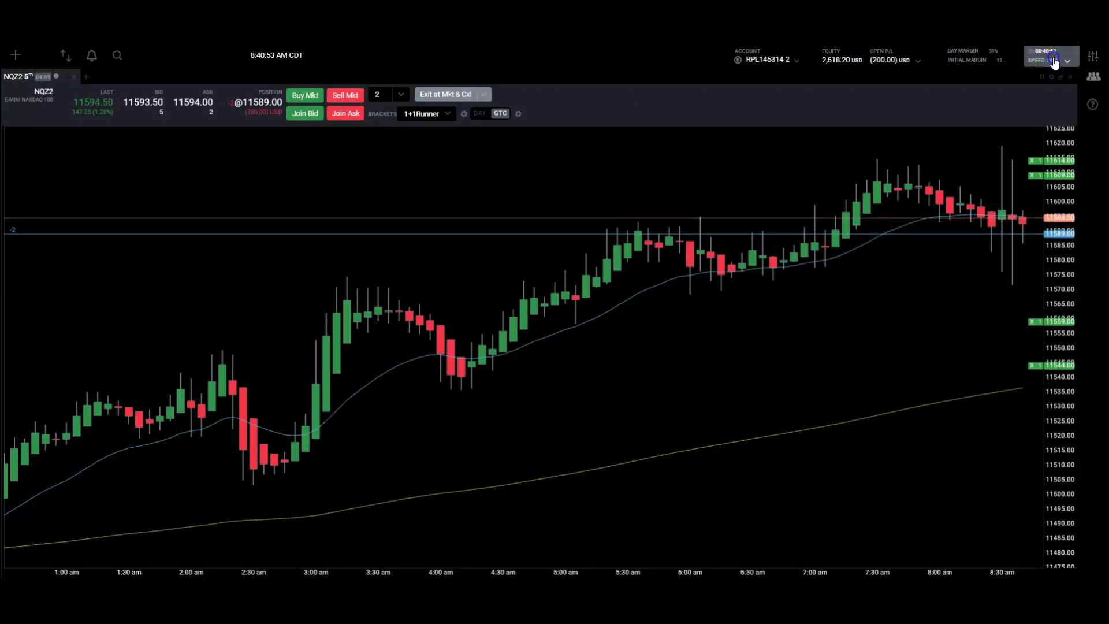
- Raise the market replay speed and let it run until the position goes flat
click(1054, 57)
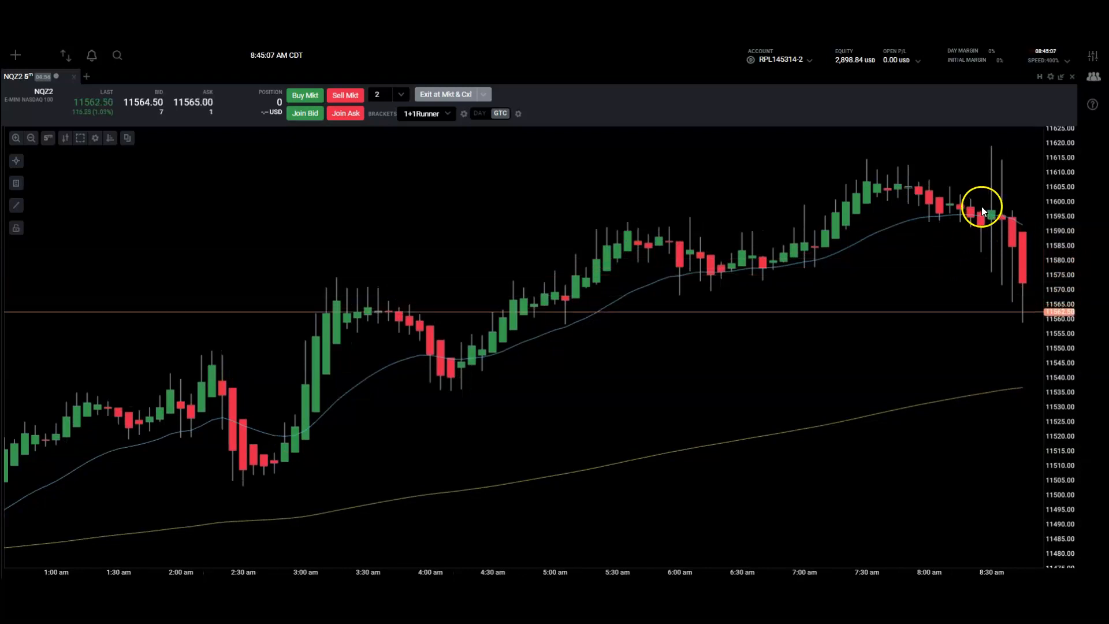
mouse_move(514, 87)
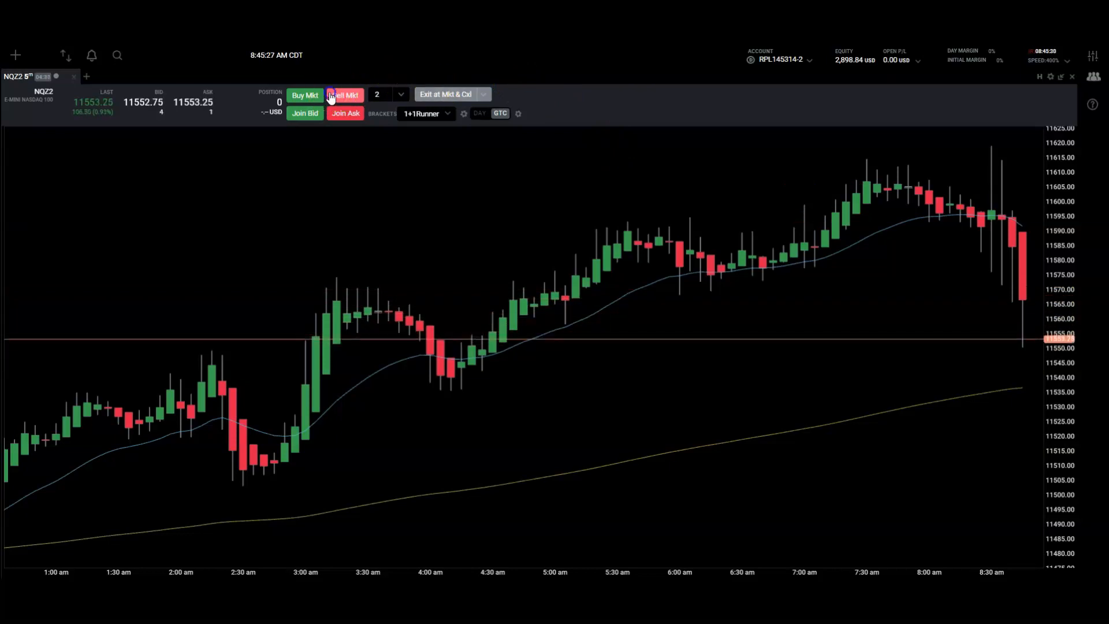
- Short 2 NQZ2 contracts at market with 1+1Runner brackets, flattening and re-entering once
click(344, 95)
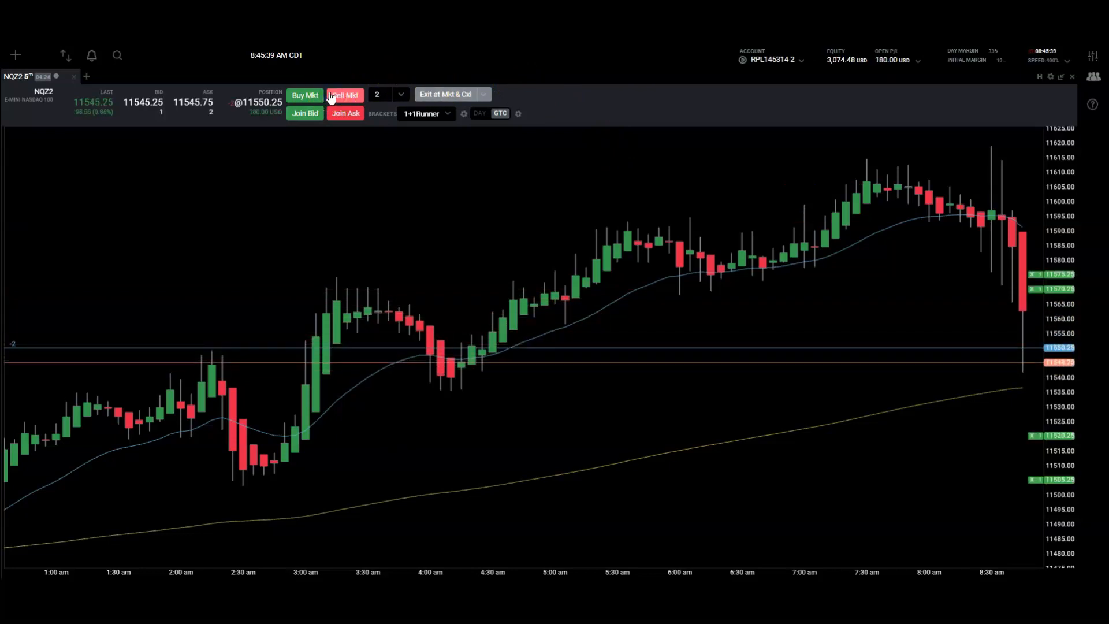
click(344, 95)
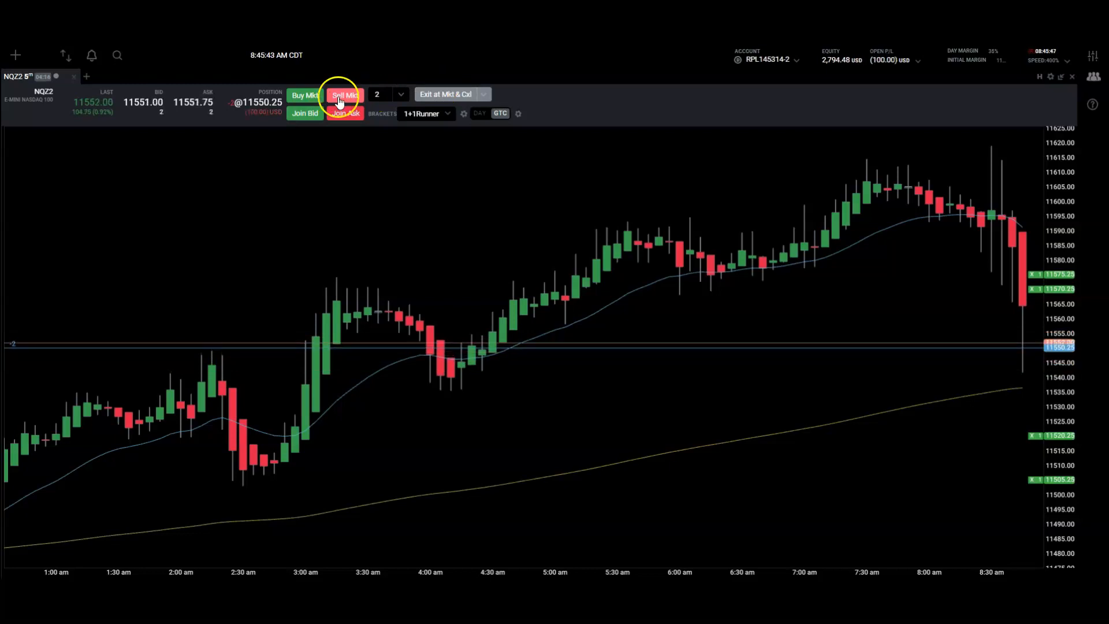
click(345, 94)
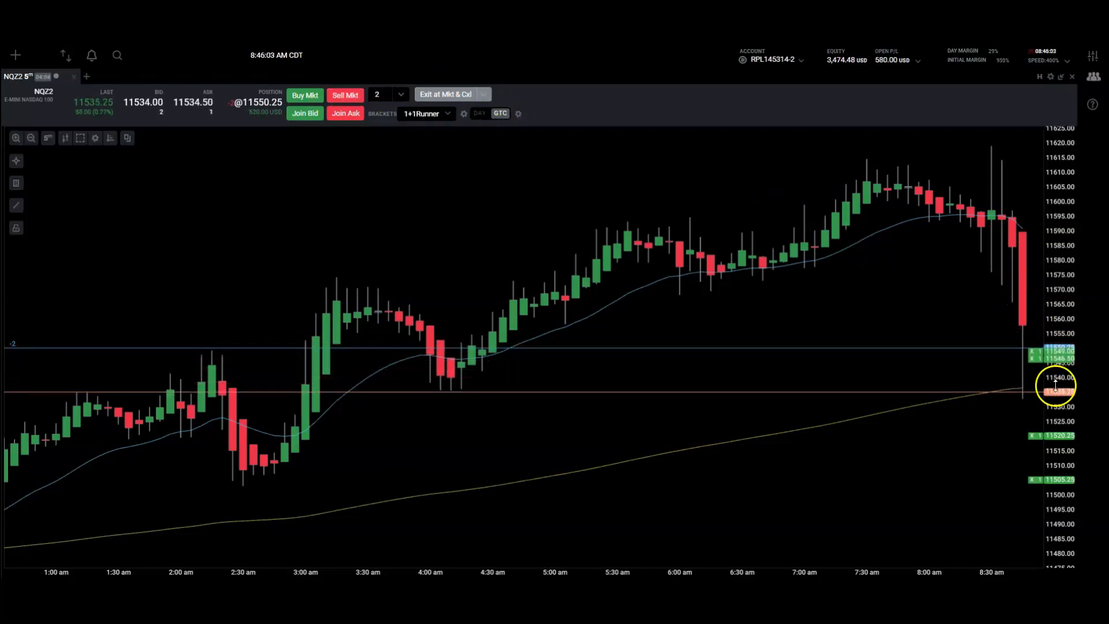
click(445, 94)
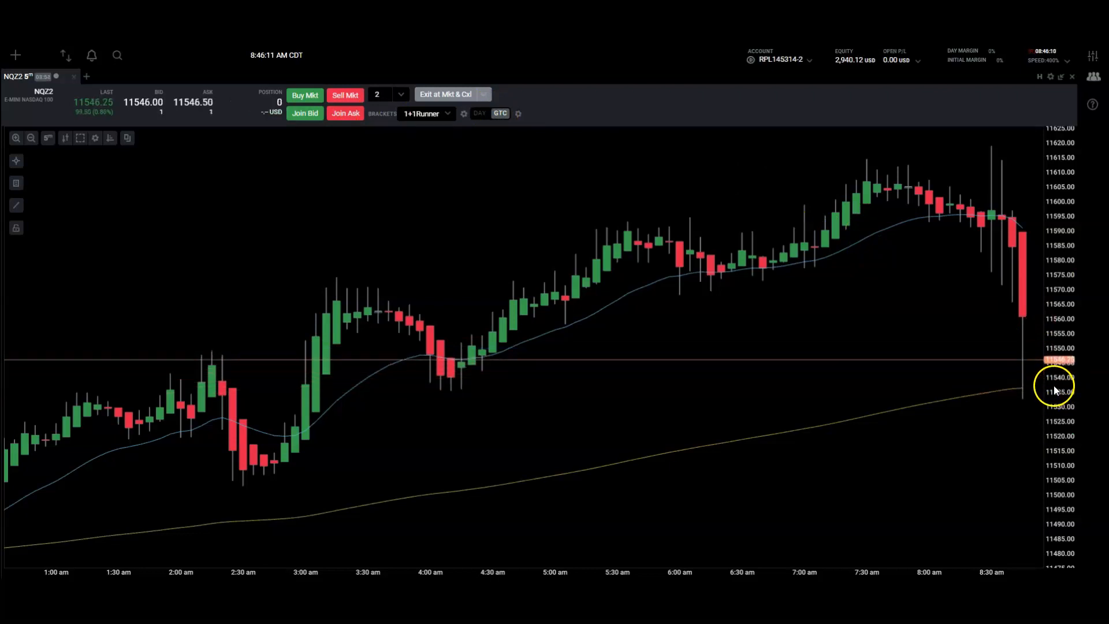
click(345, 95)
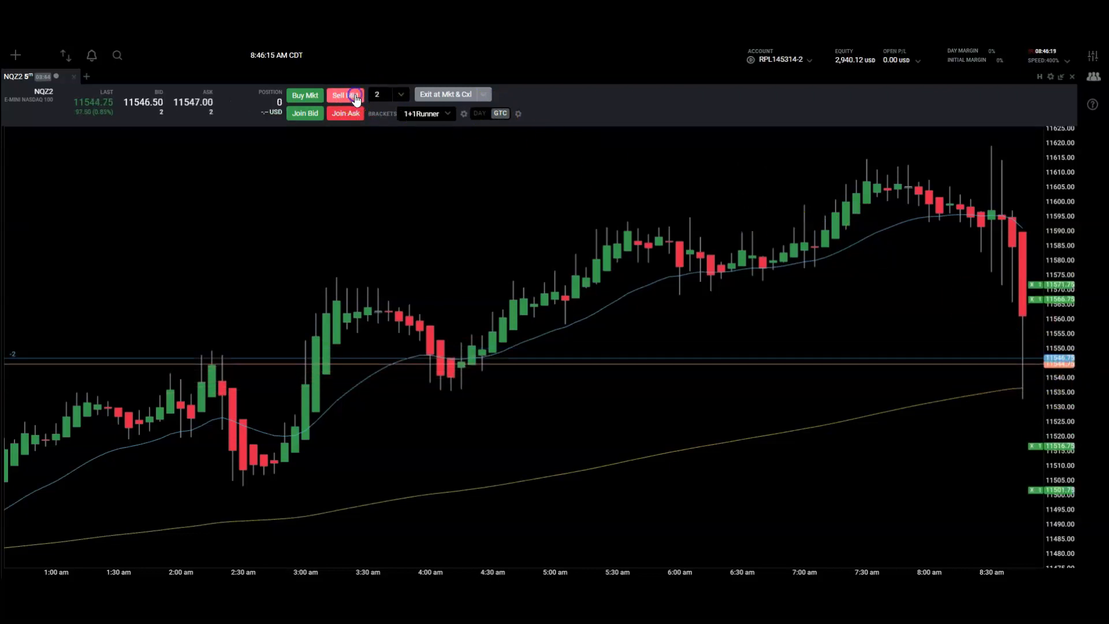
click(346, 95)
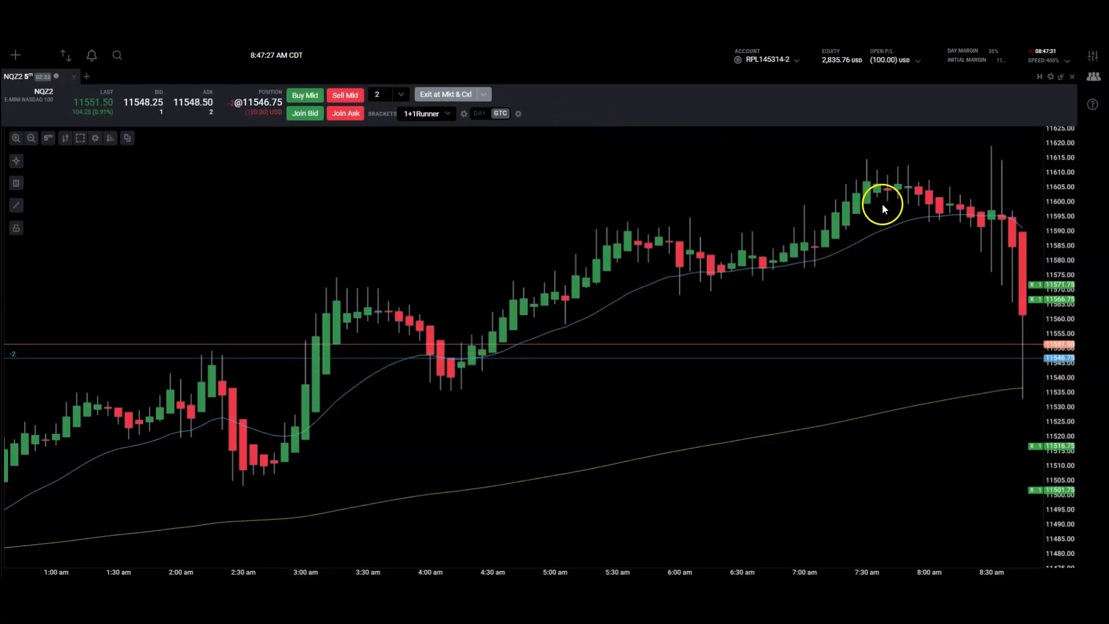
mouse_move(1020, 379)
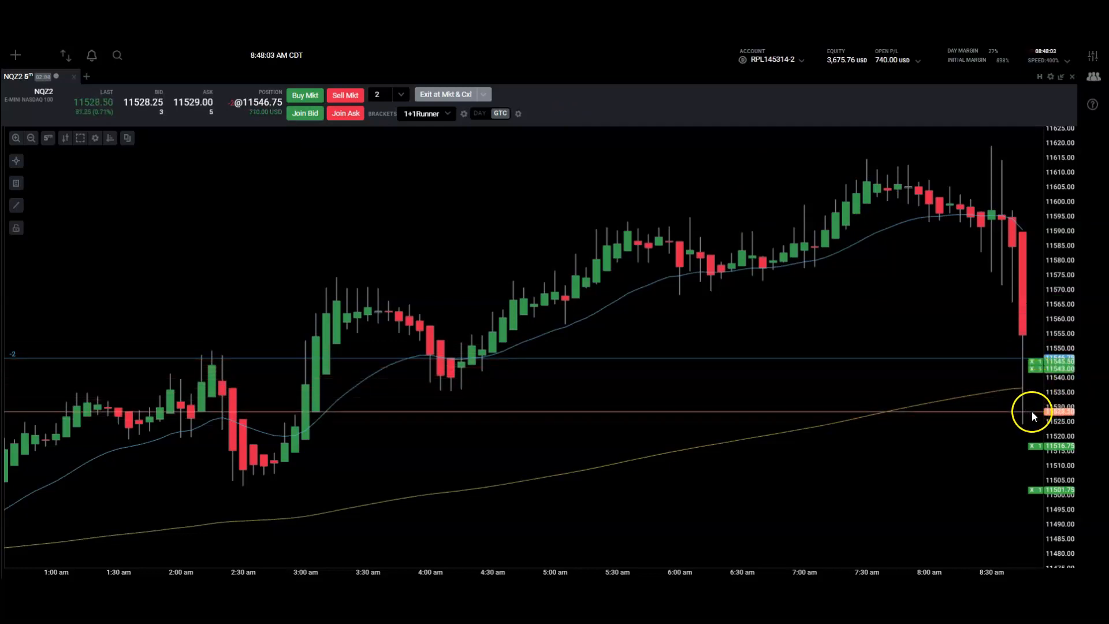
mouse_move(1054, 442)
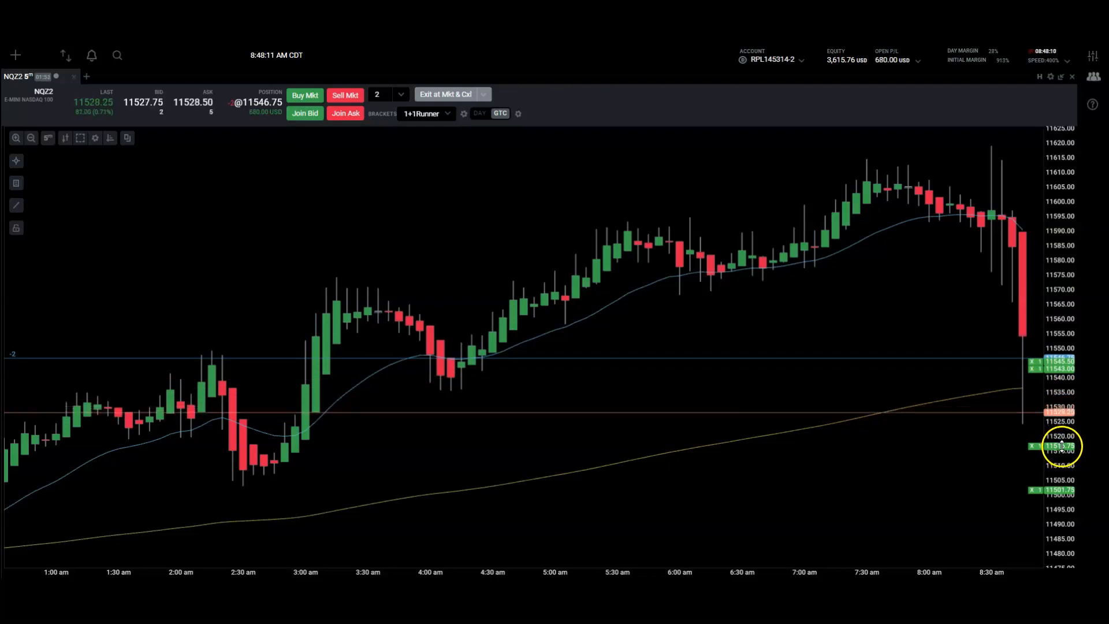
mouse_move(826, 346)
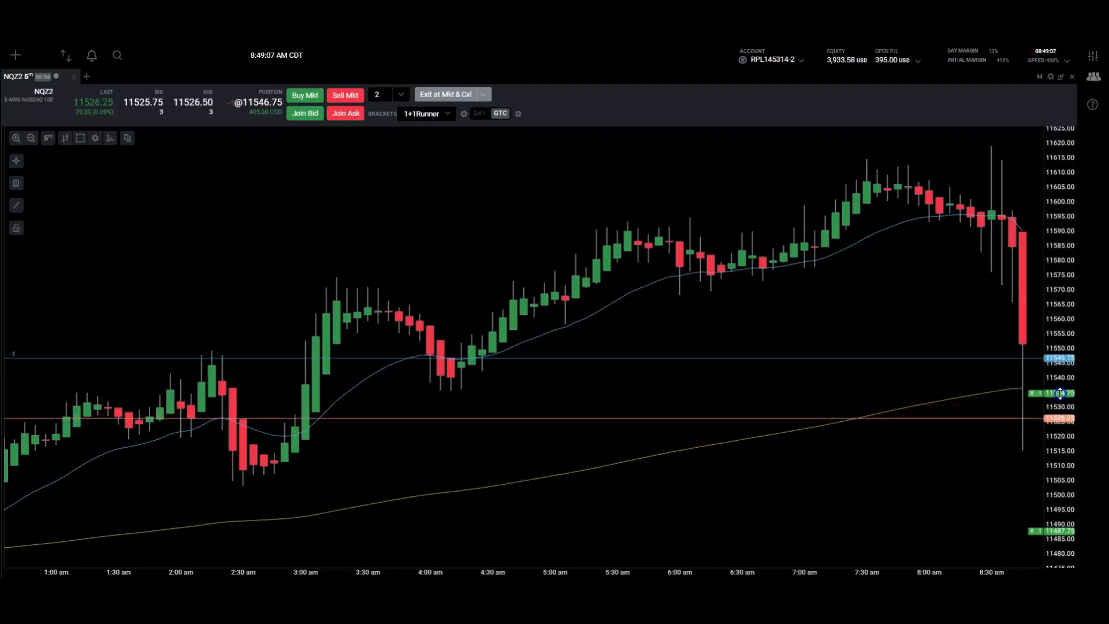
- Exit the remaining short at market and cancel its orders for a profit
click(445, 93)
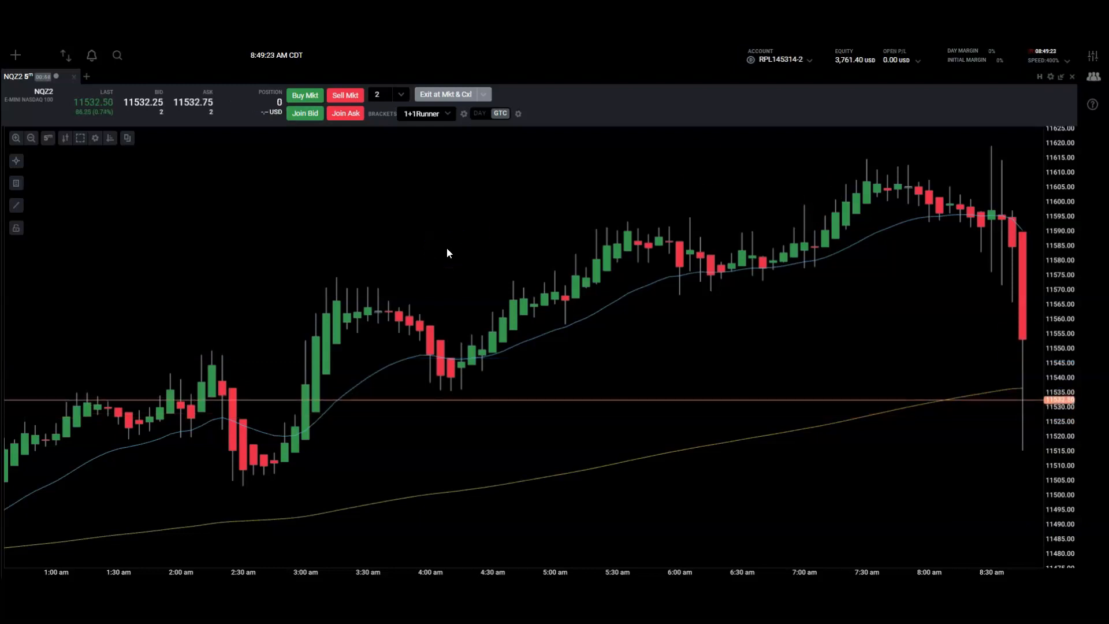
mouse_move(225, 200)
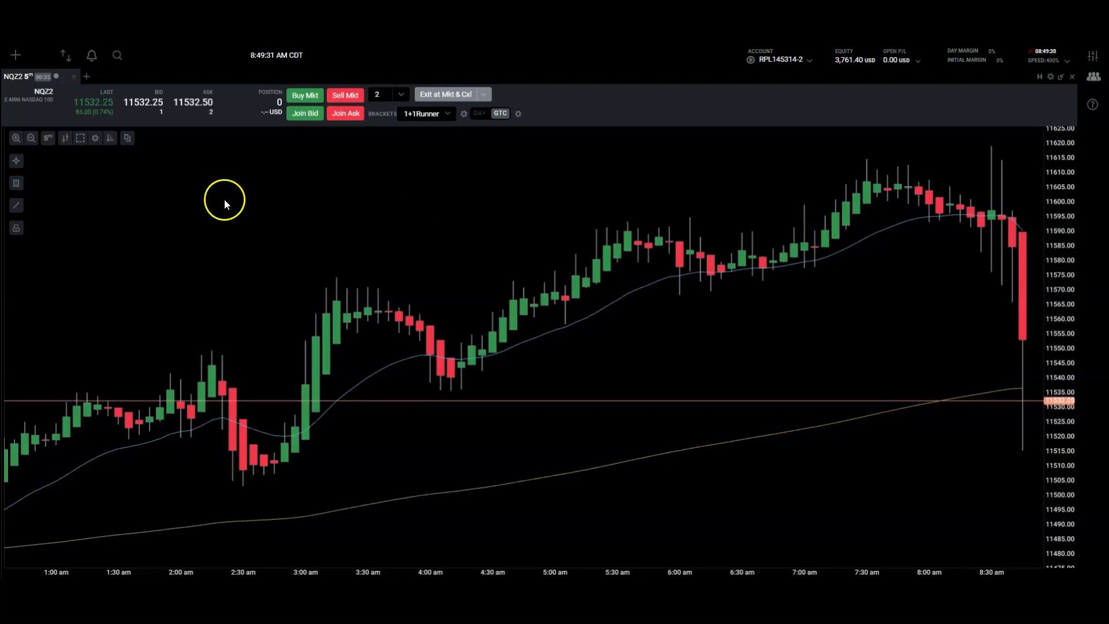
mouse_move(196, 206)
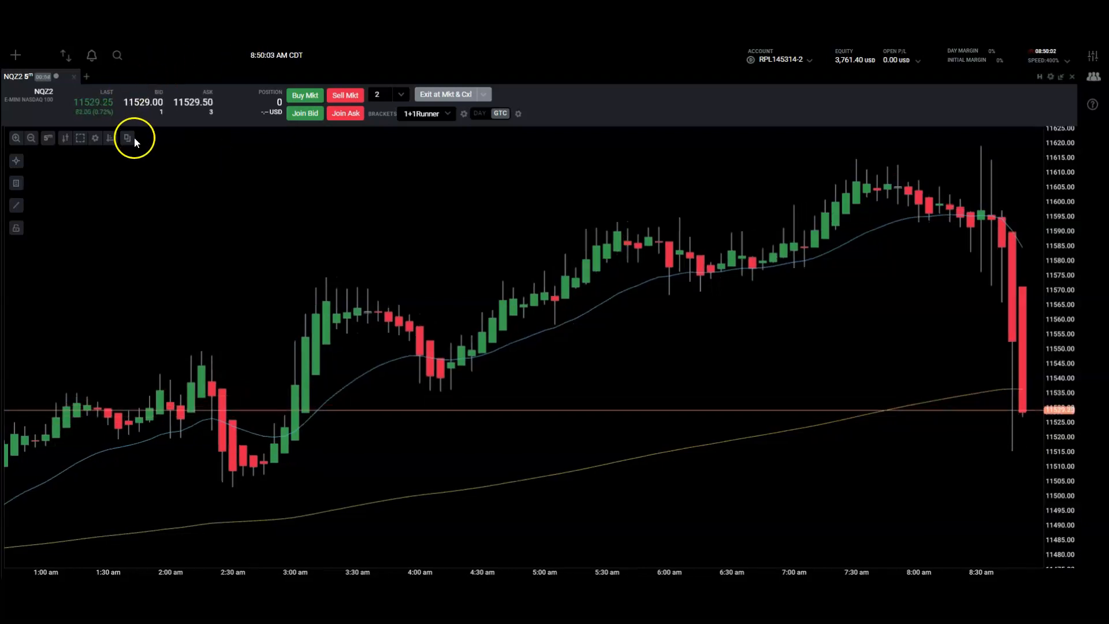
- Show the Configure Chart Elements list with the NQZ2 series and two EMAs
click(94, 138)
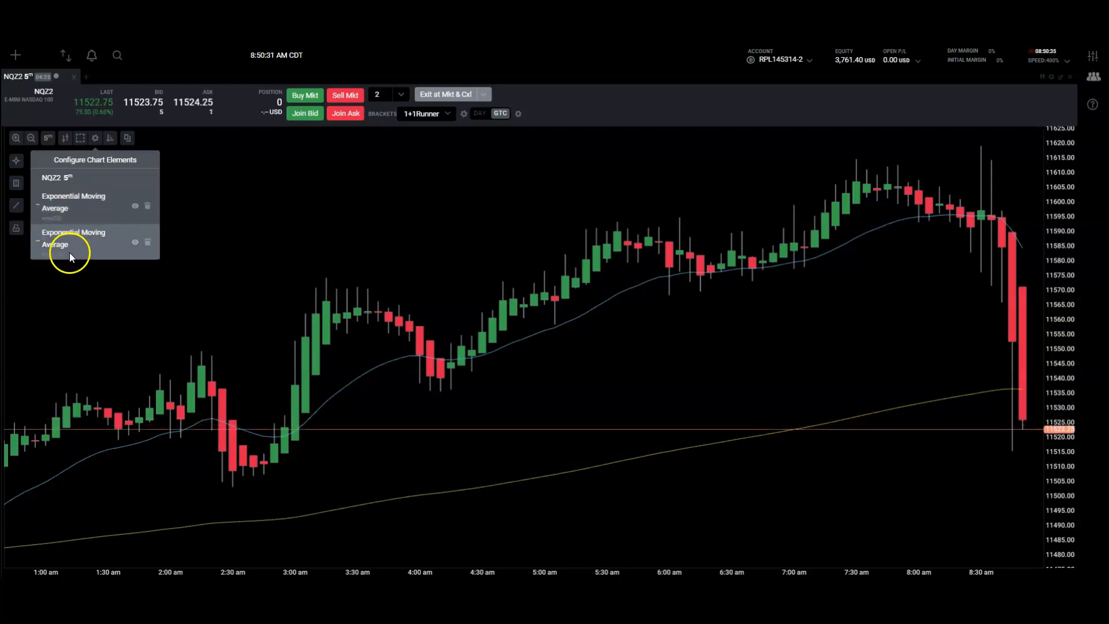
mouse_move(563, 329)
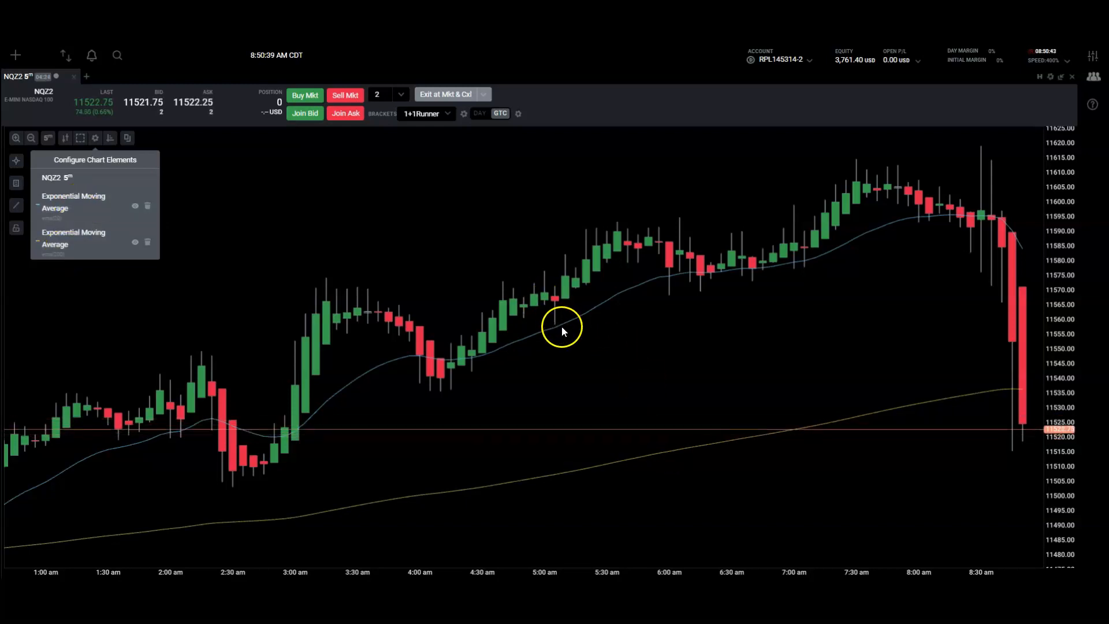
mouse_move(566, 474)
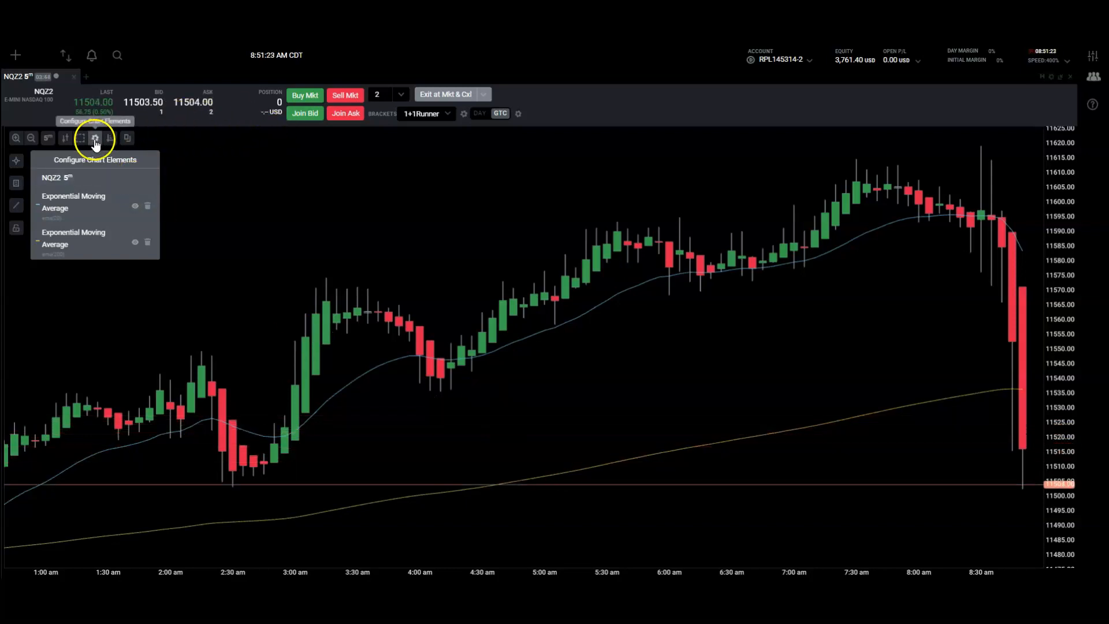
- Enable the Fills and Orders display so trade fill markers appear on the chart
click(81, 137)
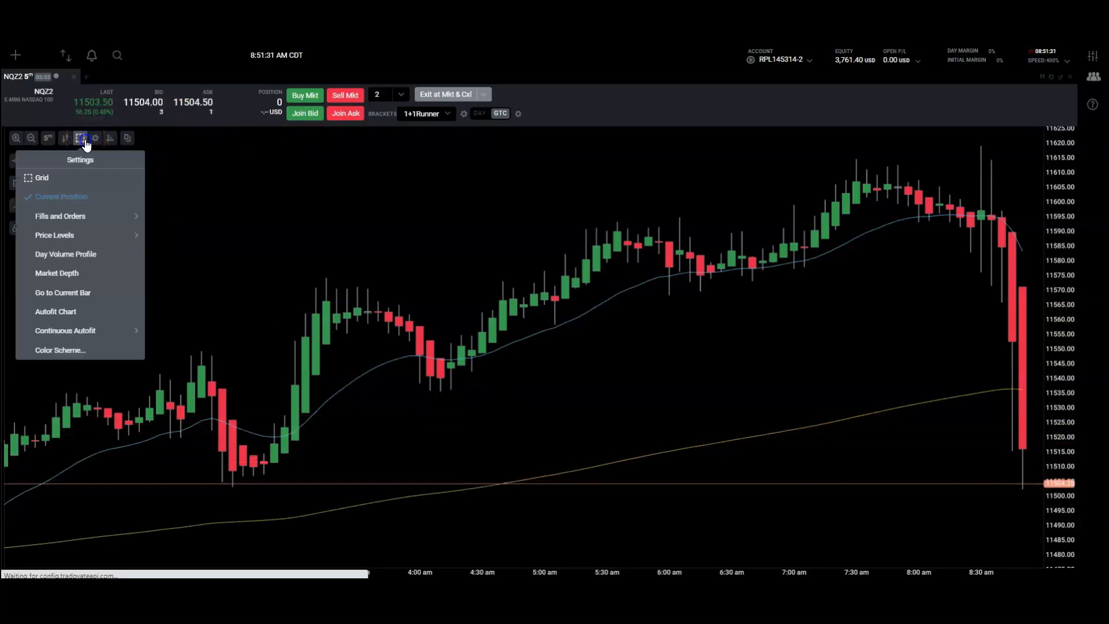
mouse_move(67, 235)
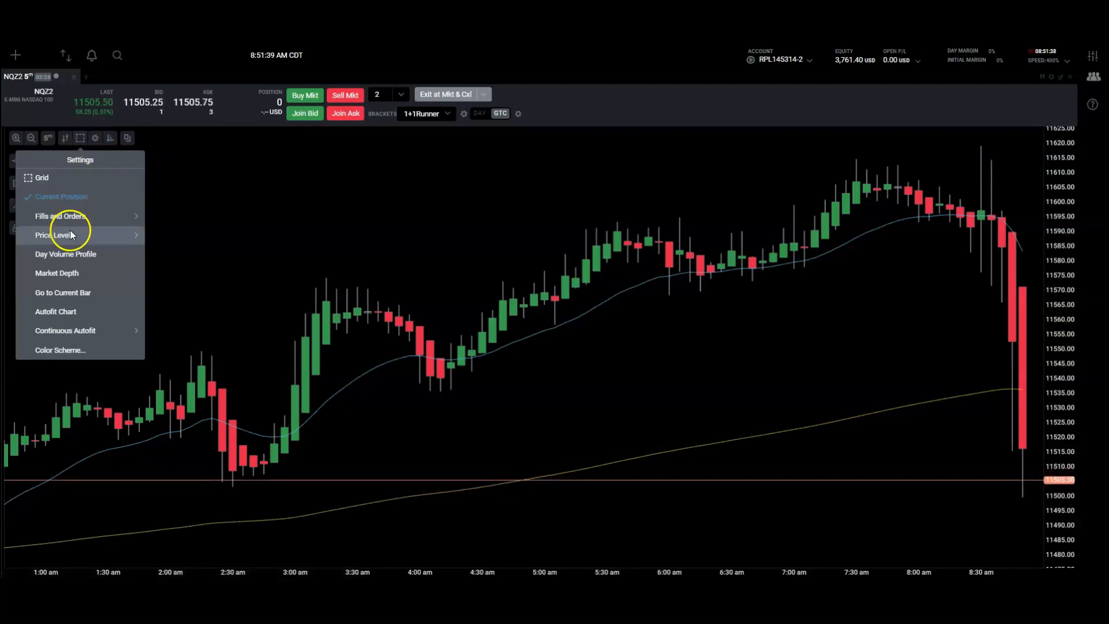
click(60, 216)
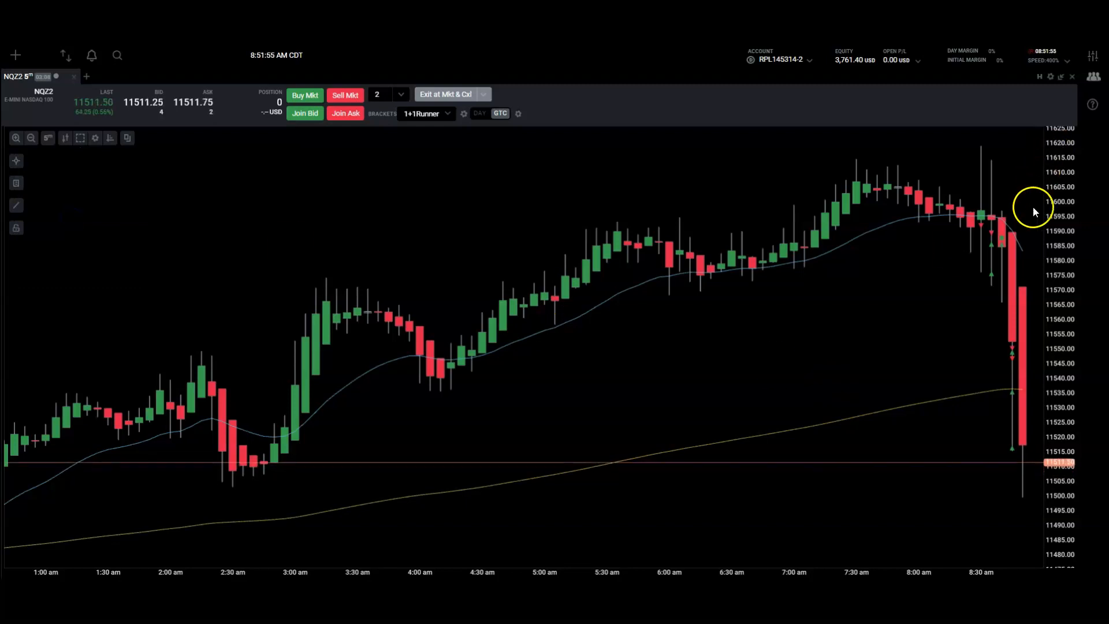
mouse_move(407, 154)
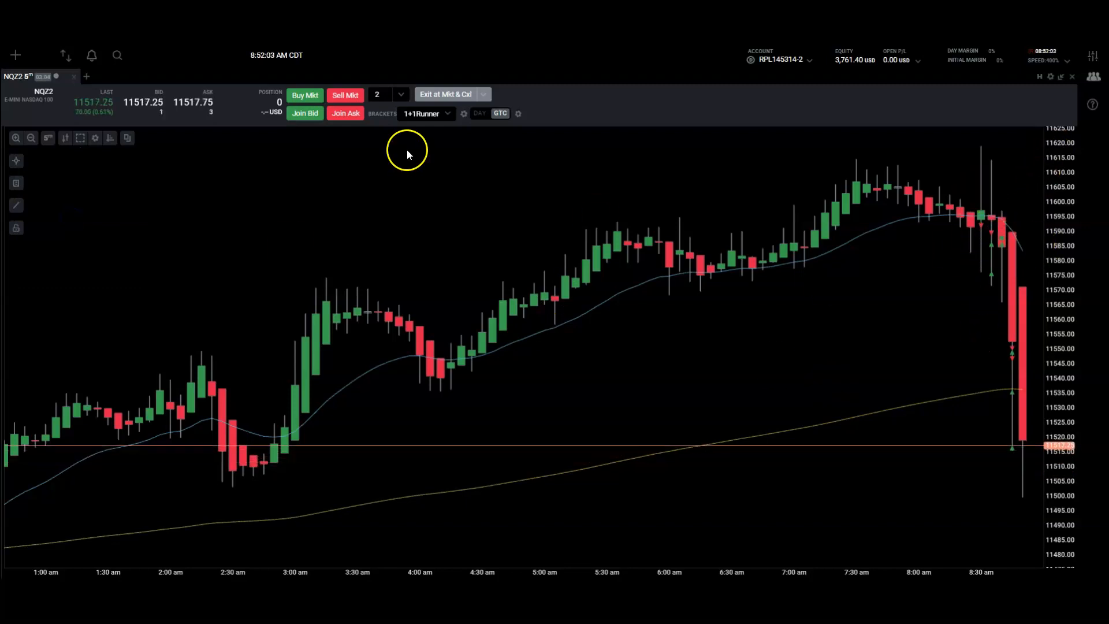
click(80, 138)
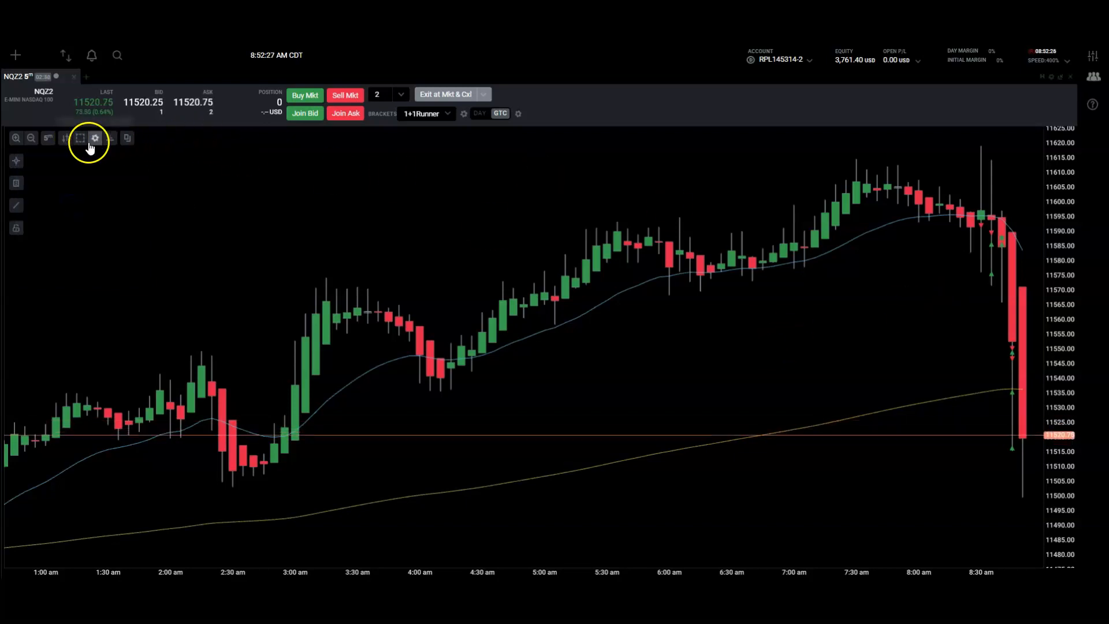
click(94, 137)
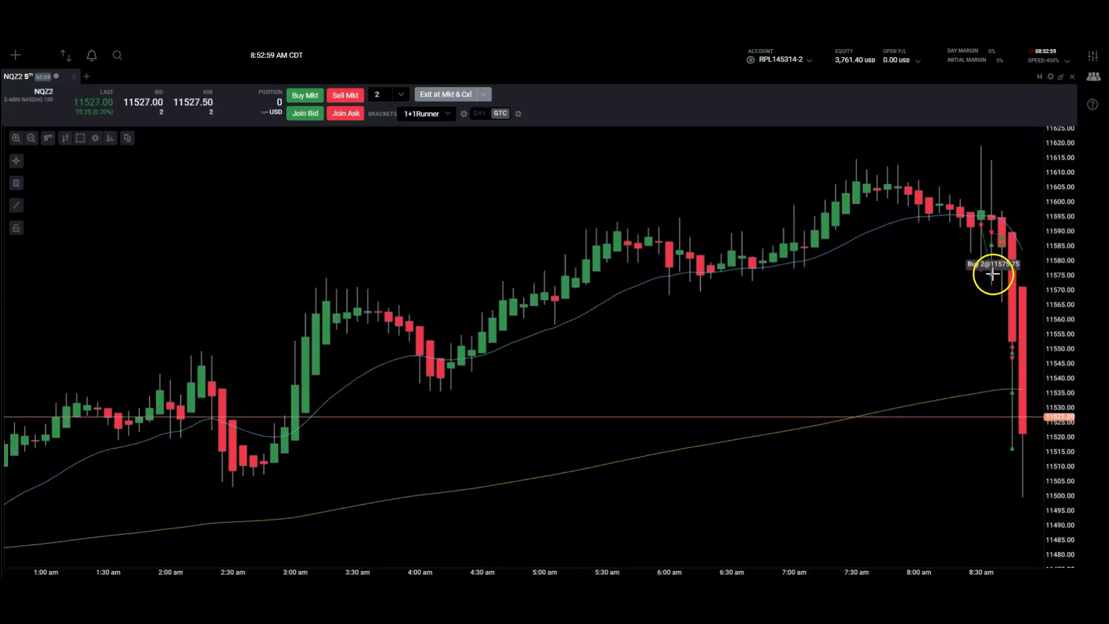
mouse_move(495, 327)
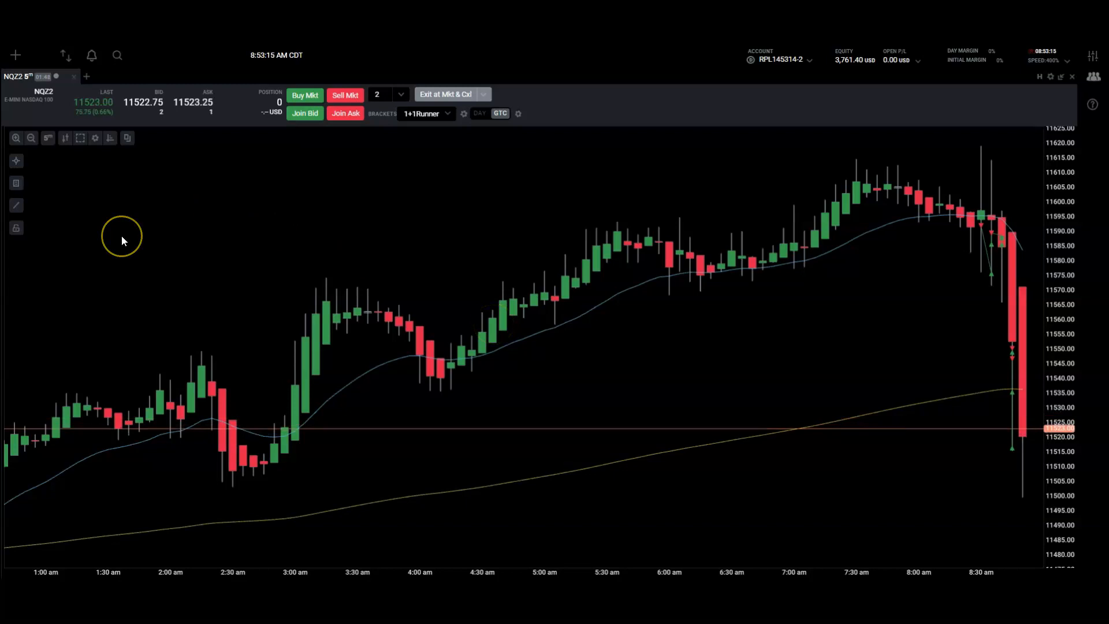
mouse_move(86, 193)
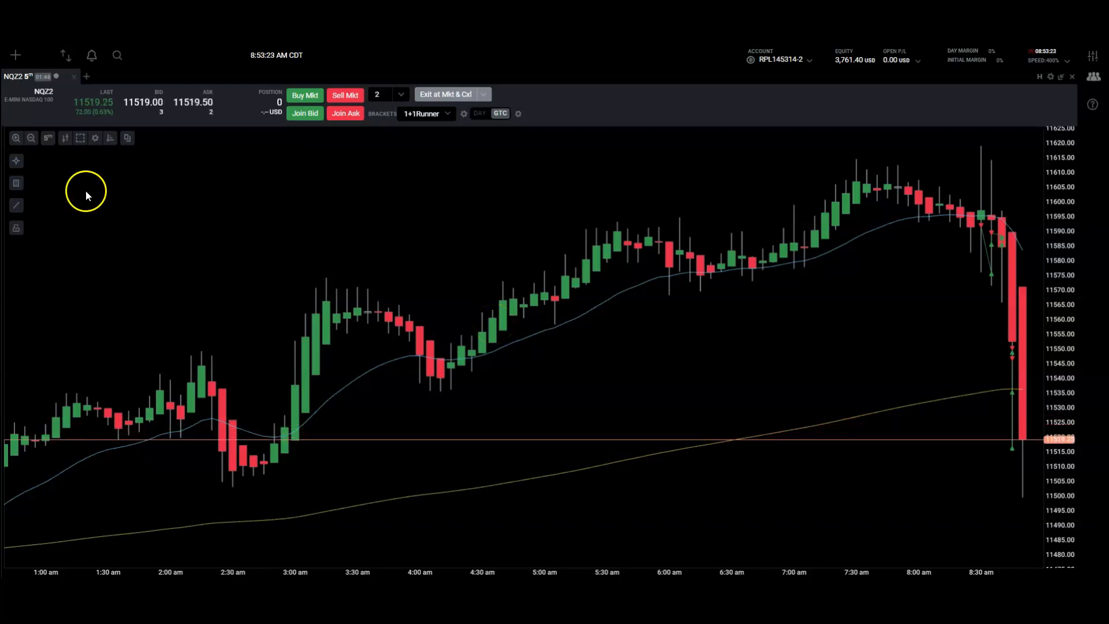
- Select the Line tool to draw a rising trend line from the early-morning lows
click(15, 206)
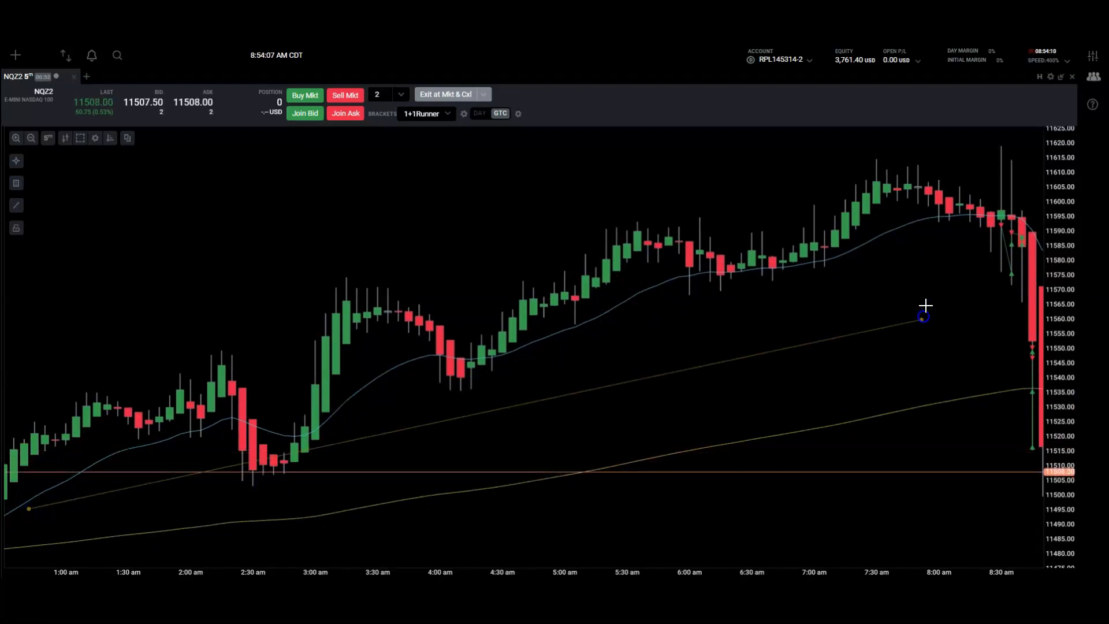
mouse_move(929, 305)
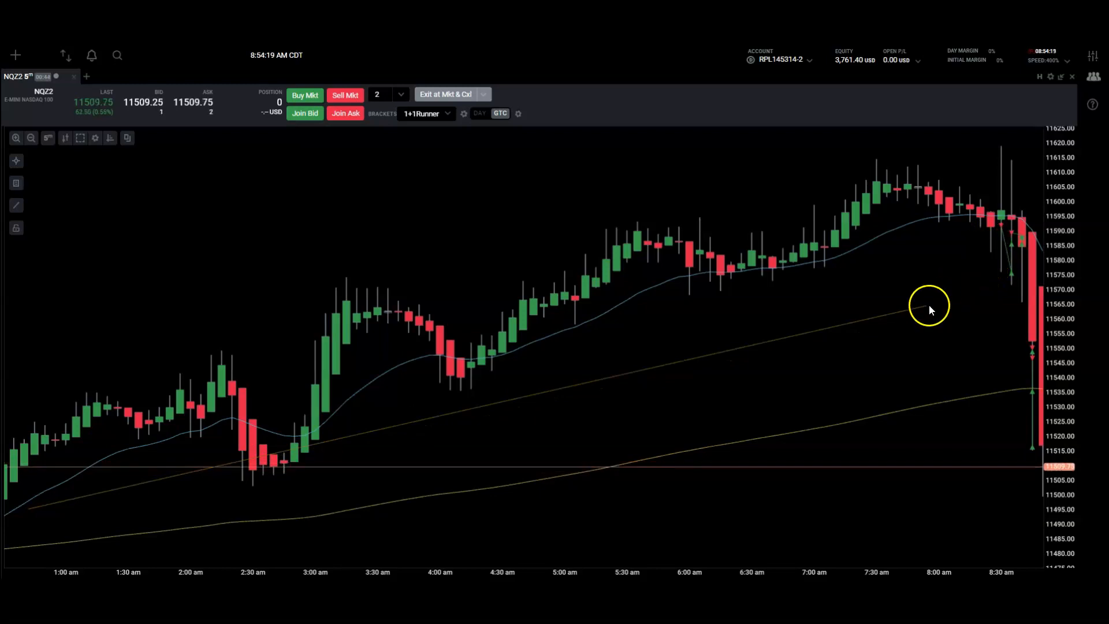
mouse_move(919, 309)
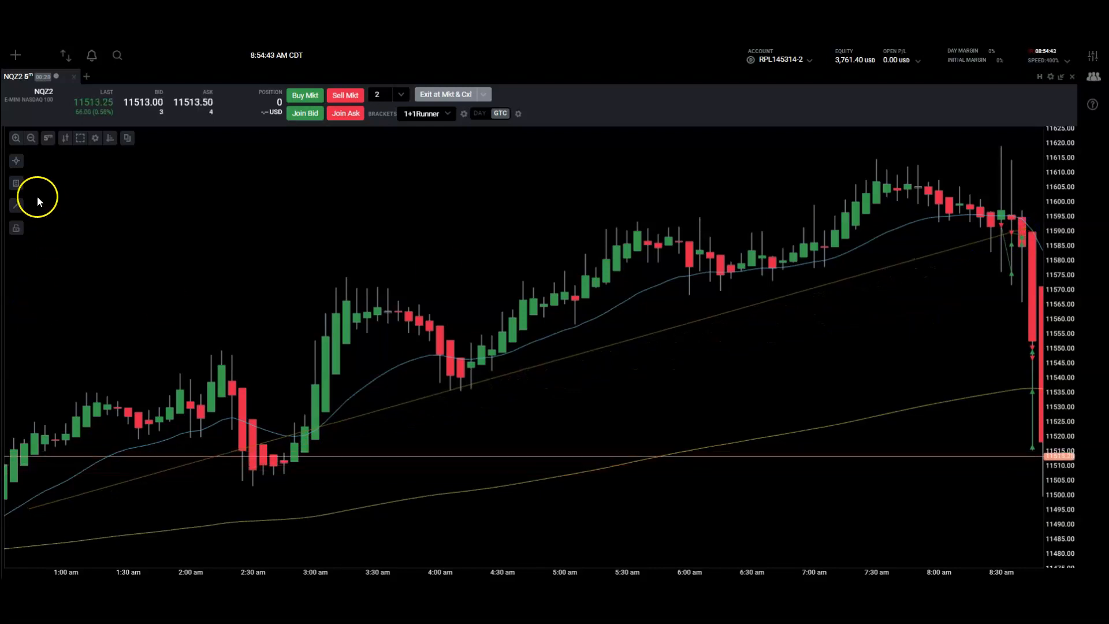
- Show the drawing tools list offering Volume Profile, Fibonacci and shapes
click(15, 206)
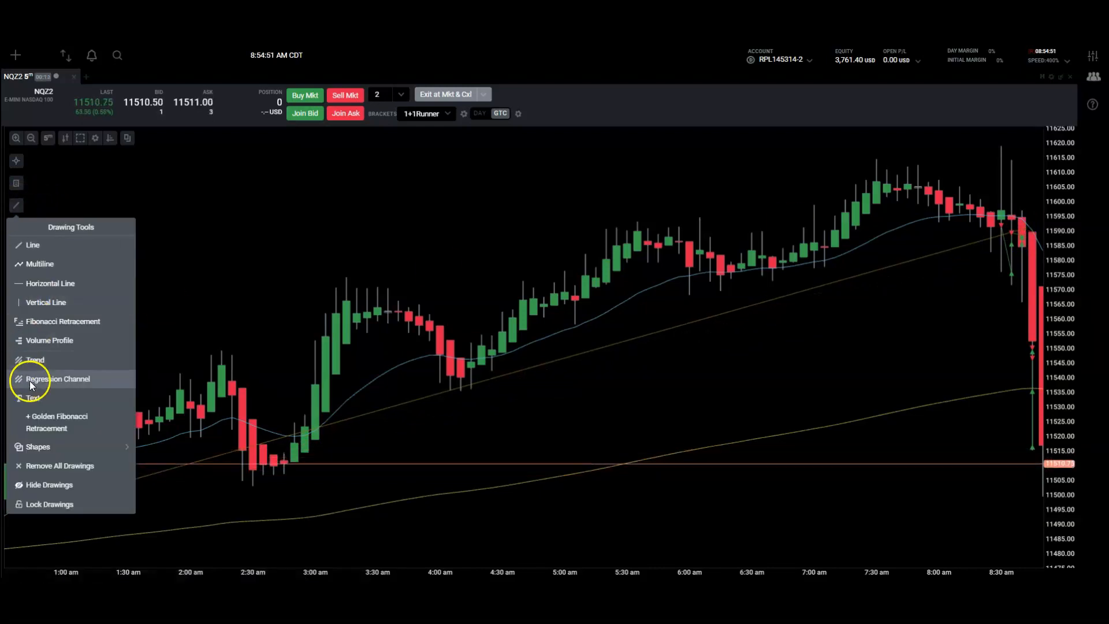
mouse_move(50, 339)
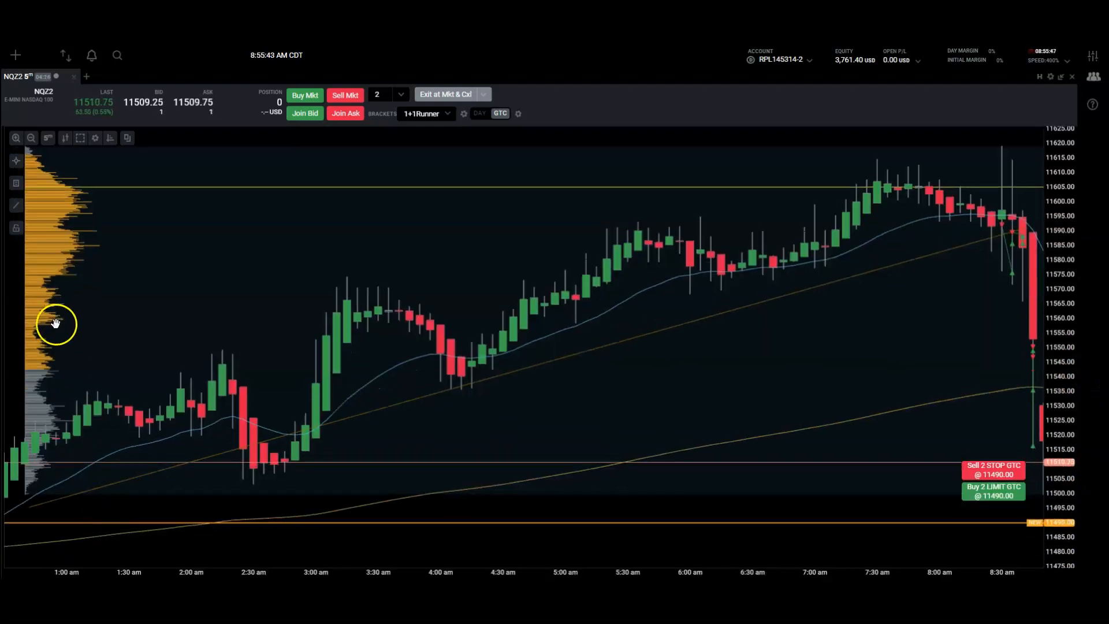
mouse_move(243, 243)
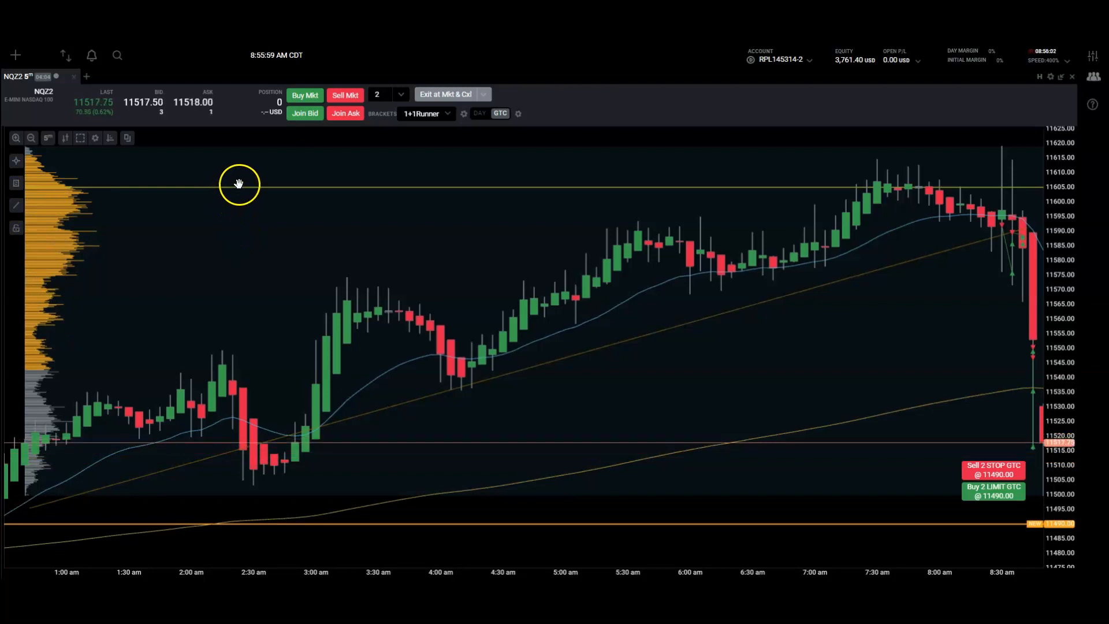
mouse_move(281, 407)
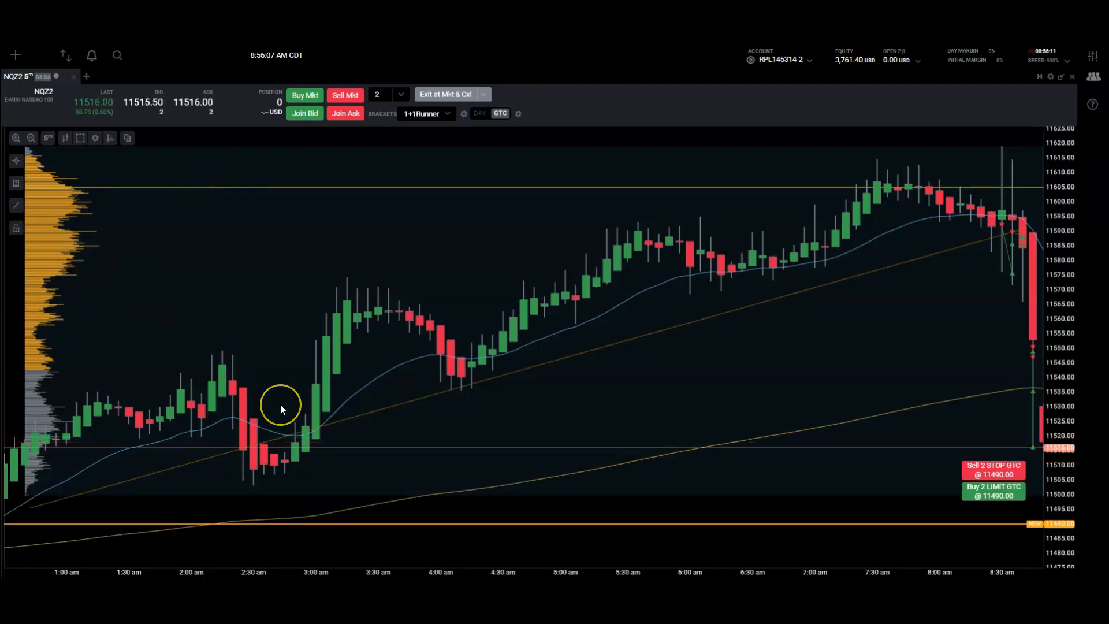
mouse_move(20, 116)
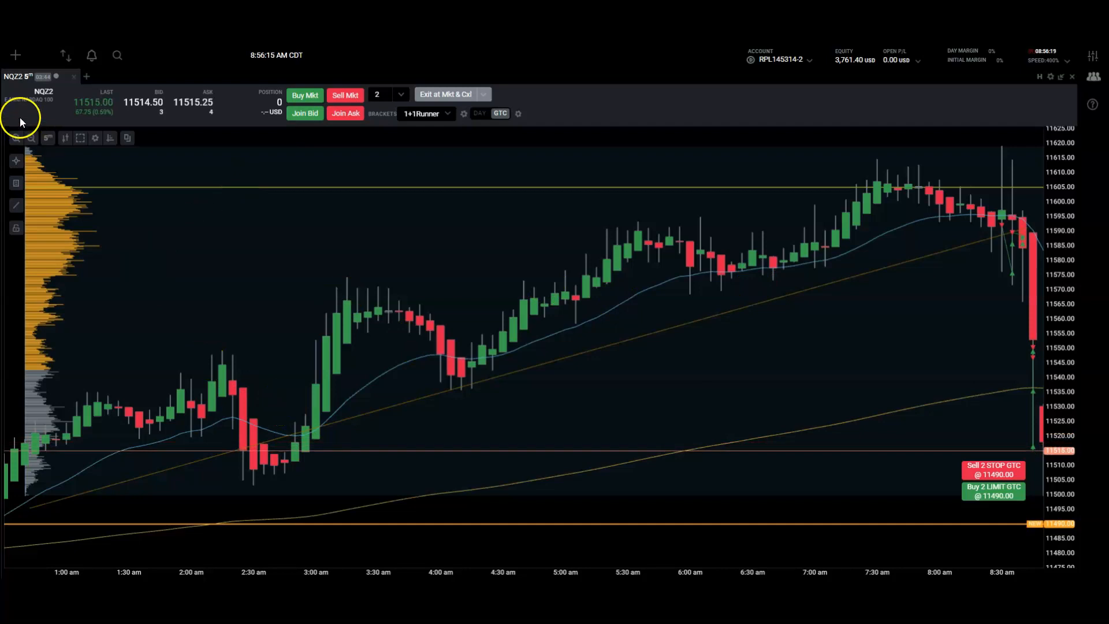
- Browse the Indicators list, including the moving average category
click(110, 137)
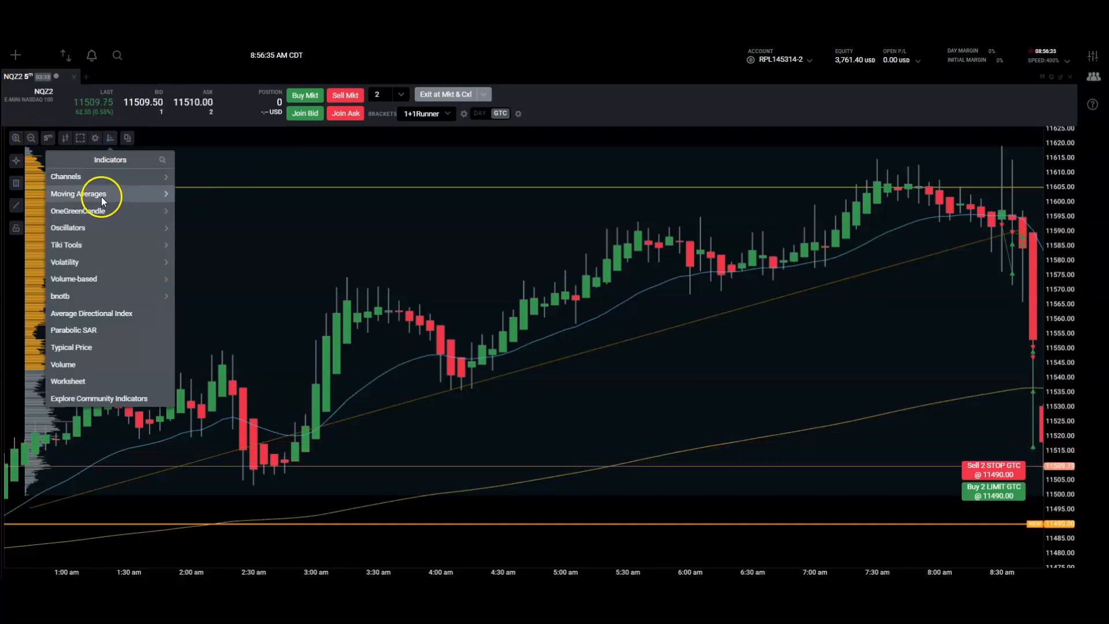
click(78, 193)
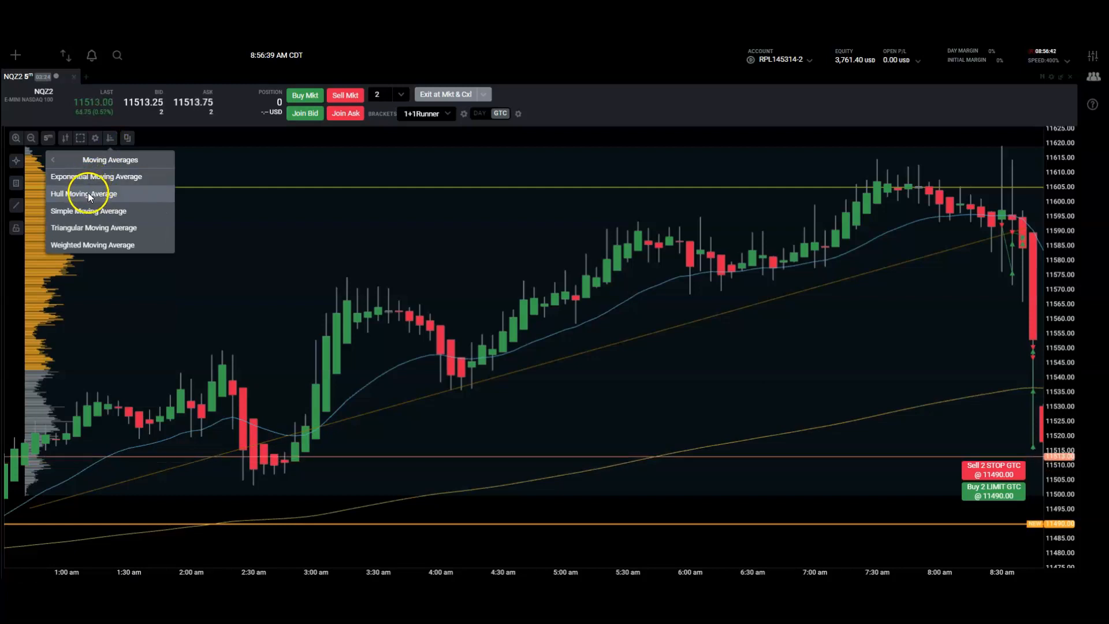
mouse_move(106, 228)
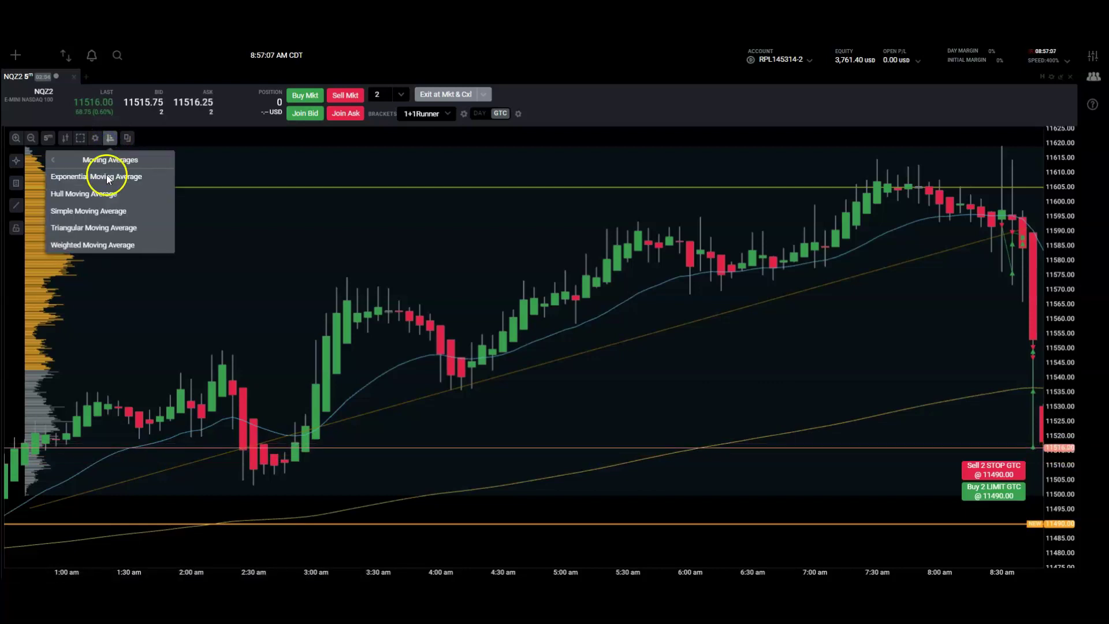
mouse_move(95, 137)
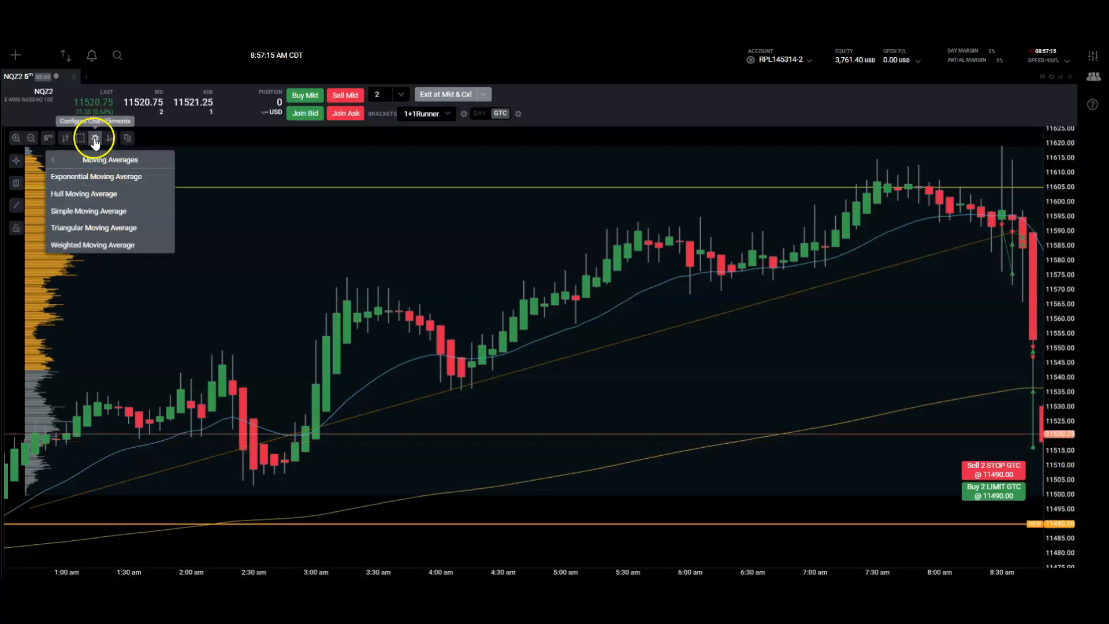
click(55, 160)
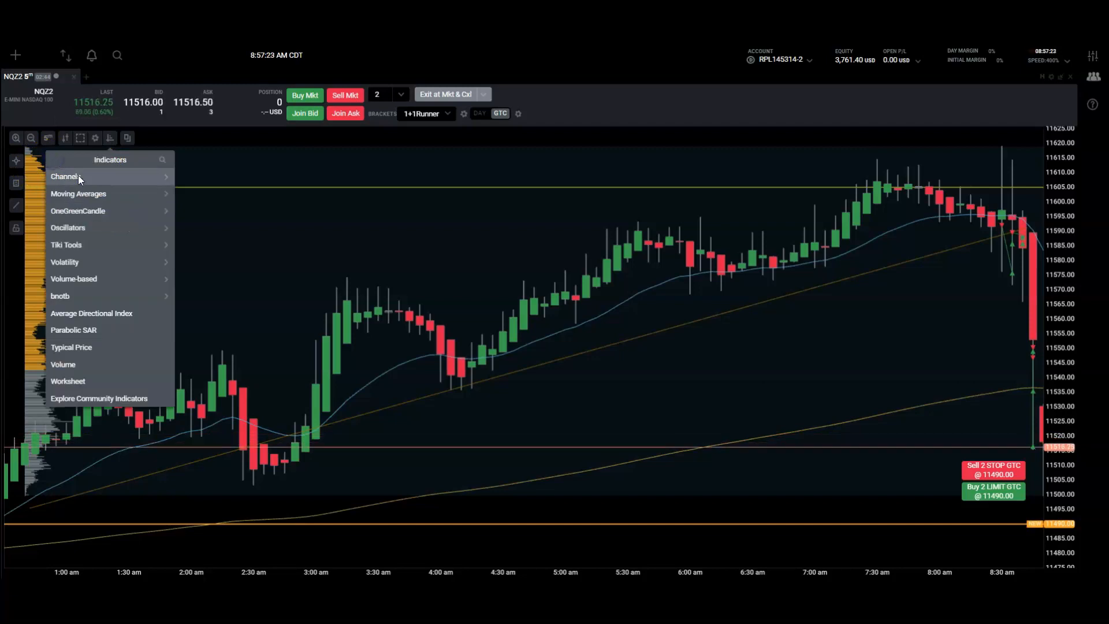
mouse_move(93, 228)
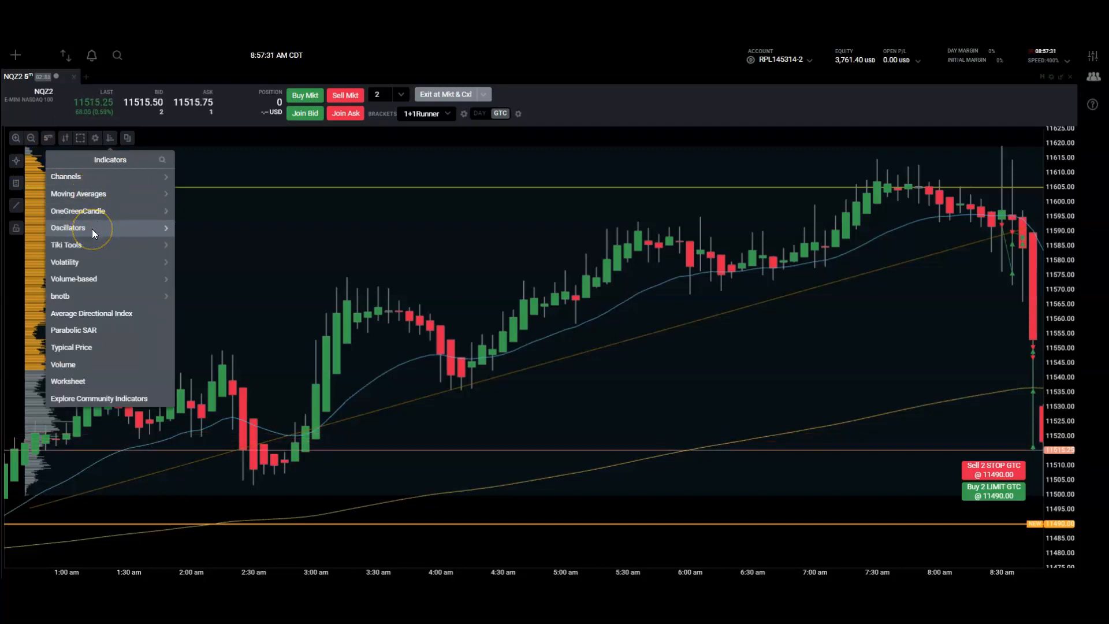
mouse_move(90, 313)
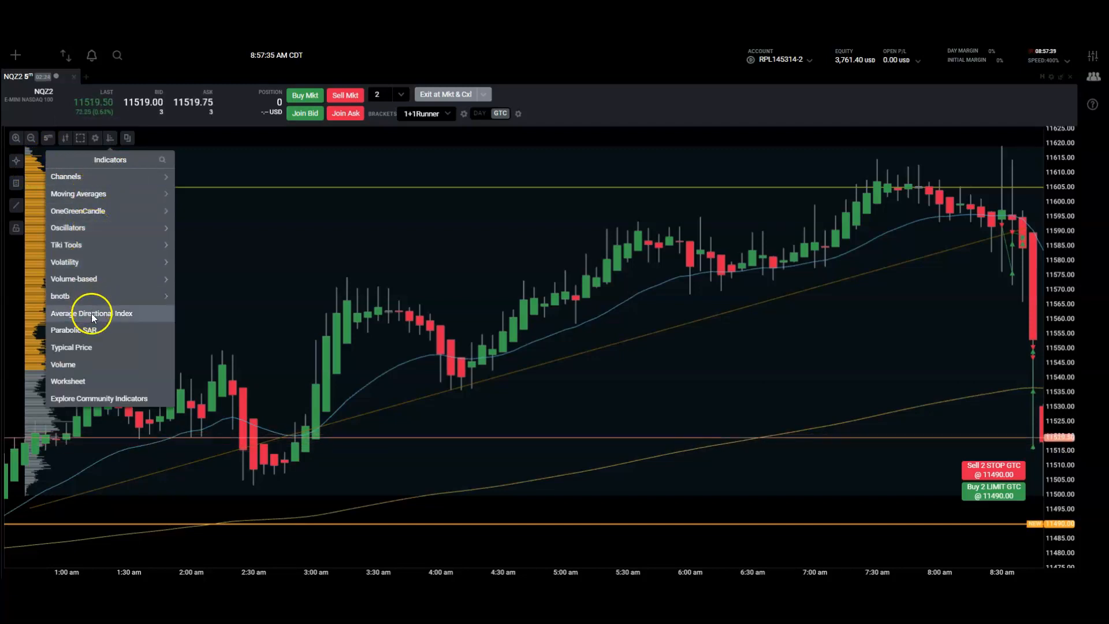
mouse_move(90, 278)
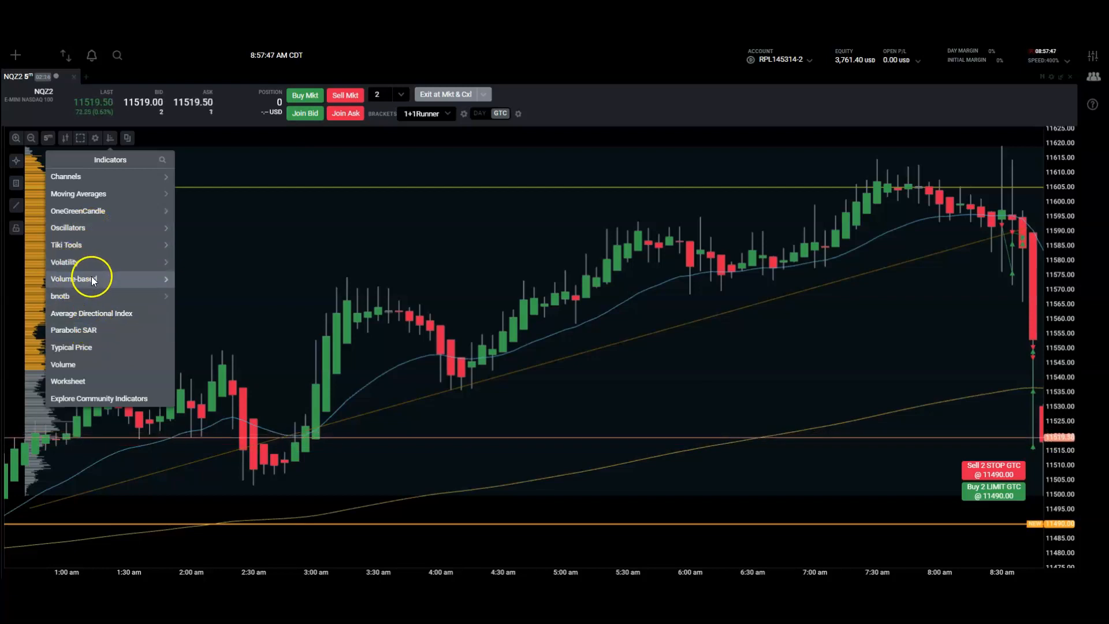
mouse_move(86, 210)
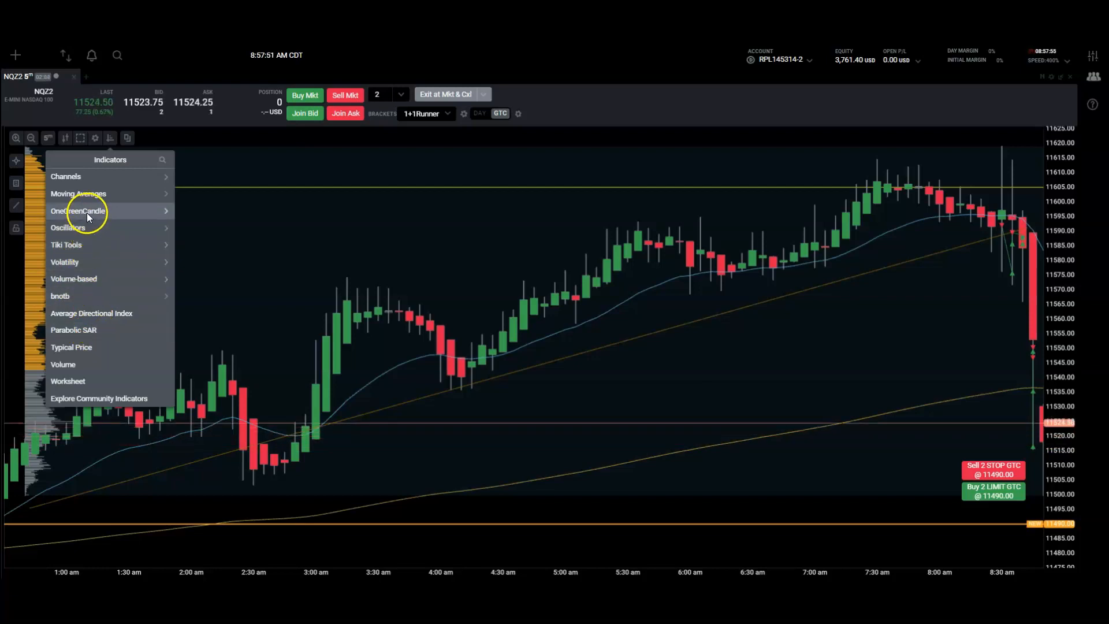
- Add the OGC Hull No Diddle indicator with default settings to the NQZ2 chart
click(78, 210)
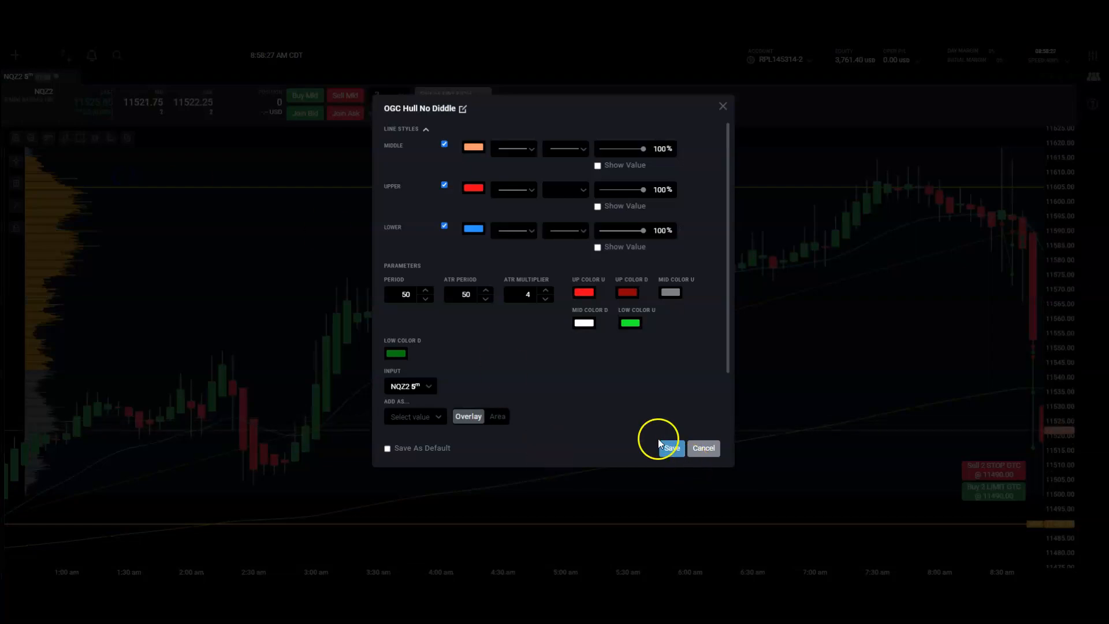
click(670, 449)
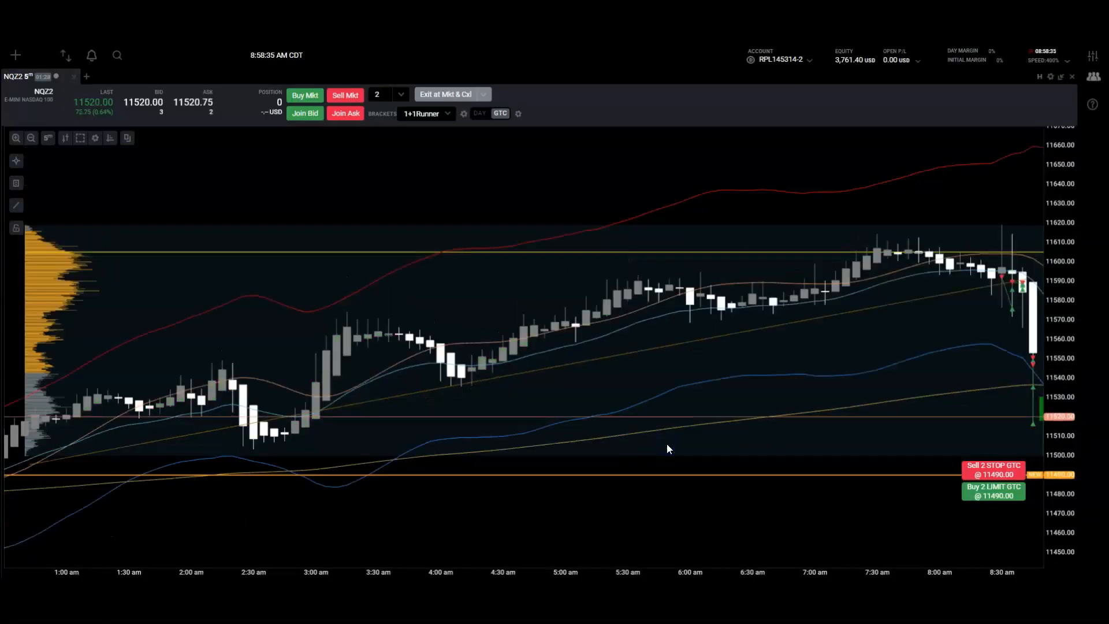
mouse_move(323, 316)
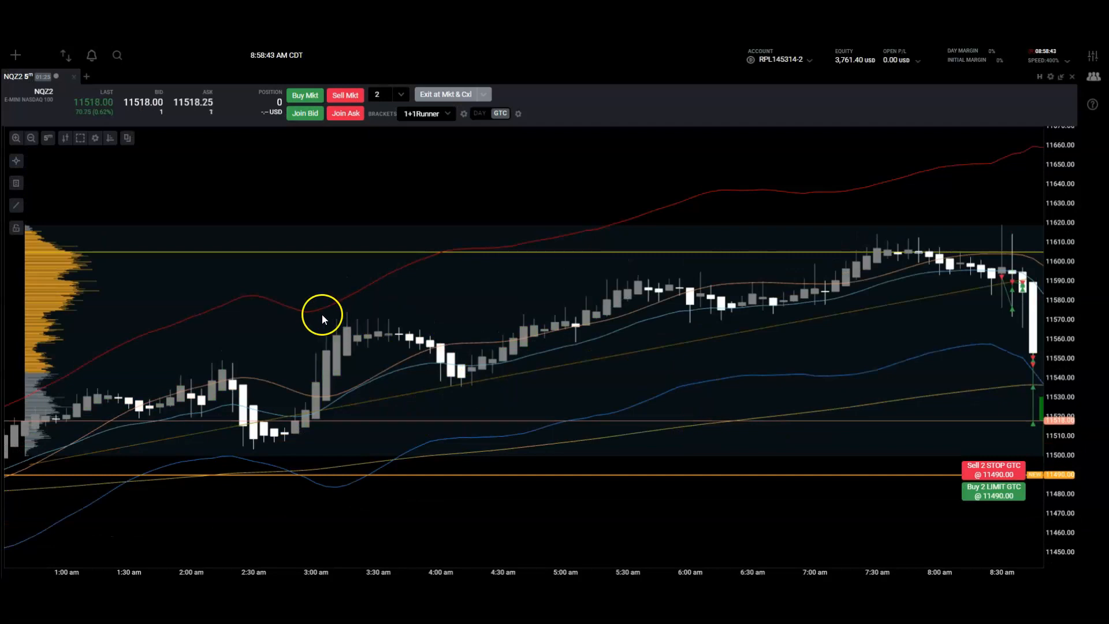
mouse_move(426, 263)
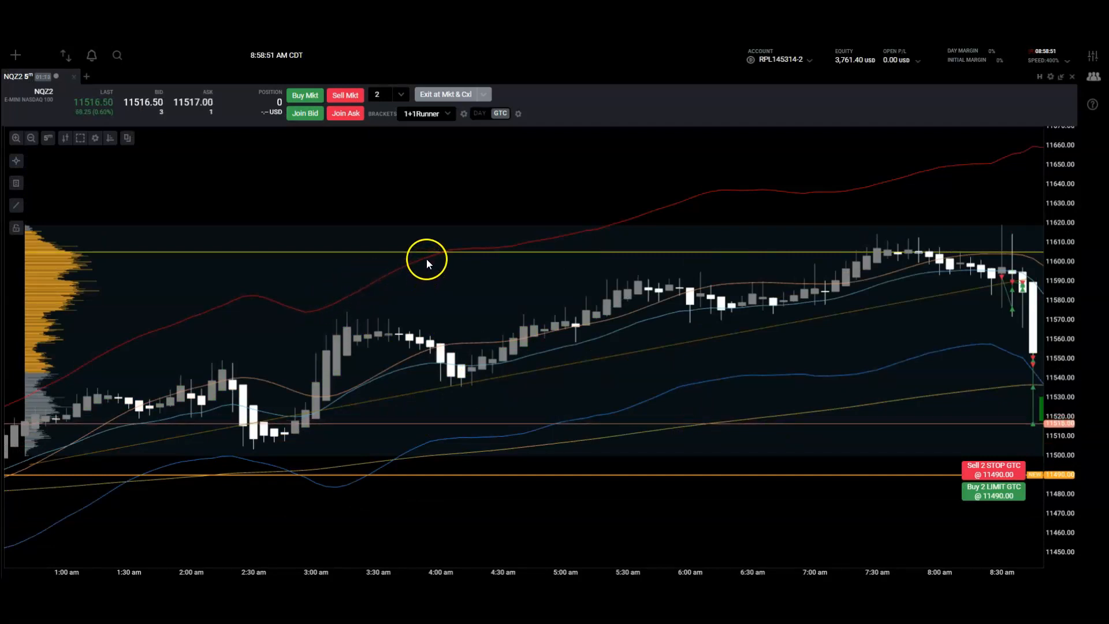
mouse_move(519, 253)
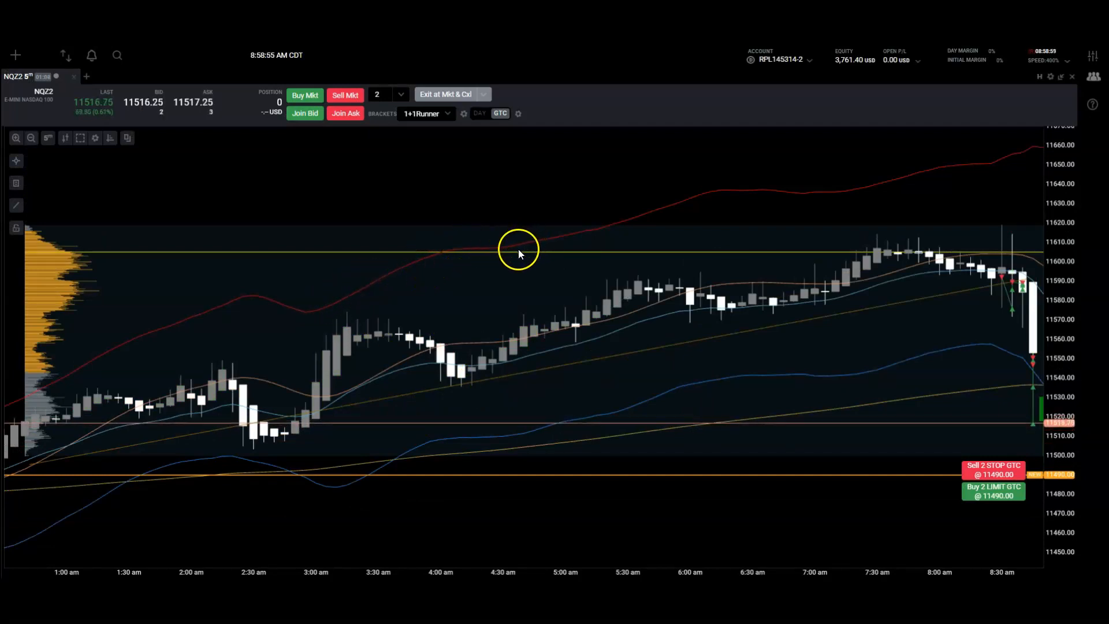
mouse_move(374, 374)
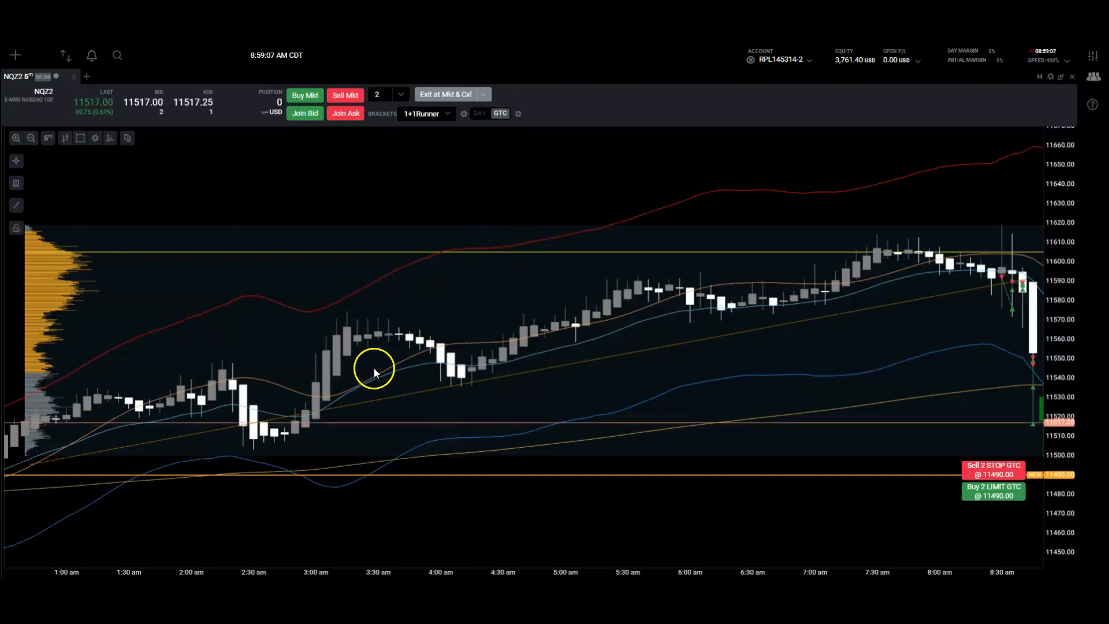
mouse_move(570, 348)
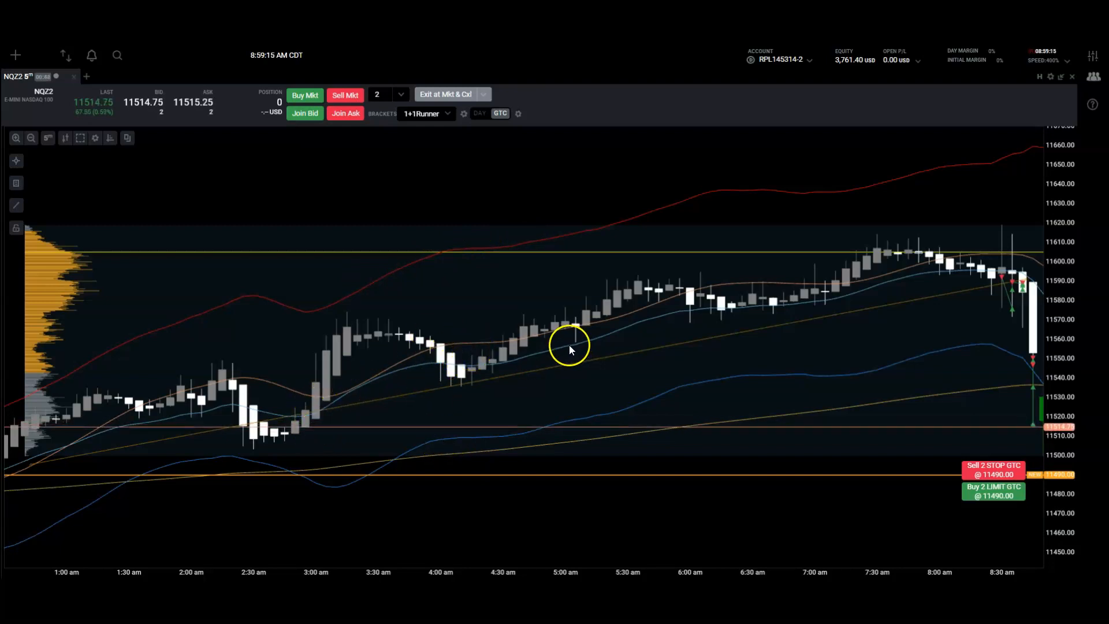
mouse_move(752, 300)
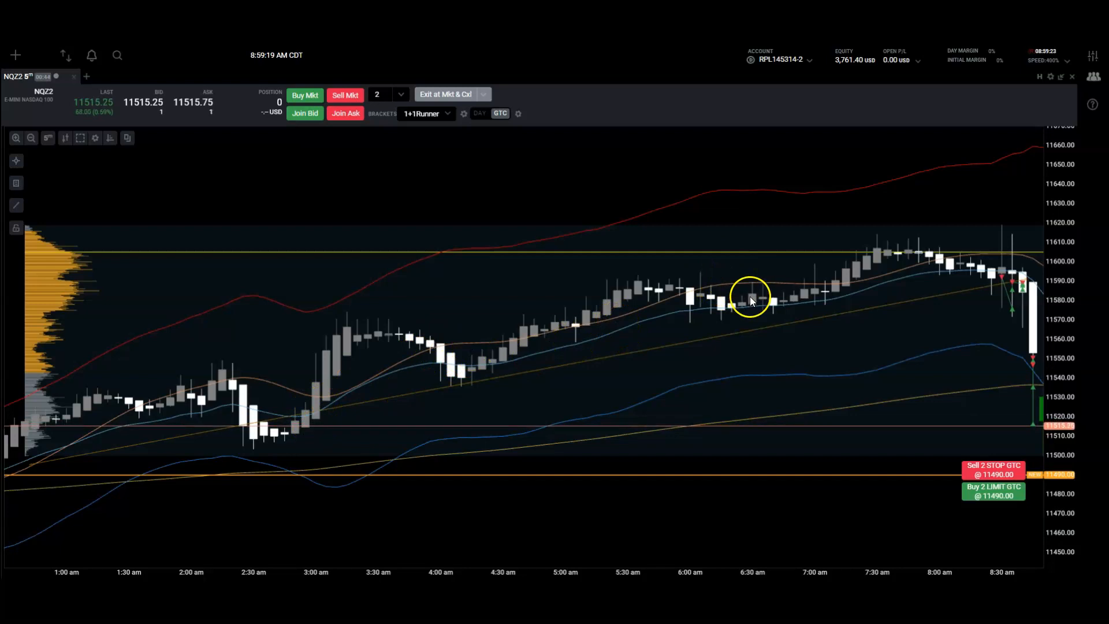
mouse_move(774, 408)
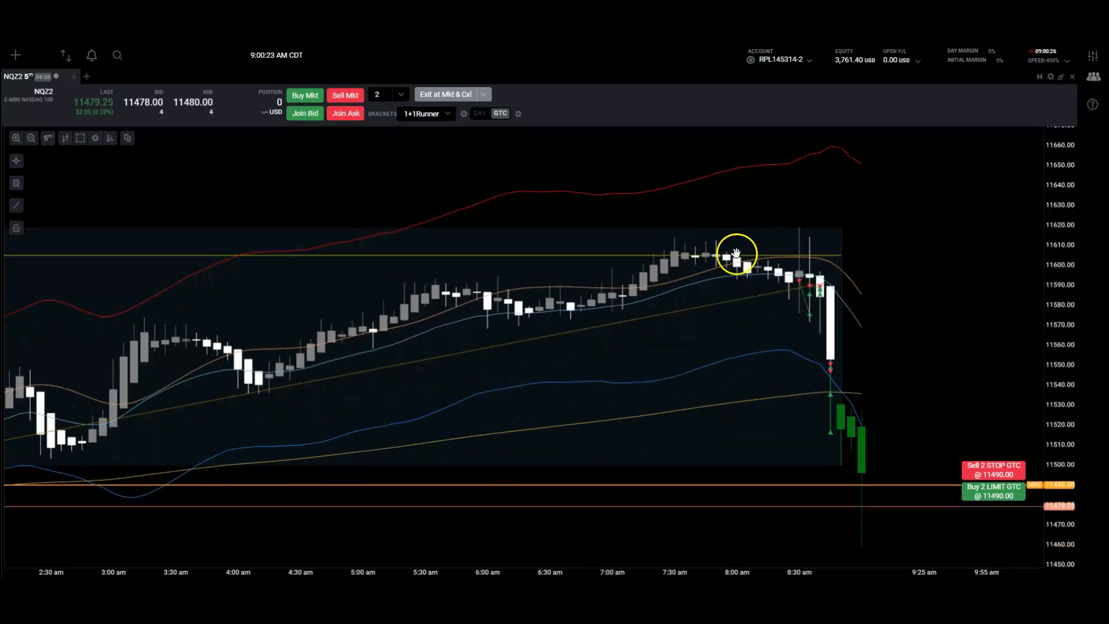
mouse_move(94, 138)
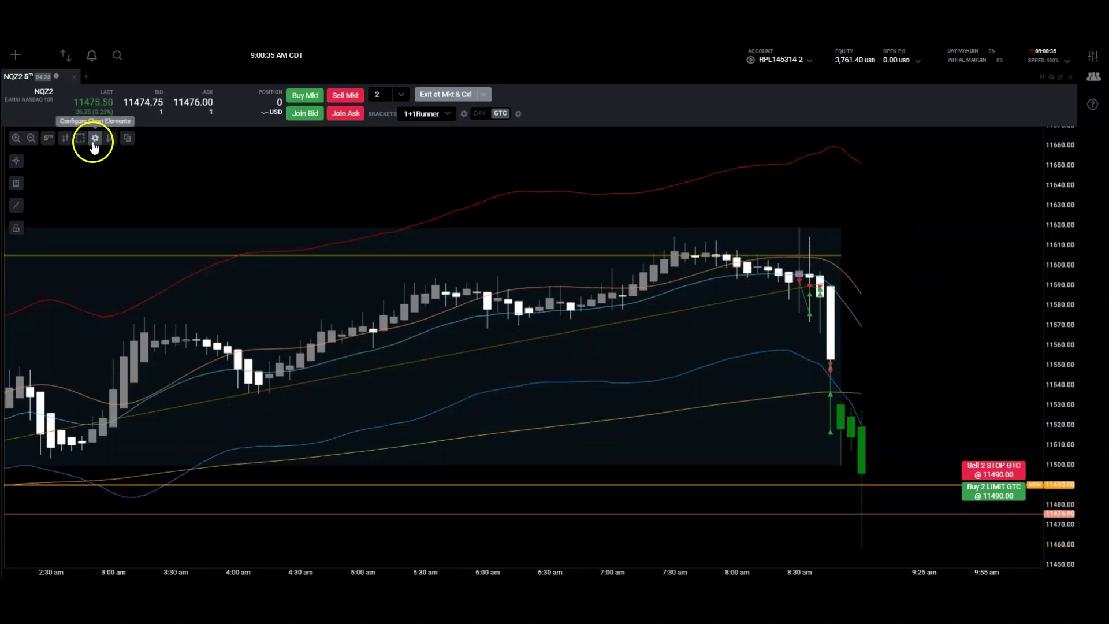
- Delete the OGC Hull No Diddle indicator from the chart elements list
click(94, 138)
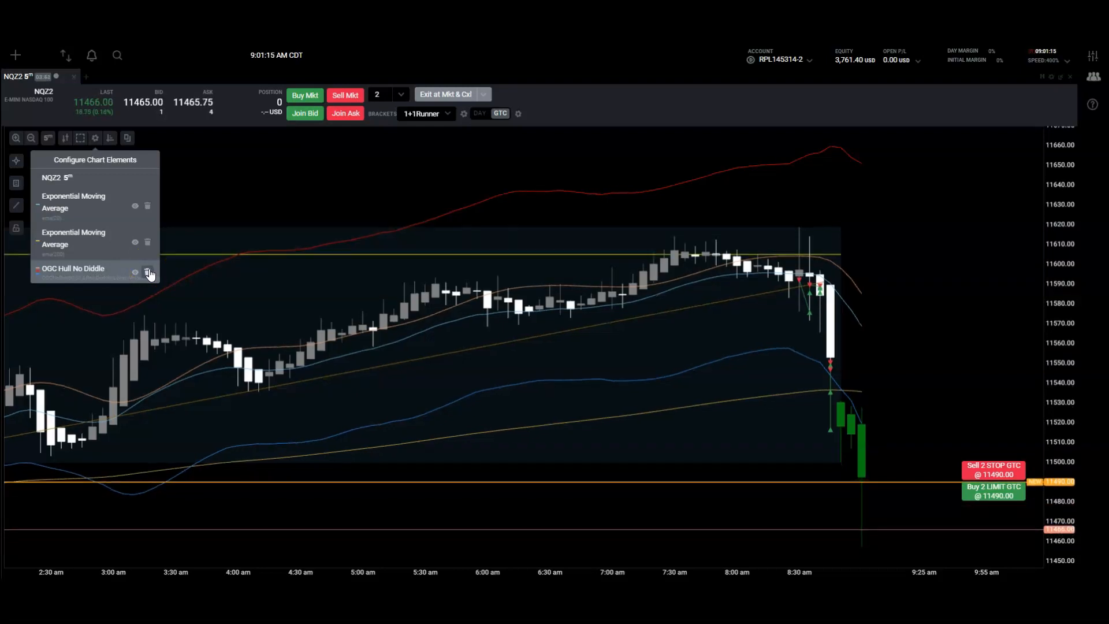
click(148, 273)
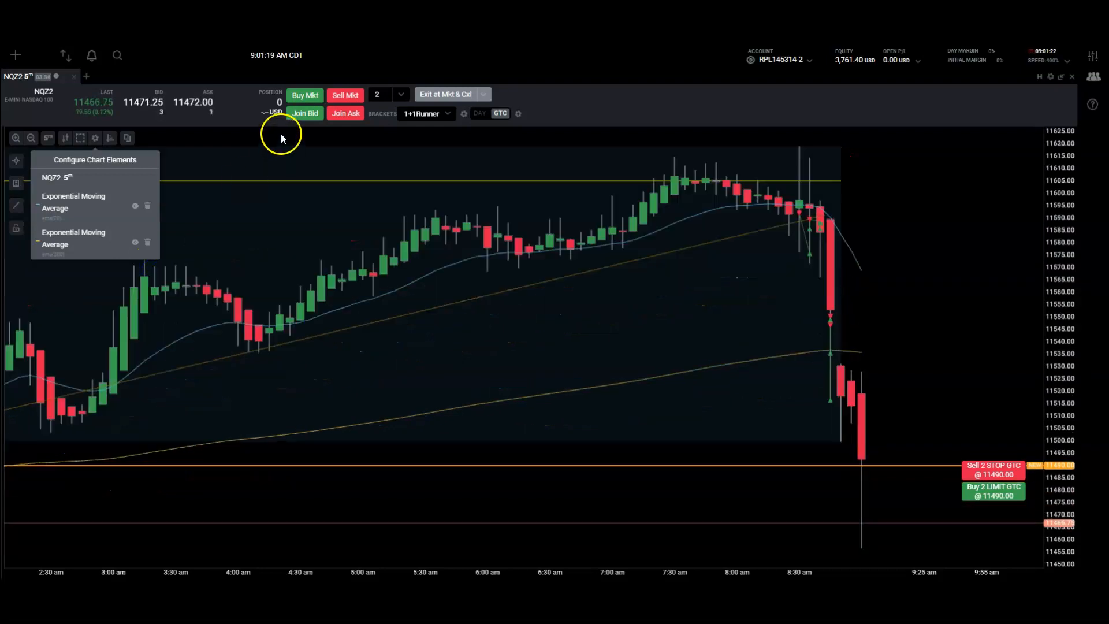
mouse_move(234, 297)
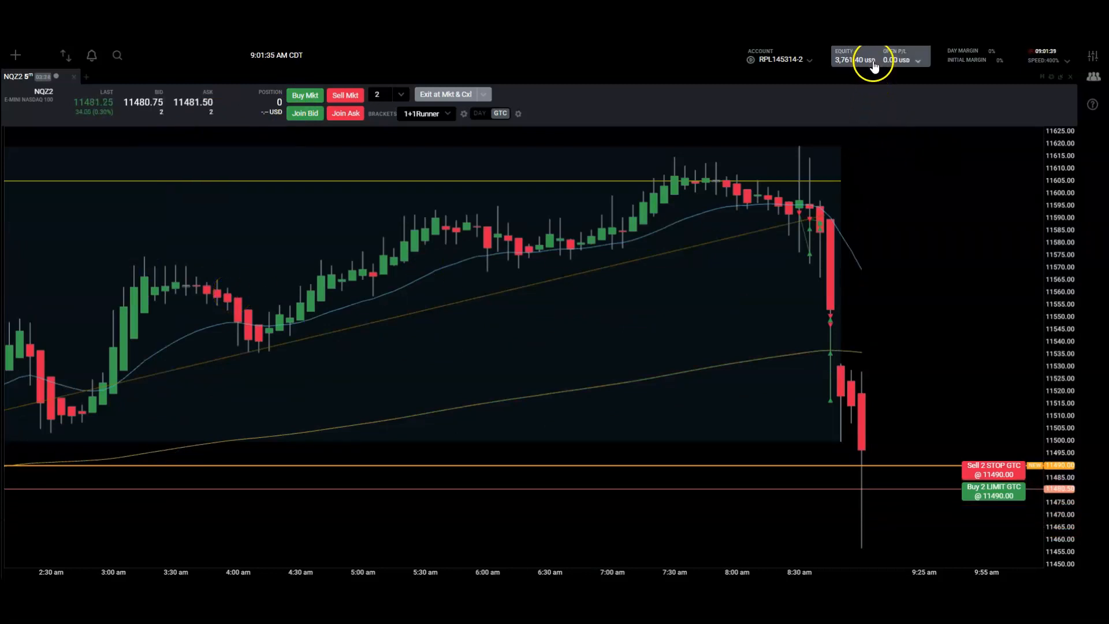
click(917, 59)
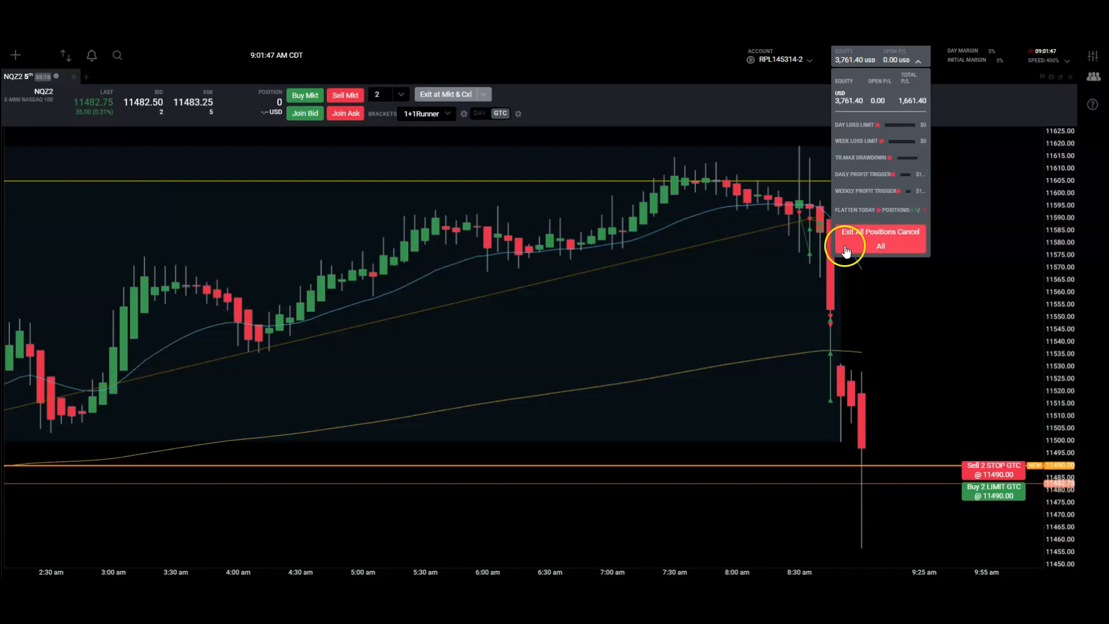
click(860, 236)
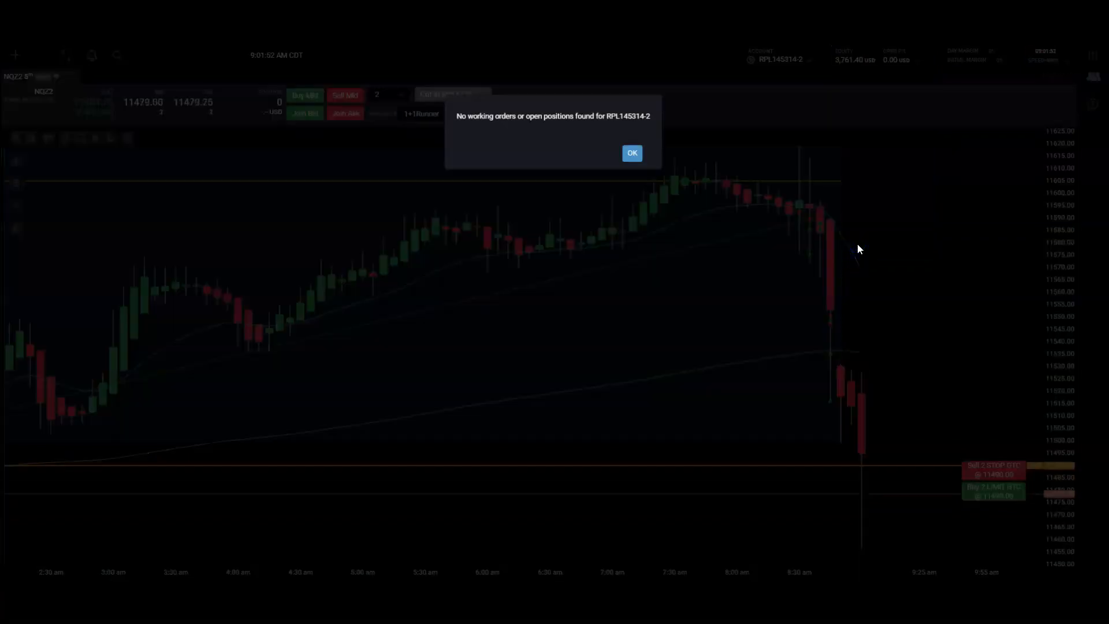
mouse_move(236, 240)
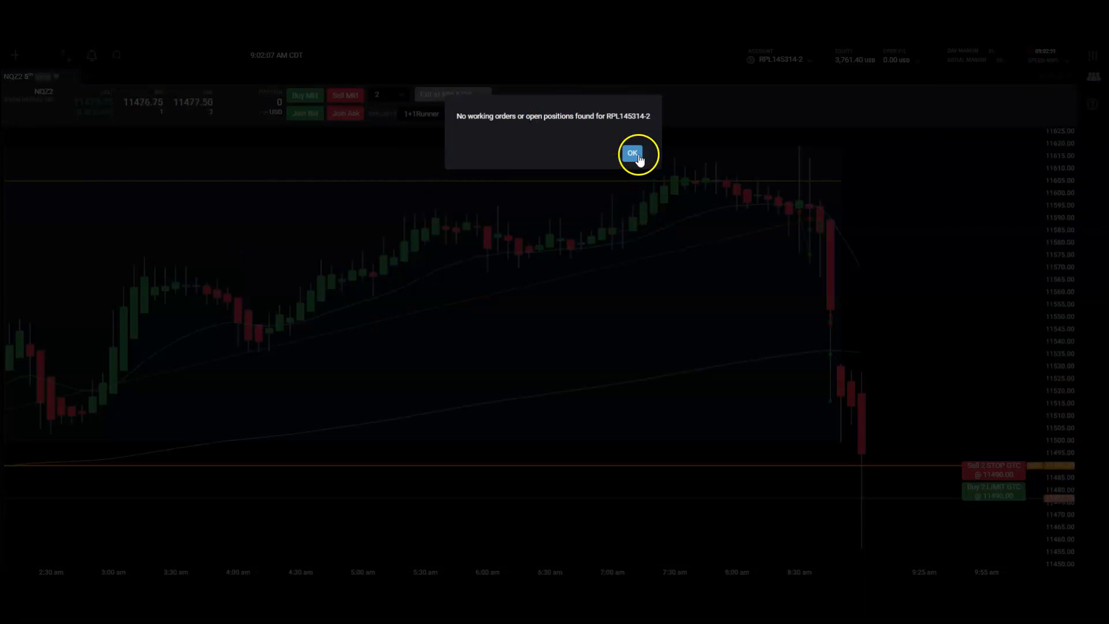
click(632, 153)
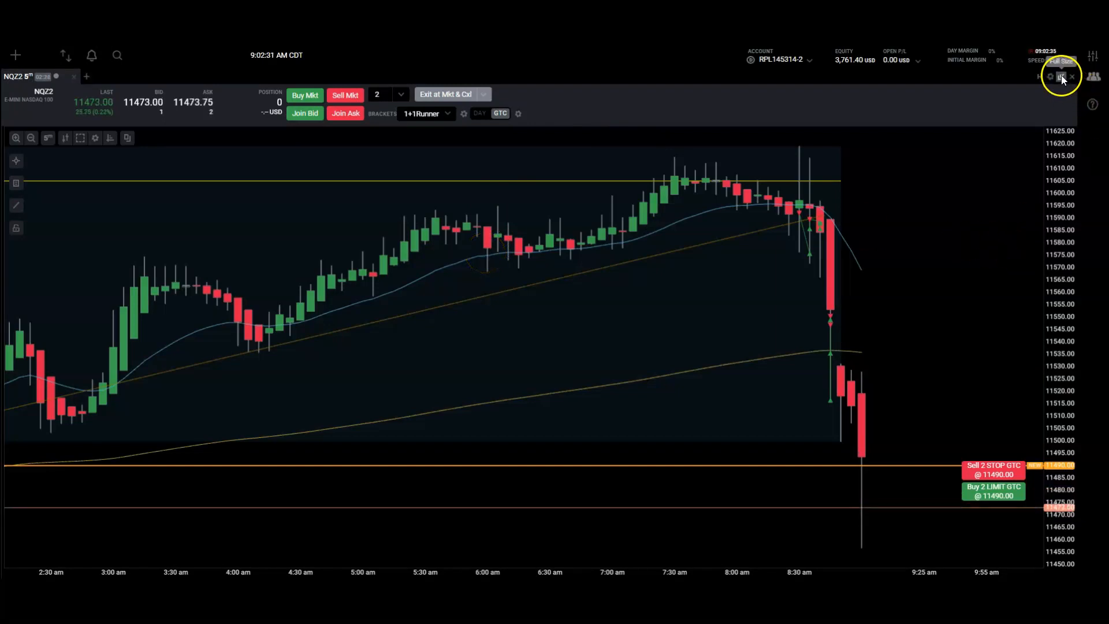
click(1061, 77)
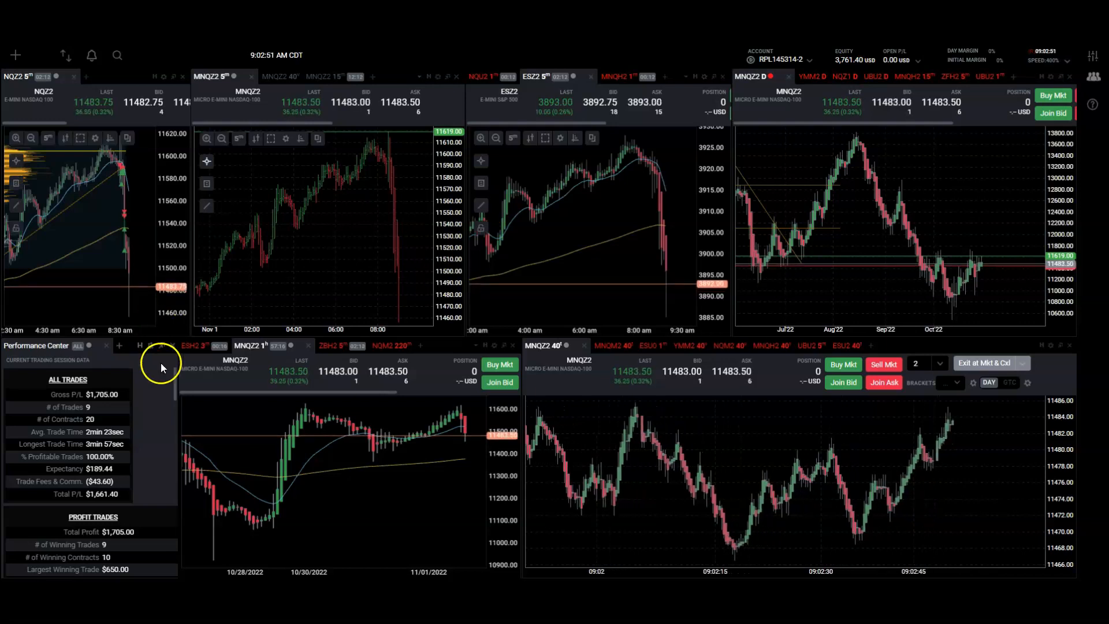
click(1061, 76)
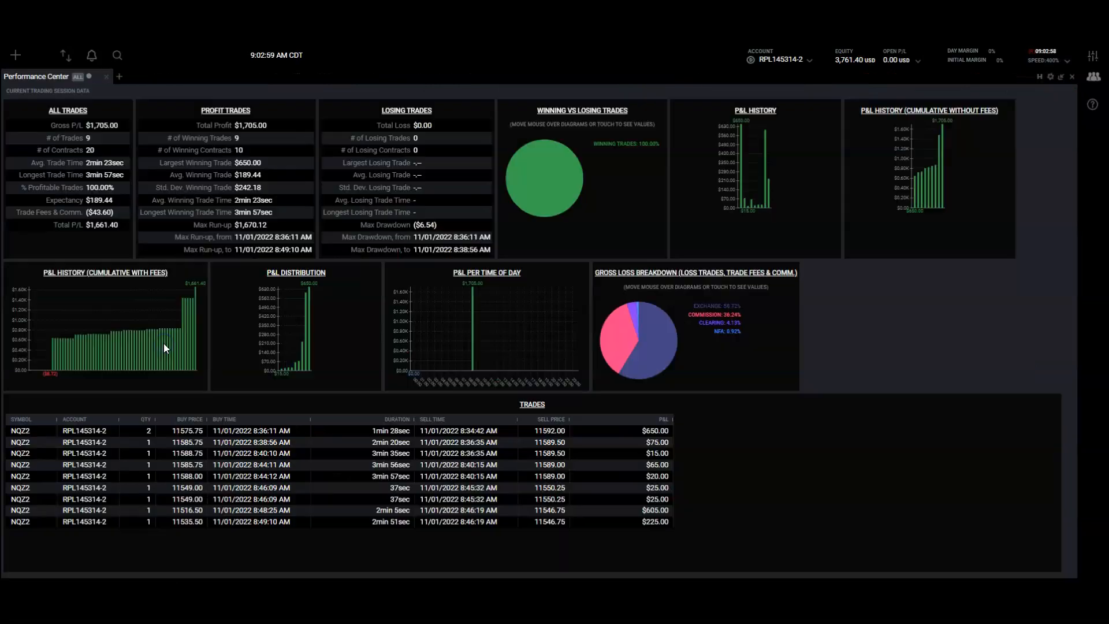
mouse_move(947, 320)
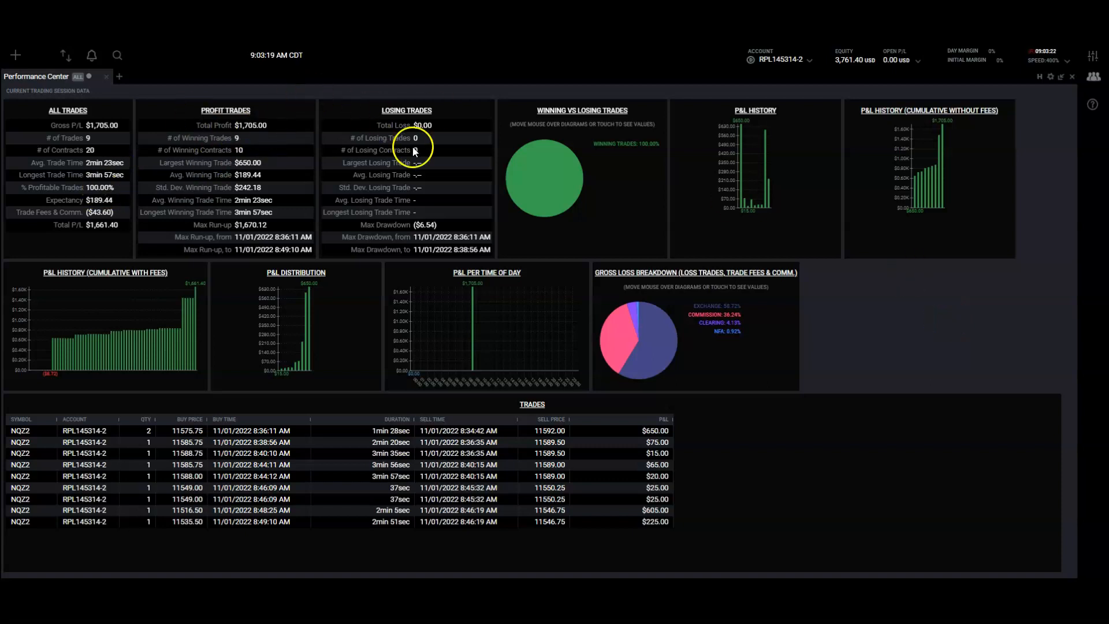
mouse_move(568, 178)
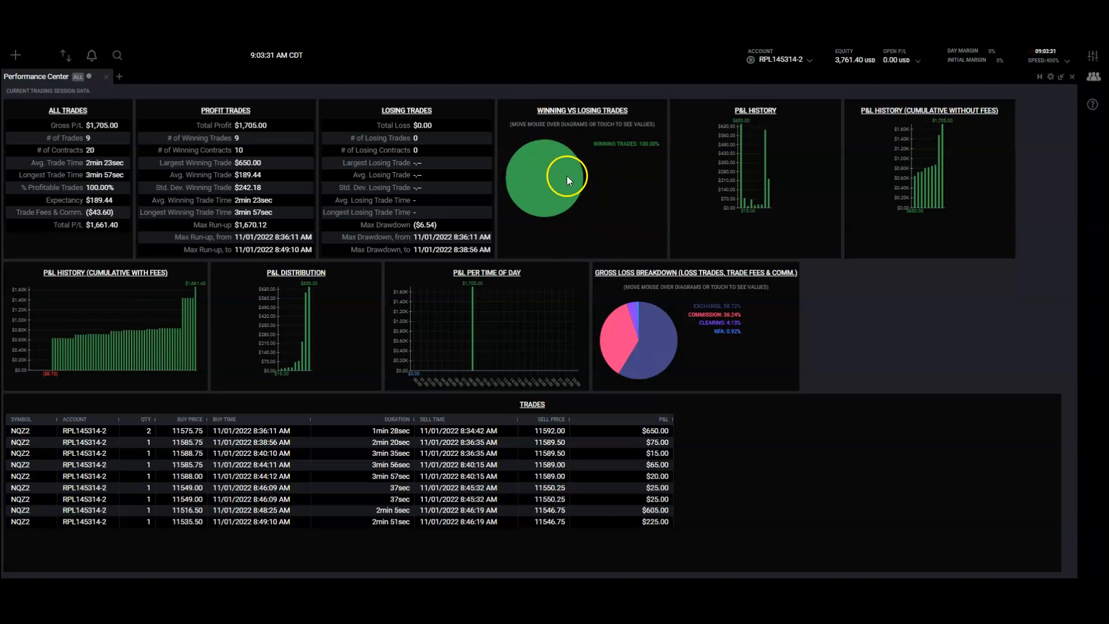
mouse_move(590, 146)
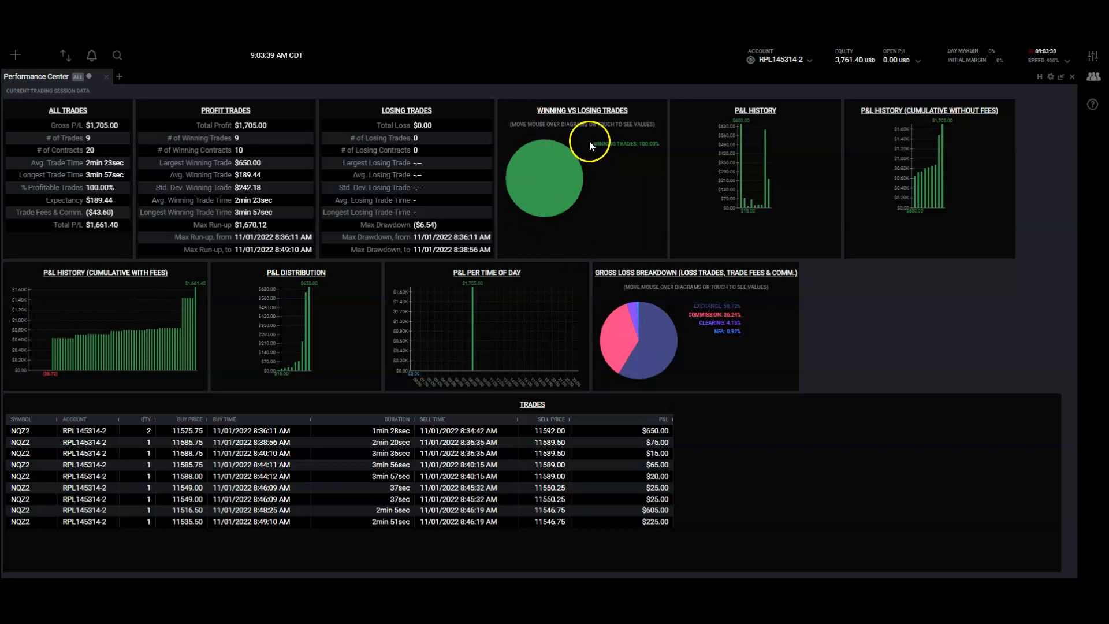
mouse_move(559, 234)
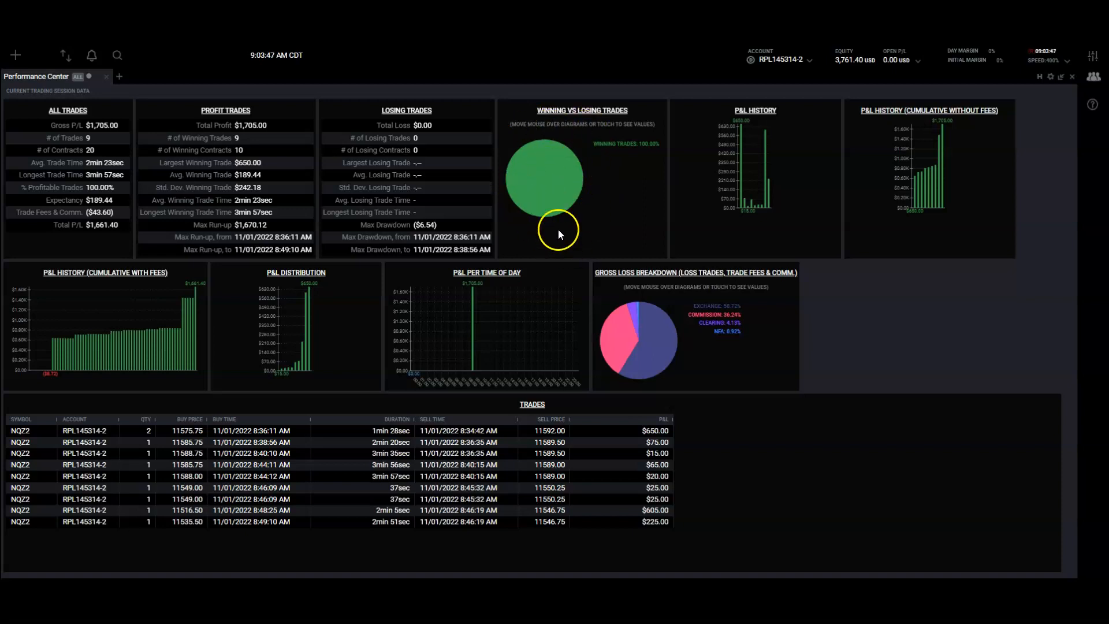
mouse_move(770, 188)
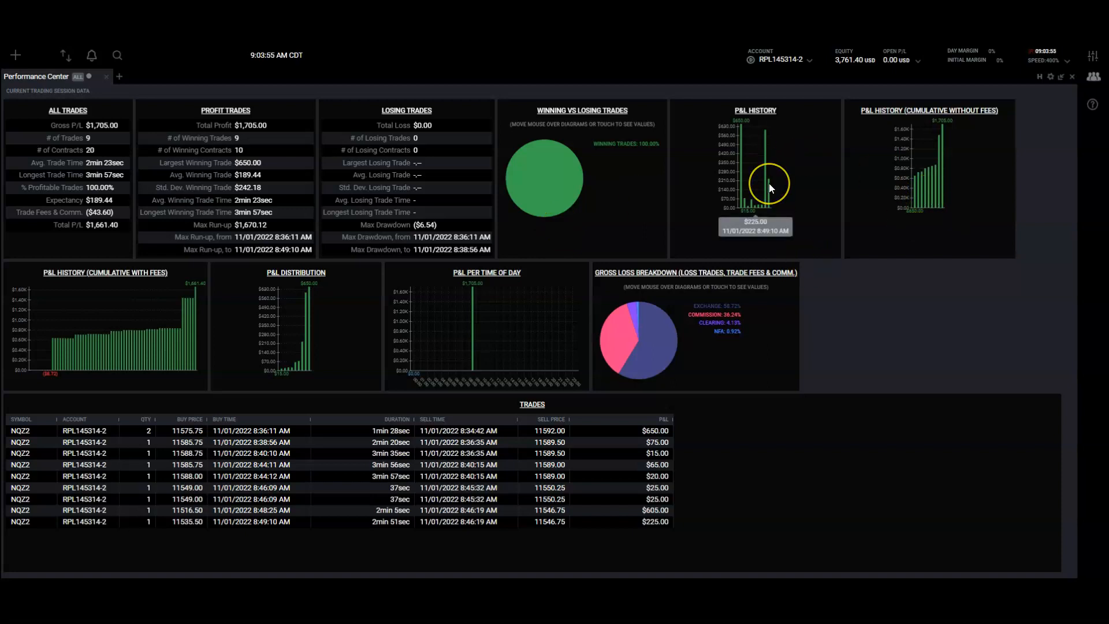
mouse_move(784, 214)
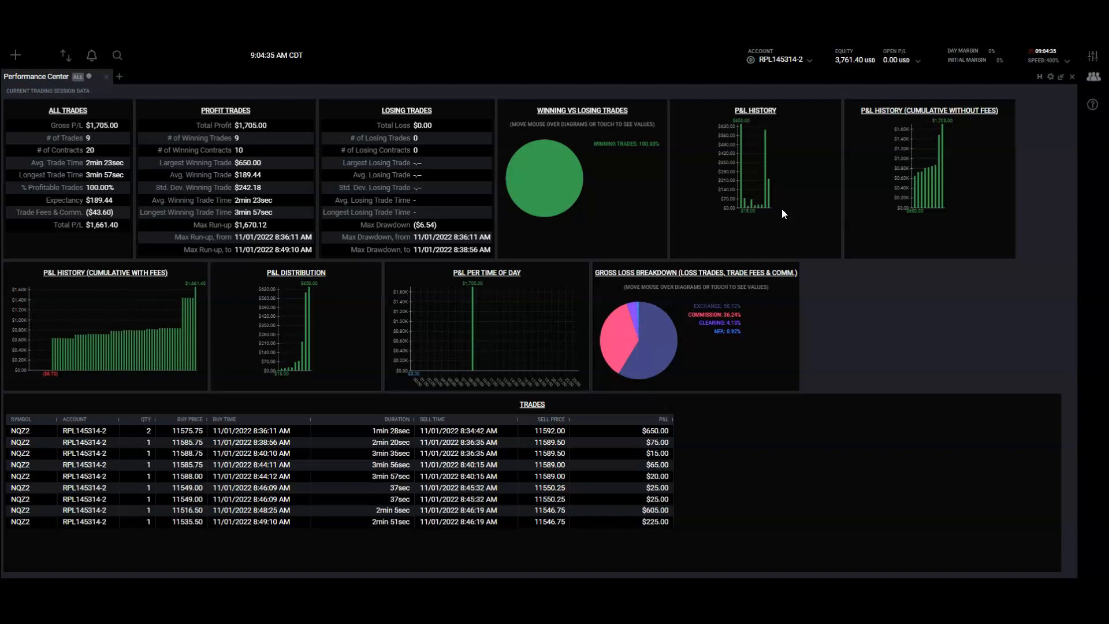
mouse_move(782, 120)
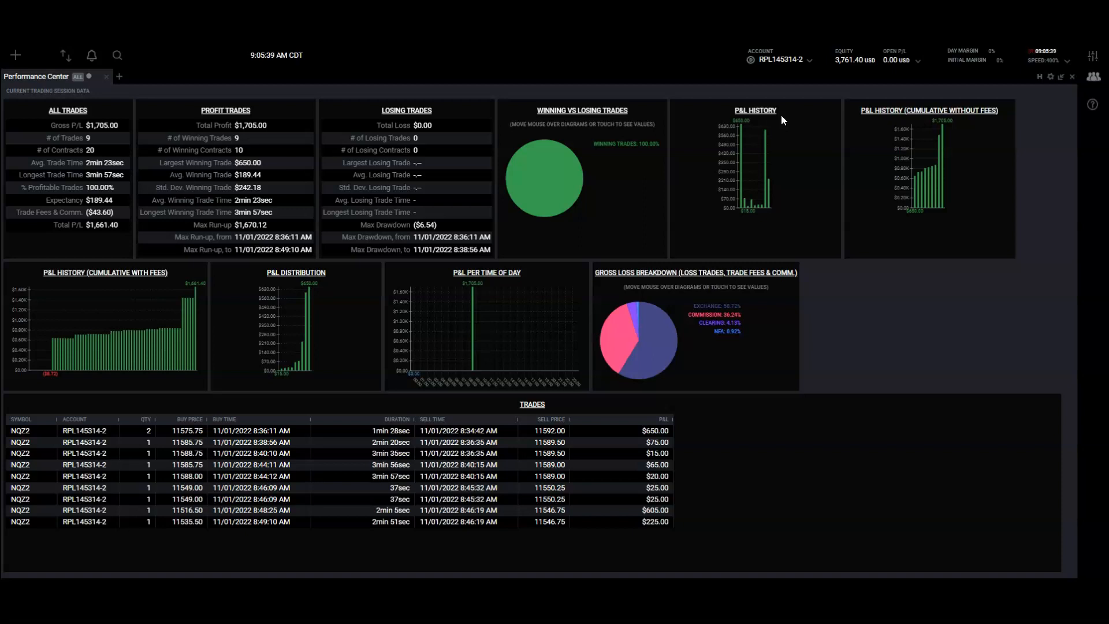
mouse_move(300, 132)
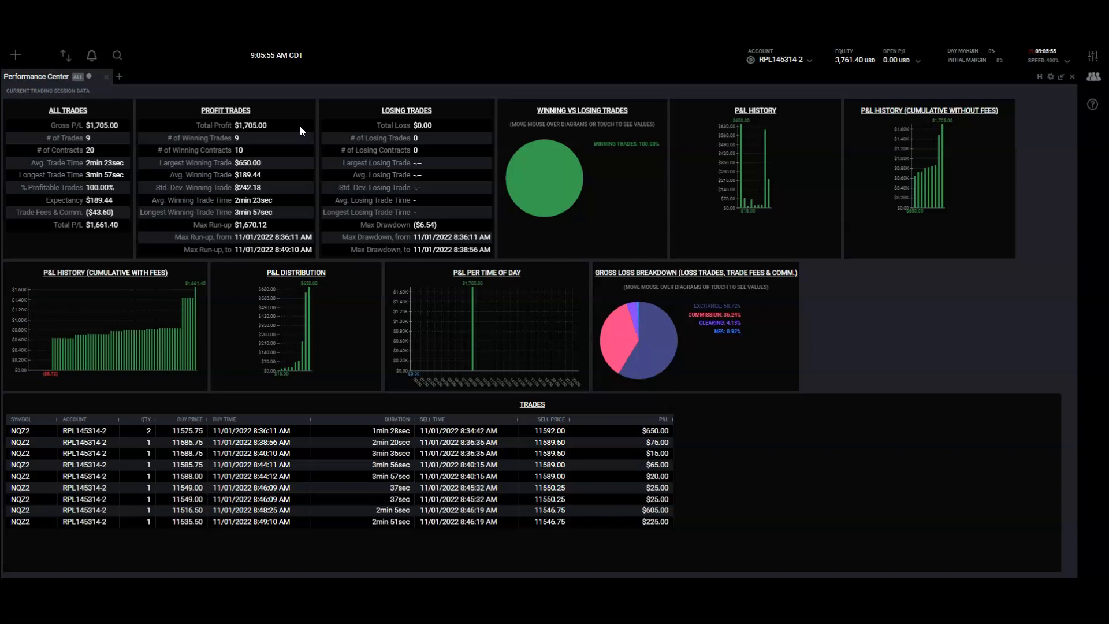
mouse_move(892, 227)
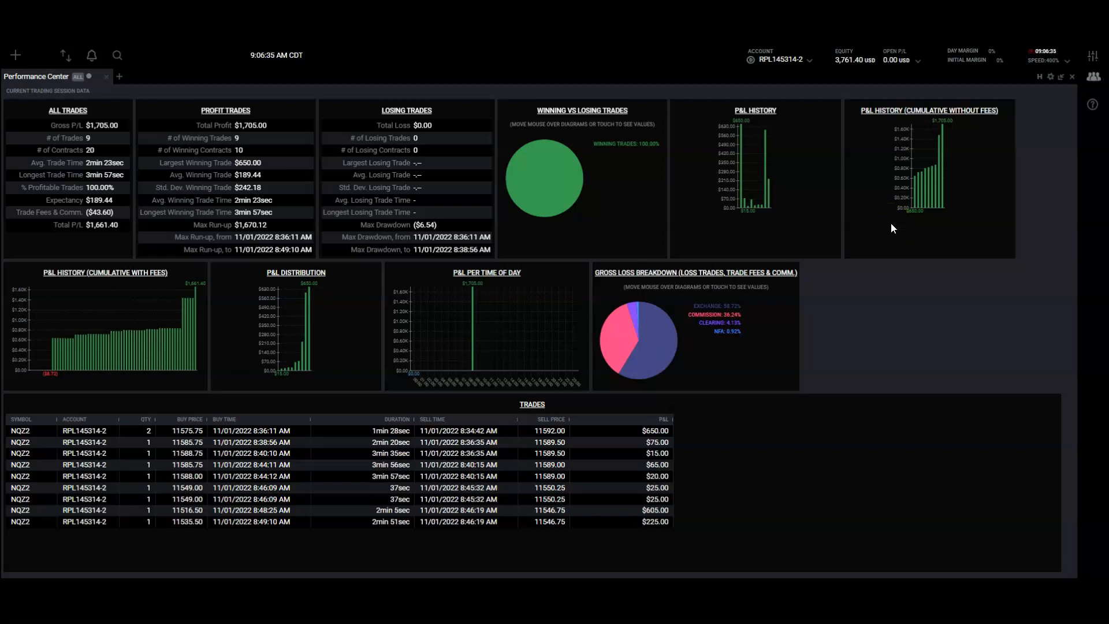
mouse_move(938, 121)
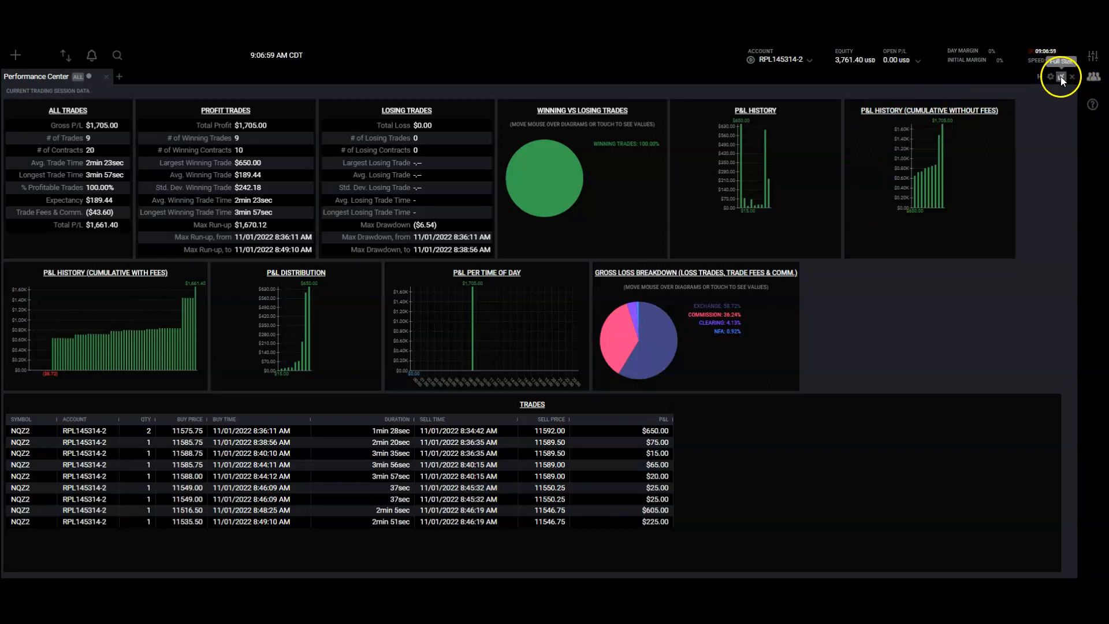
mouse_move(1061, 77)
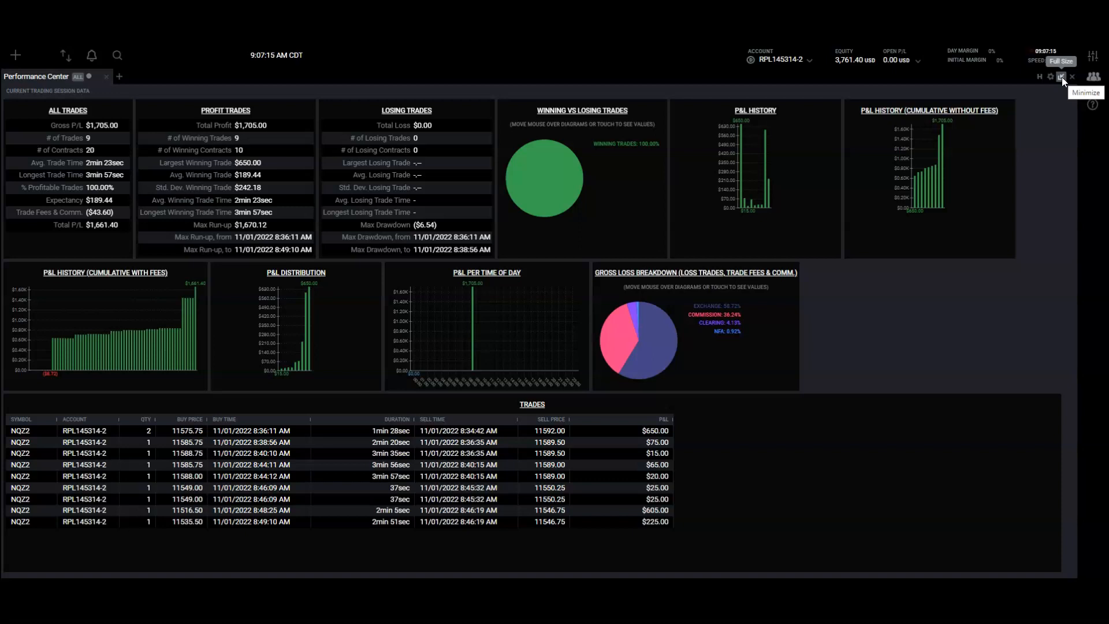
- Minimize the Performance Center back into its panel beside the charts
click(1061, 77)
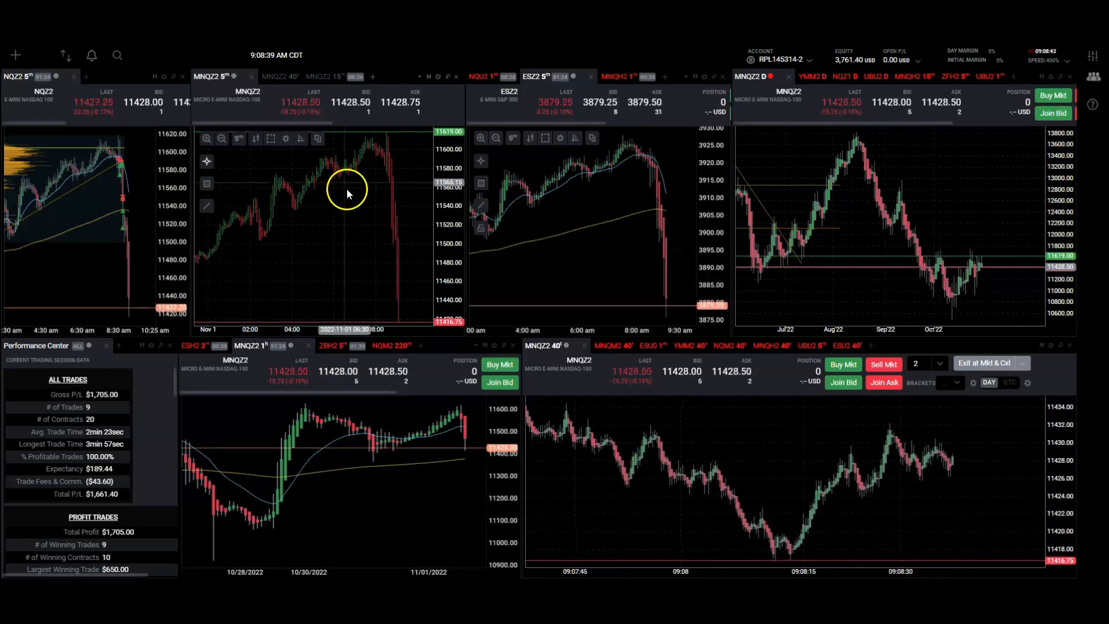
- Add a DOM module from the Add Modules palette and set its symbol to NQZ2
click(15, 55)
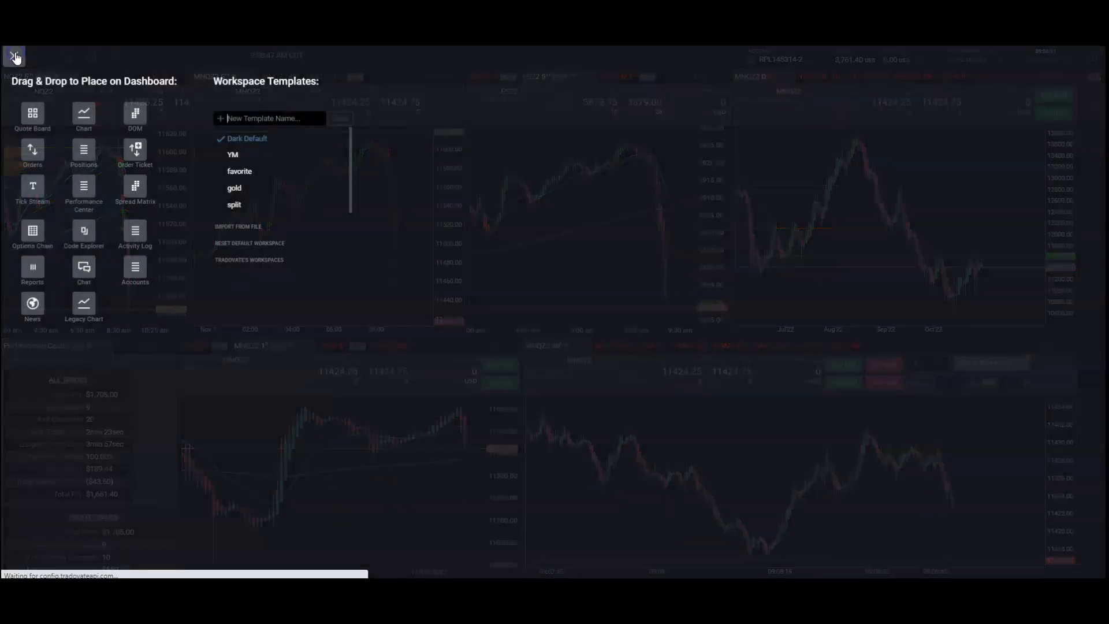
click(14, 56)
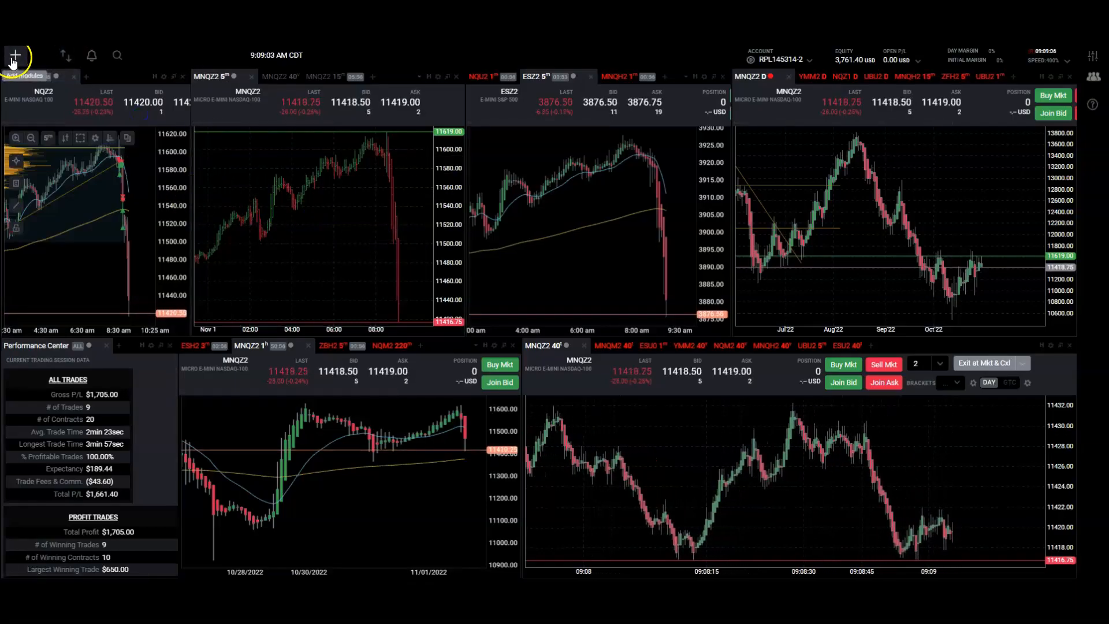
click(14, 56)
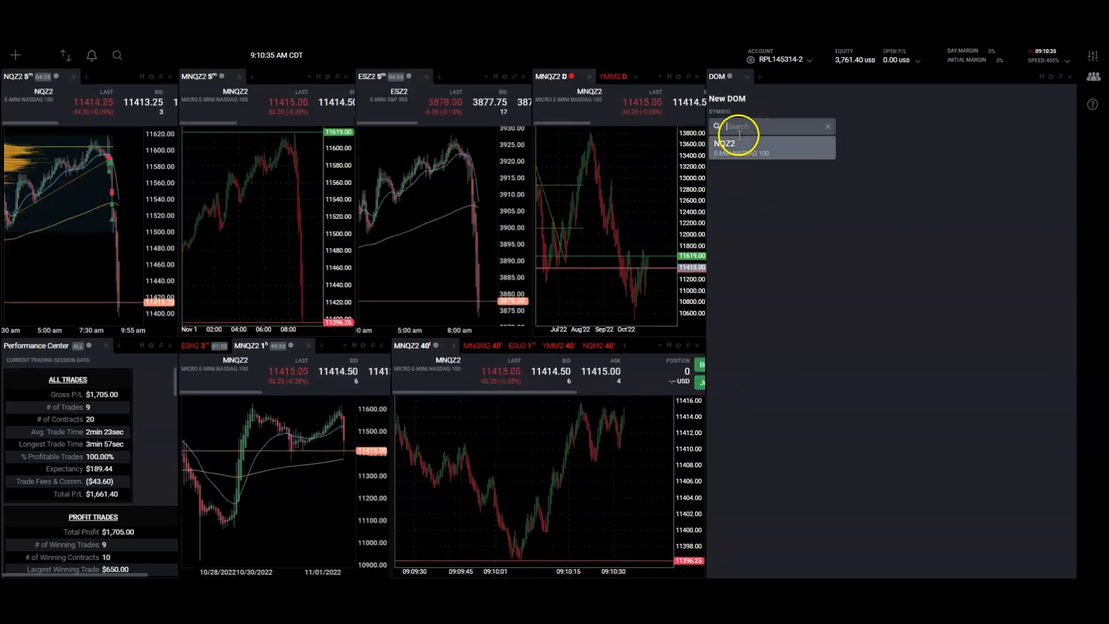
click(725, 147)
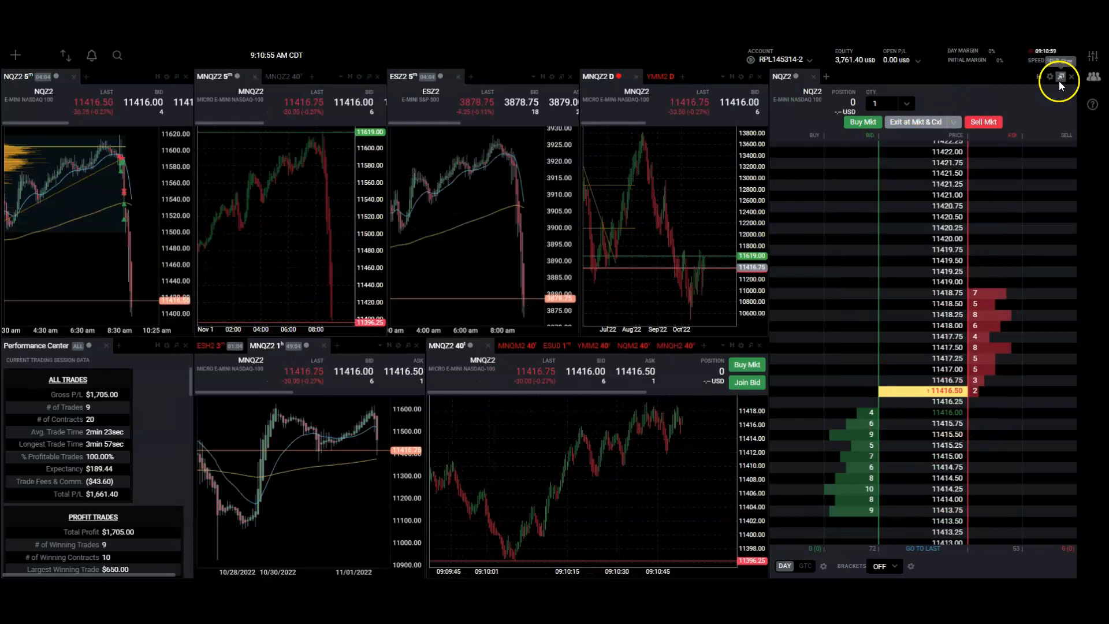
- In the DOM settings, enable PNL in Ticks and Show Estimated P/L, then save
click(1052, 77)
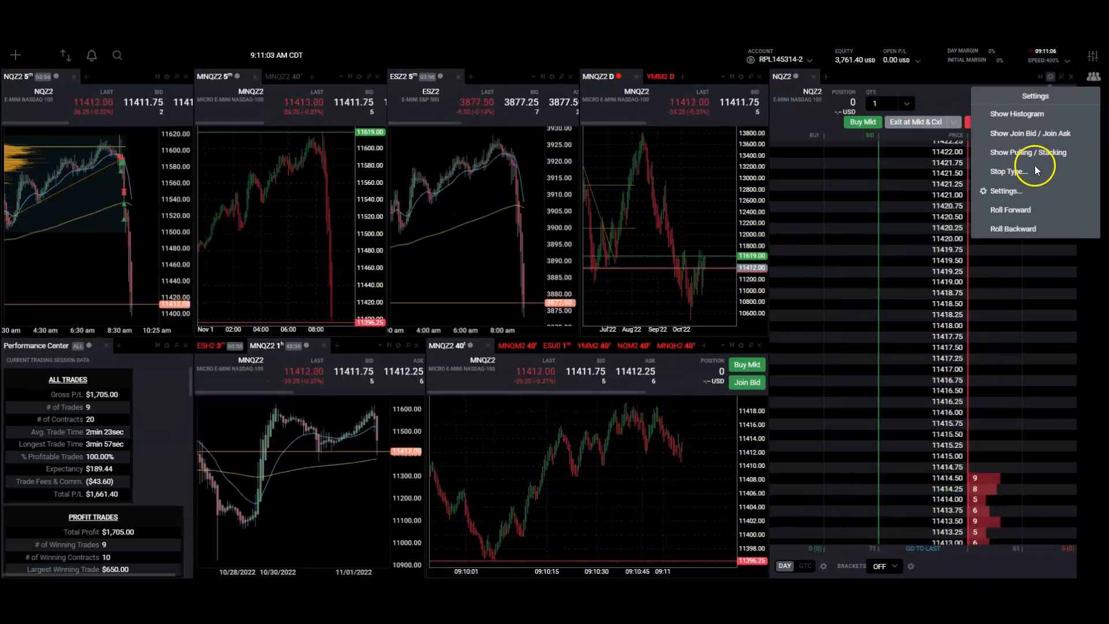
click(1004, 191)
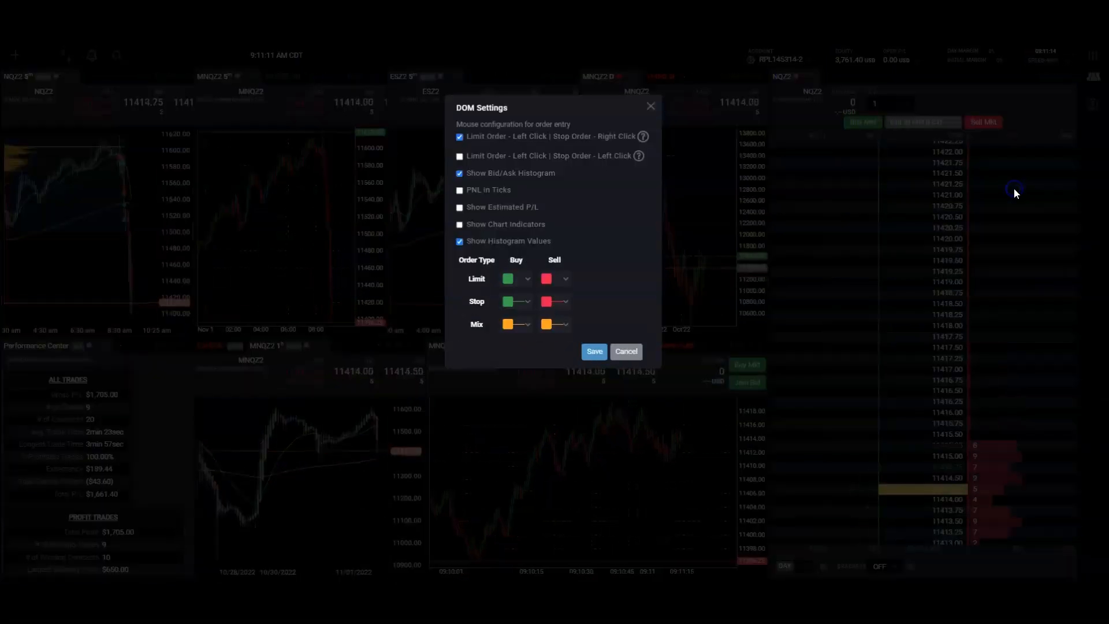
click(459, 189)
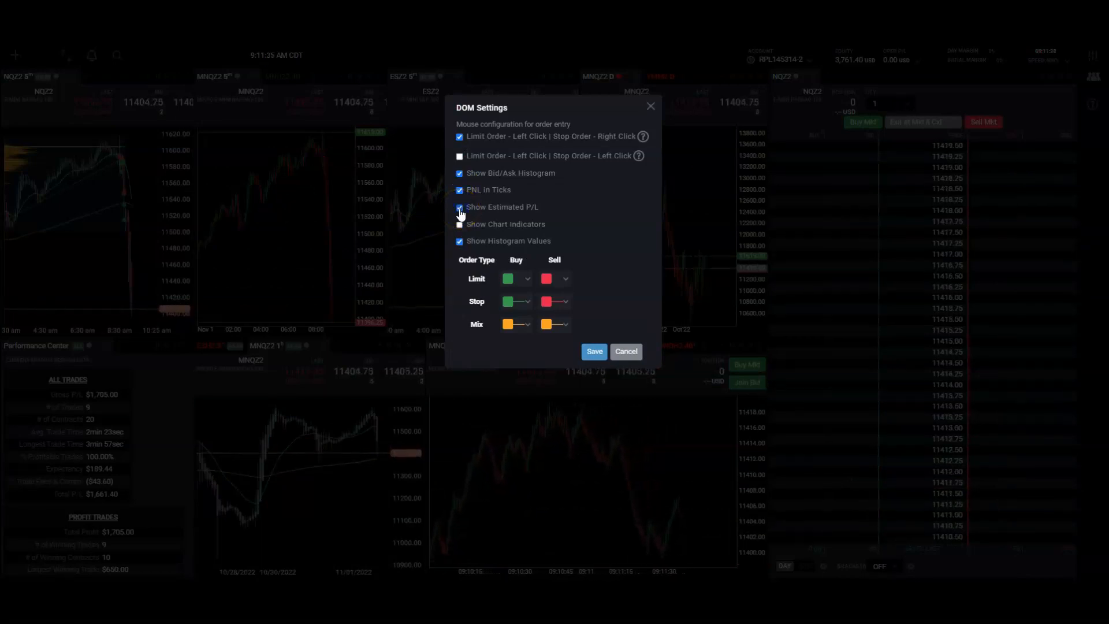
click(594, 351)
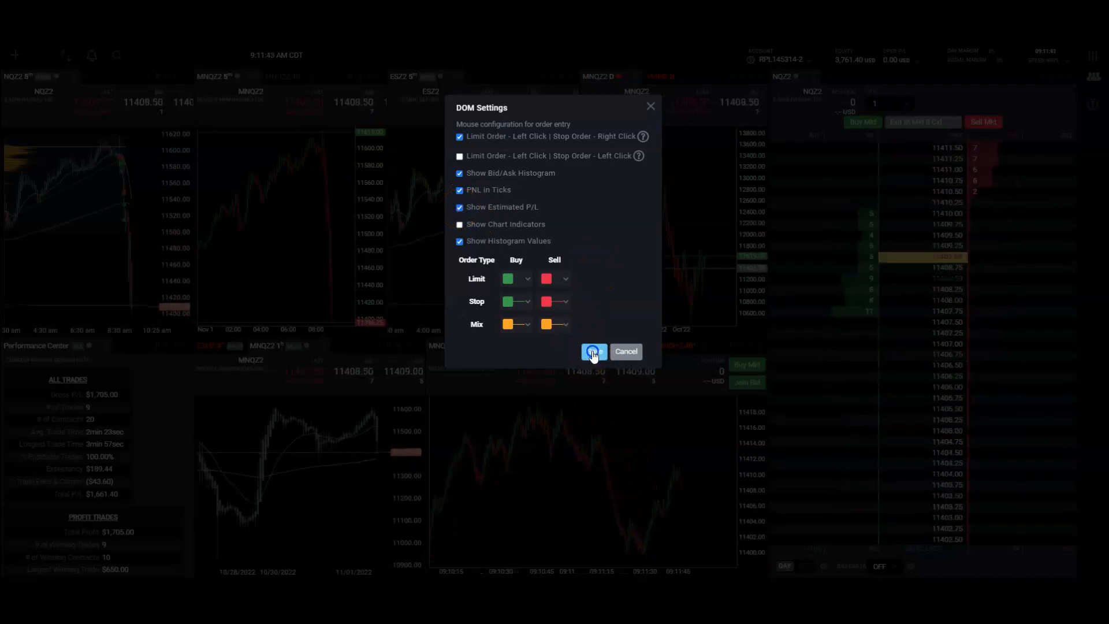
click(594, 352)
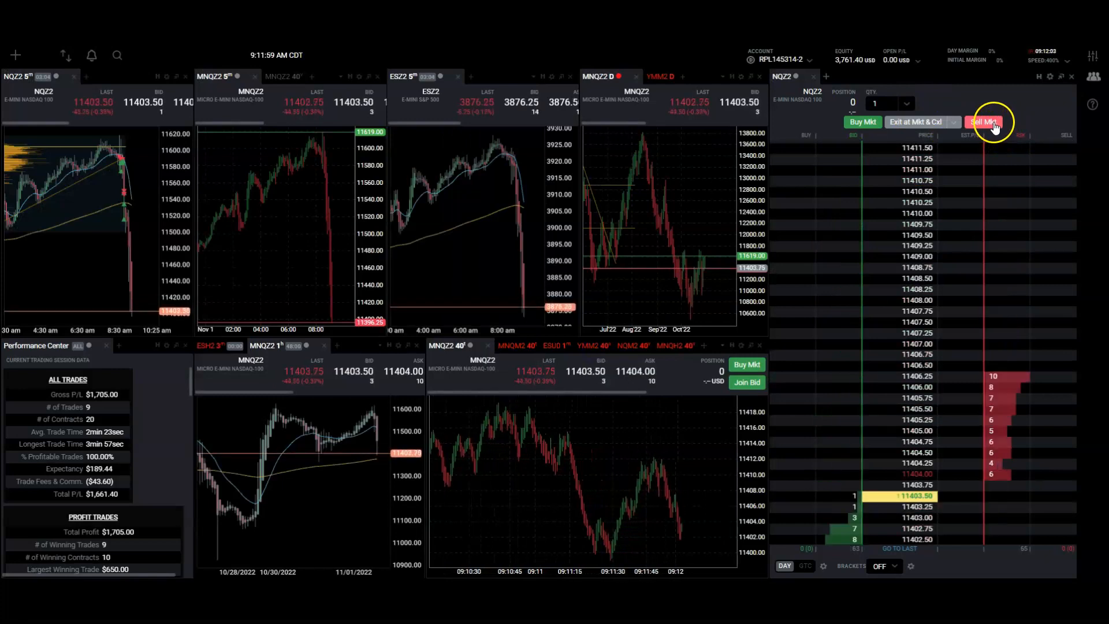
- Sell one NQZ2 at market, set brackets to 1+1Runner, then Exit at Mkt & Cxl to flatten
click(983, 121)
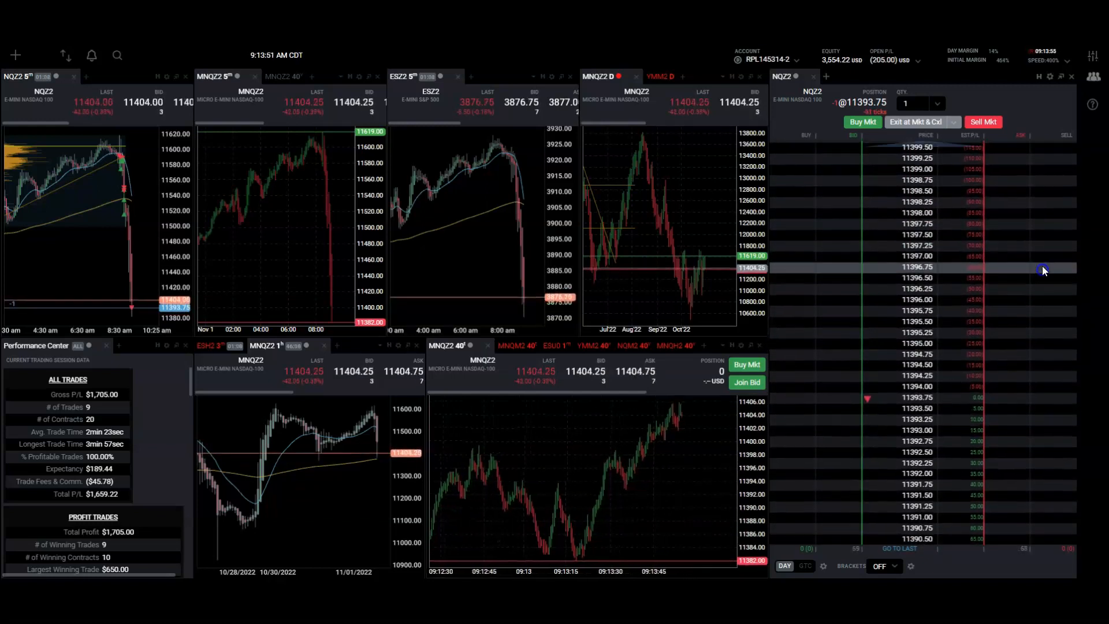
click(883, 566)
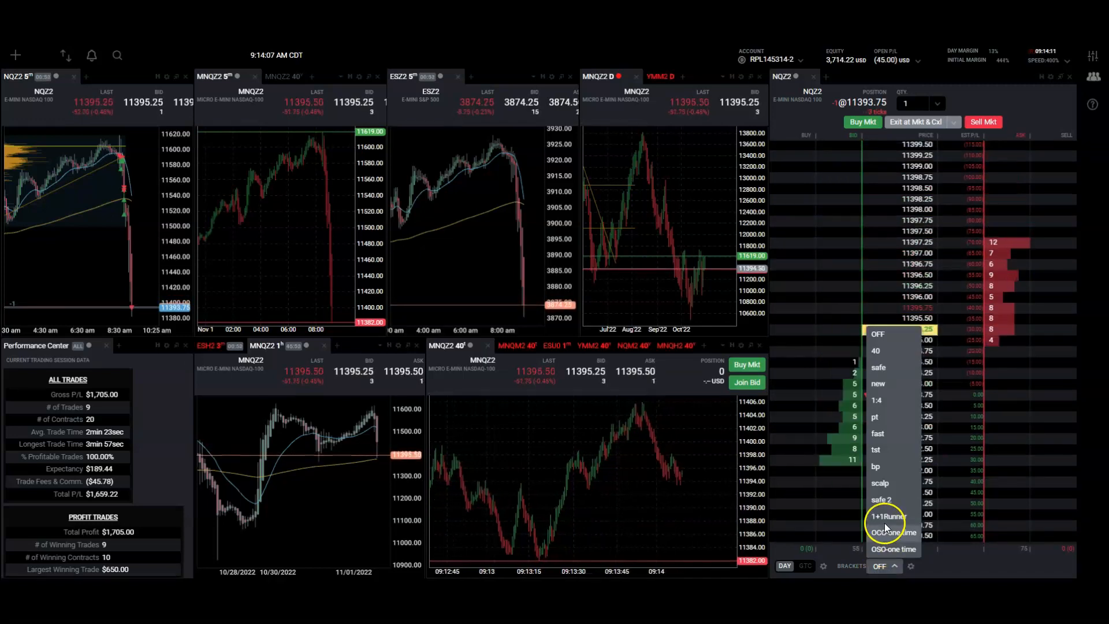
click(889, 516)
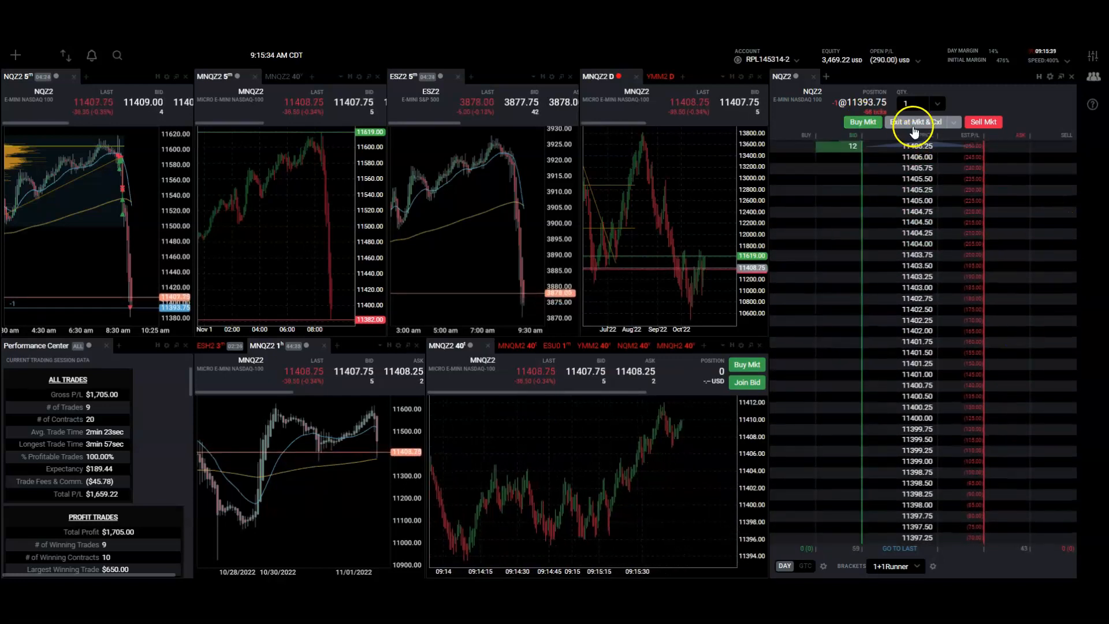
click(917, 122)
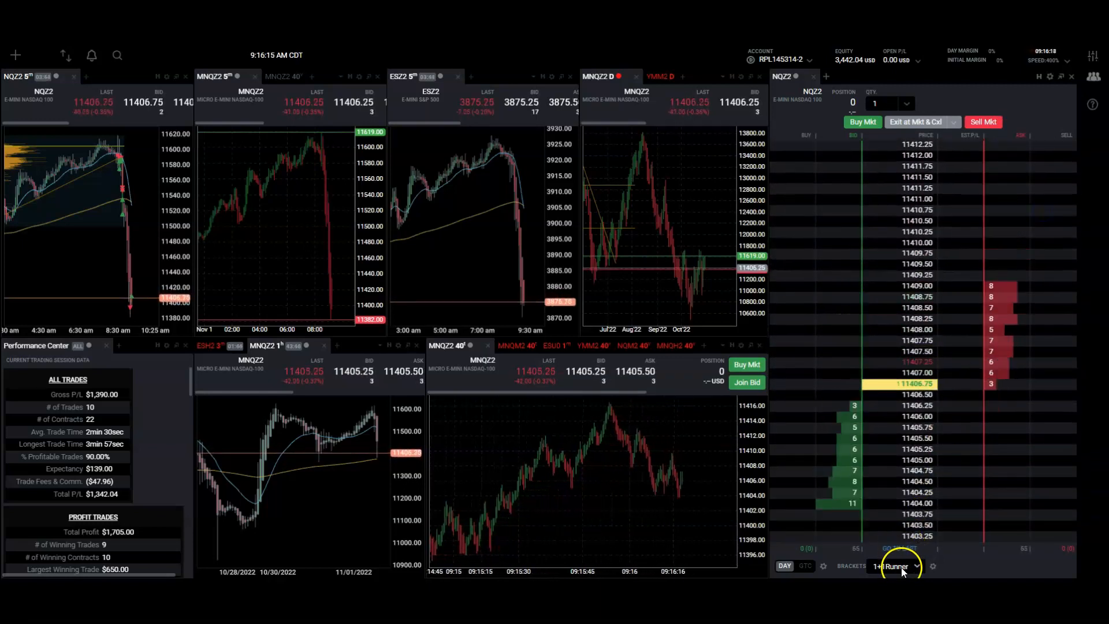
- Turn brackets OFF, sell one NQZ2 at market and close the short for a small gain
click(897, 567)
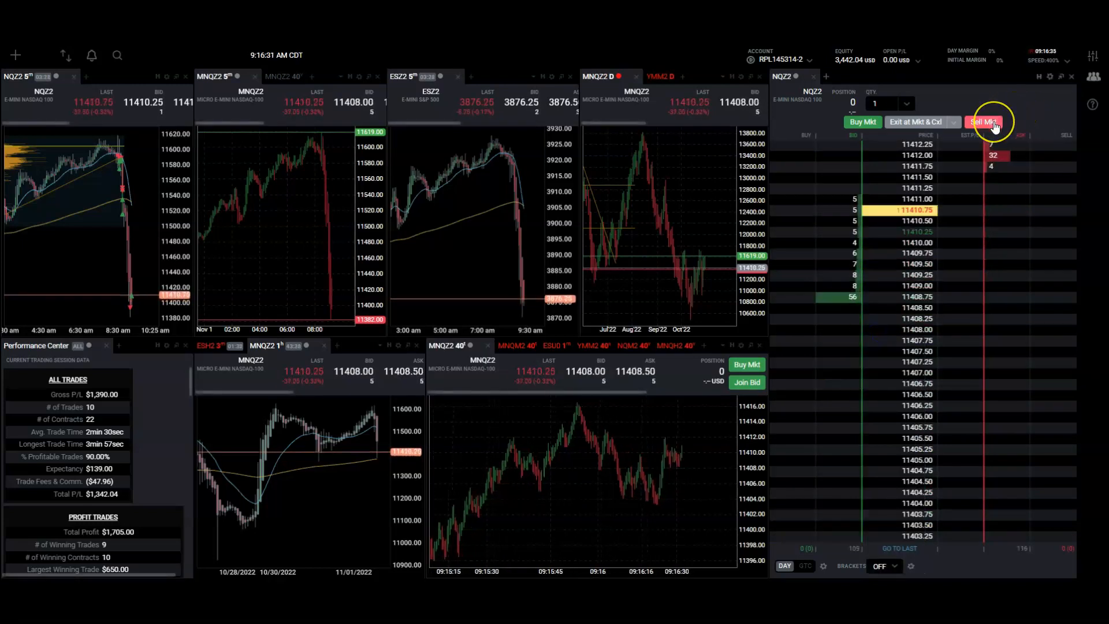
click(982, 121)
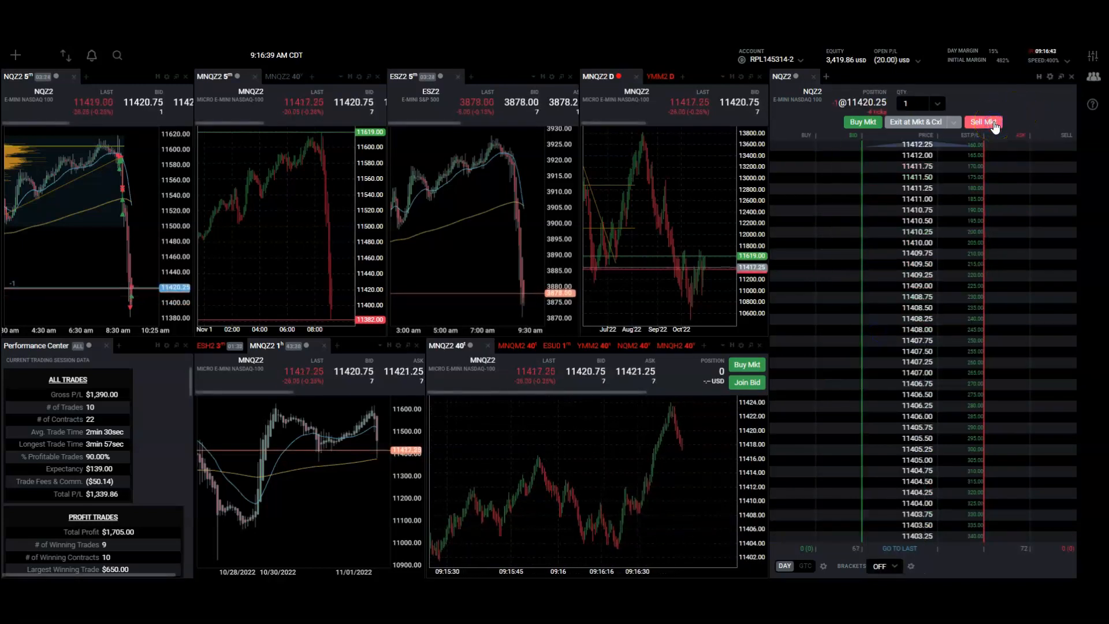
click(983, 121)
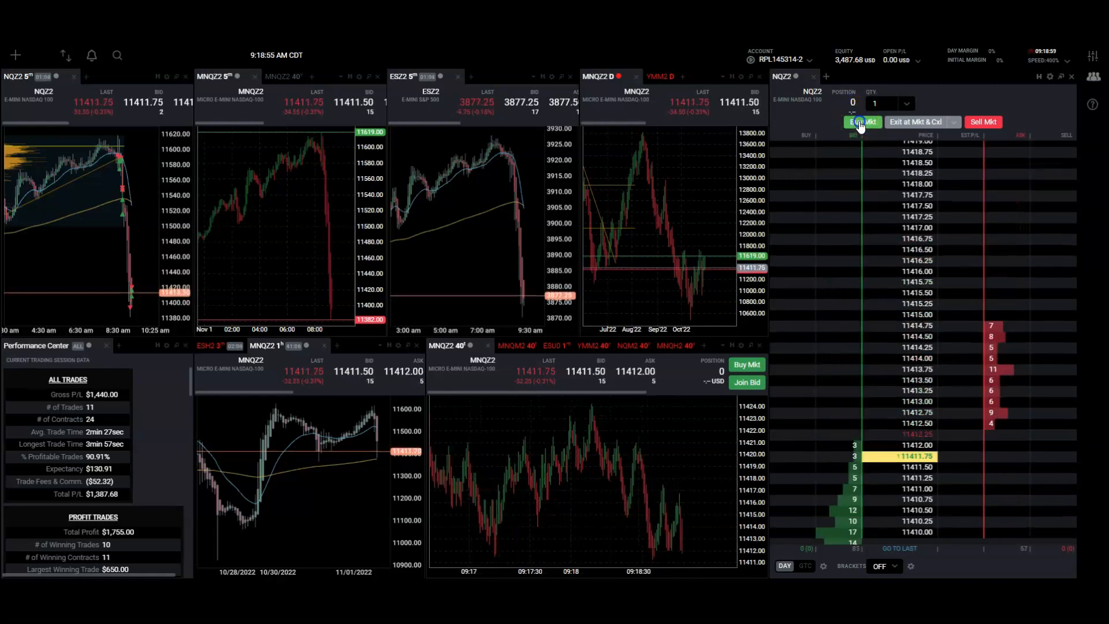
- Buy one NQZ2 at market, exit at market and cancel, then exit the next open position
click(863, 122)
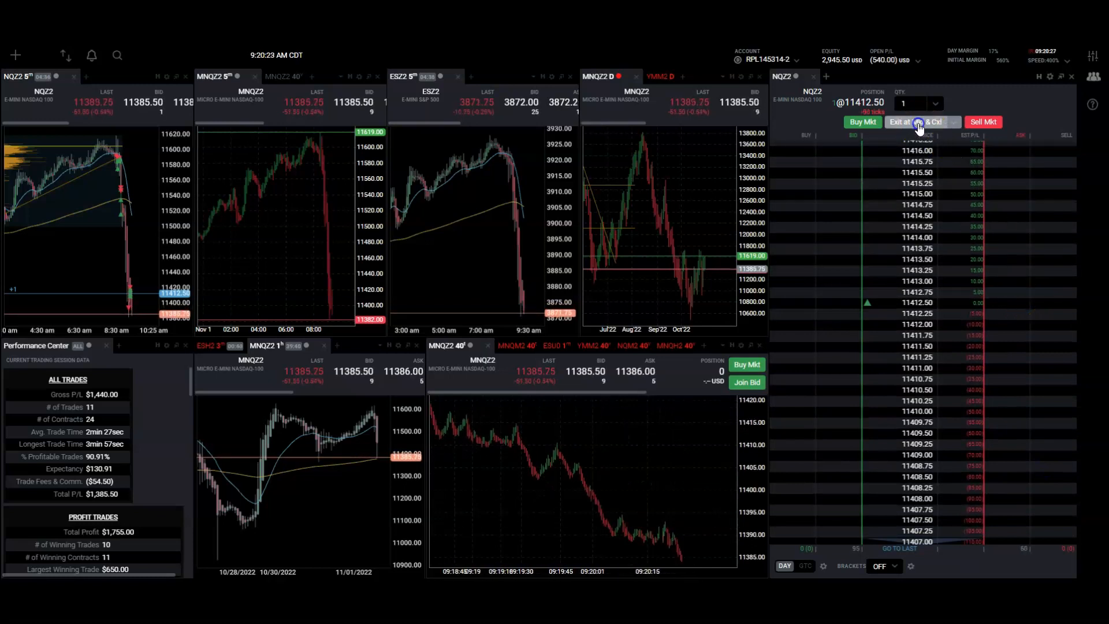
click(918, 122)
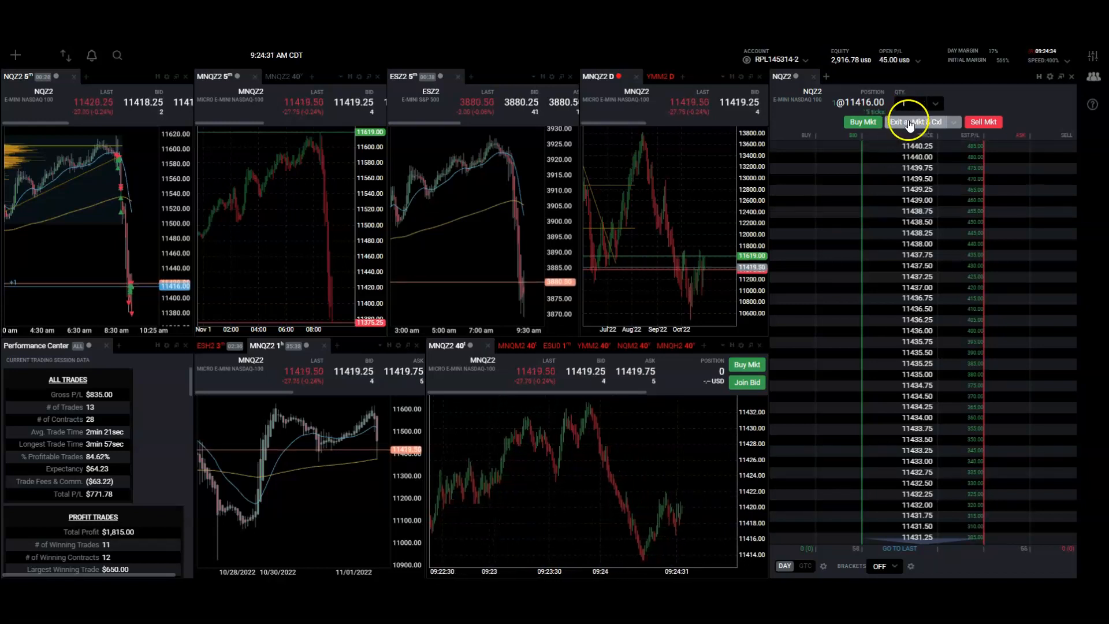
click(917, 121)
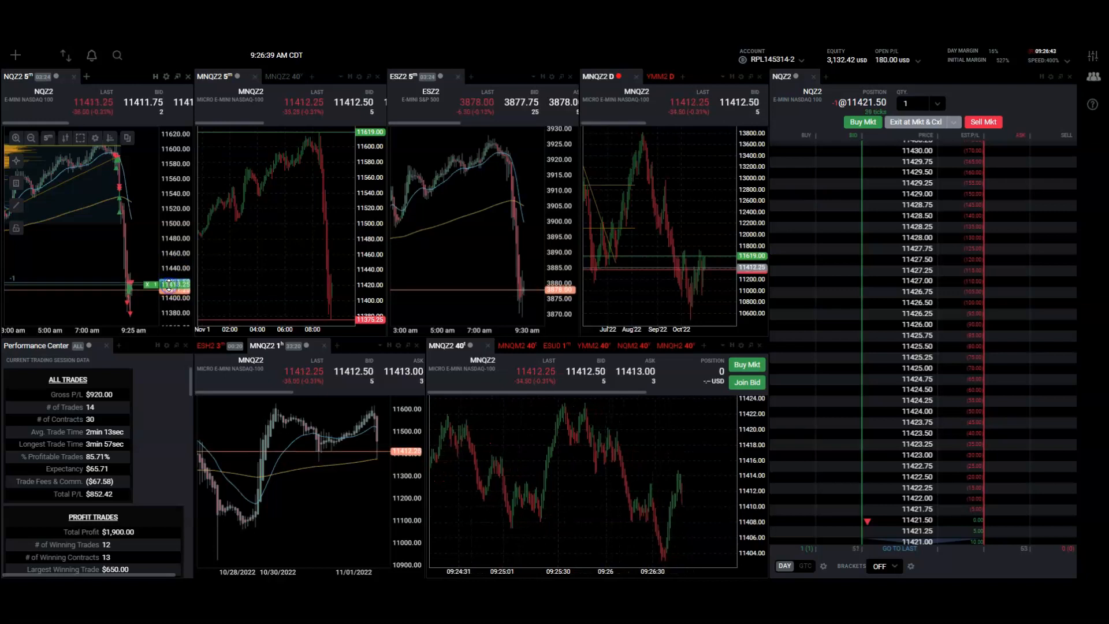
mouse_move(1004, 330)
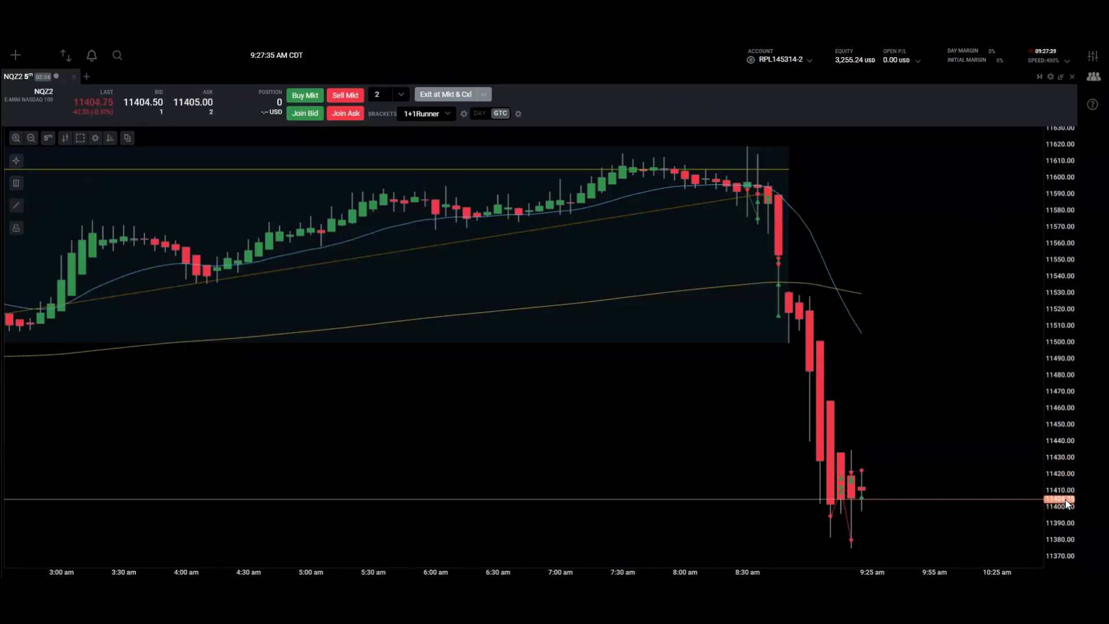
mouse_move(1029, 163)
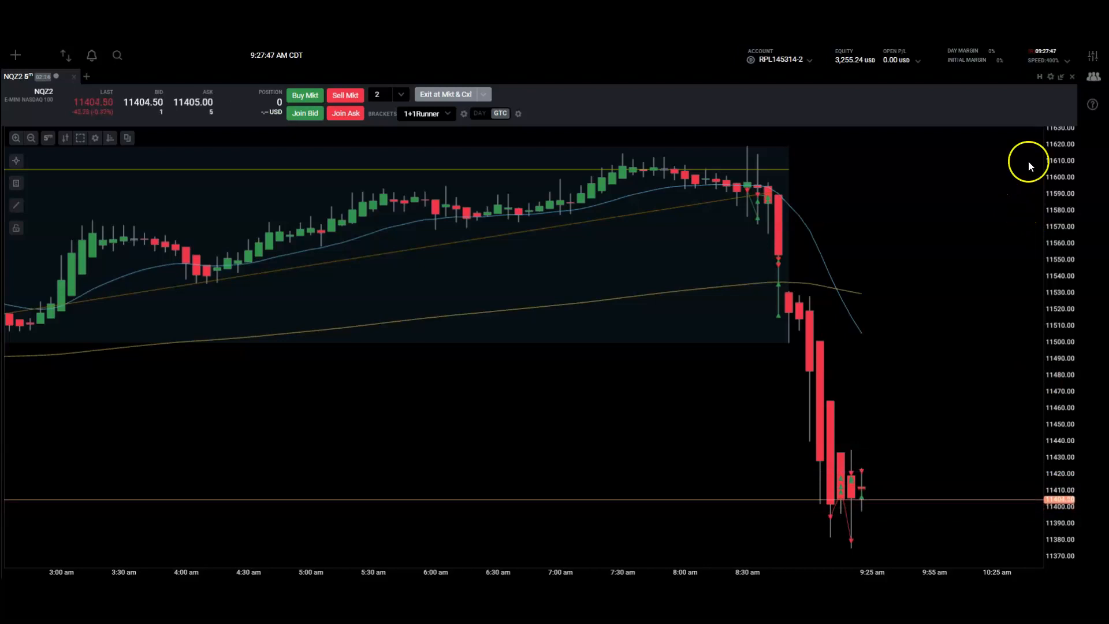
mouse_move(1060, 77)
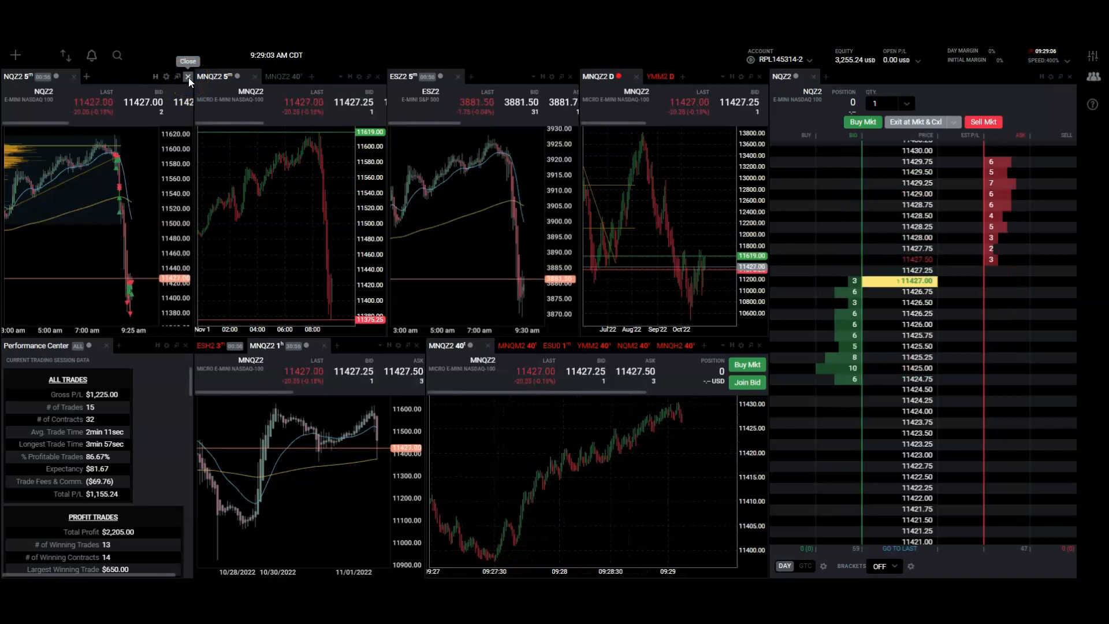
- Close the NQZ2 5-minute chart module, removing it from the workspace
click(188, 76)
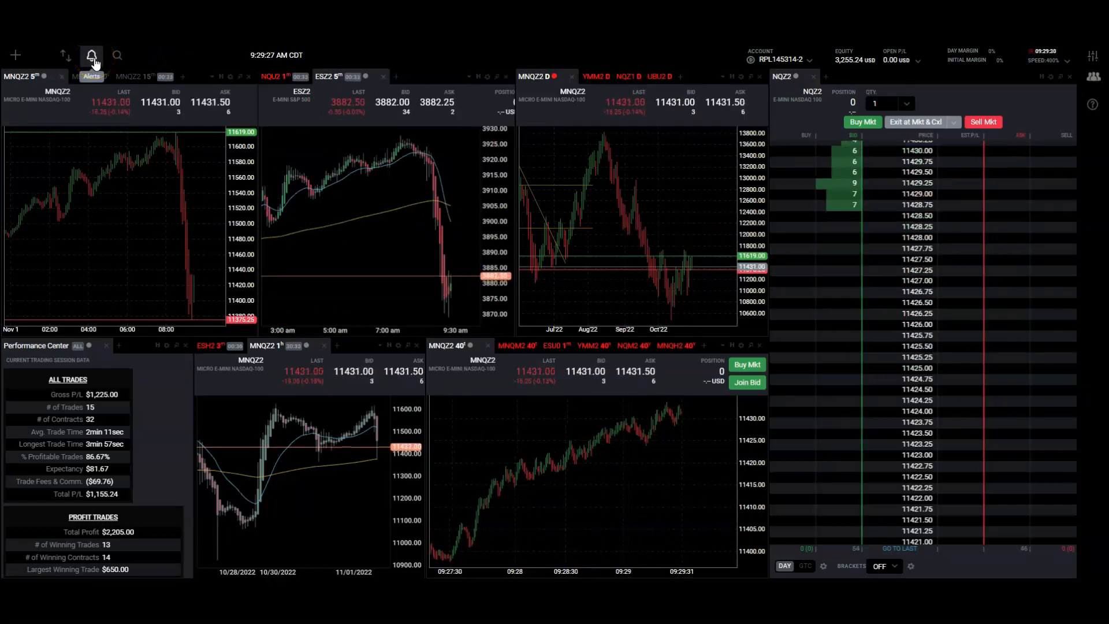
click(92, 55)
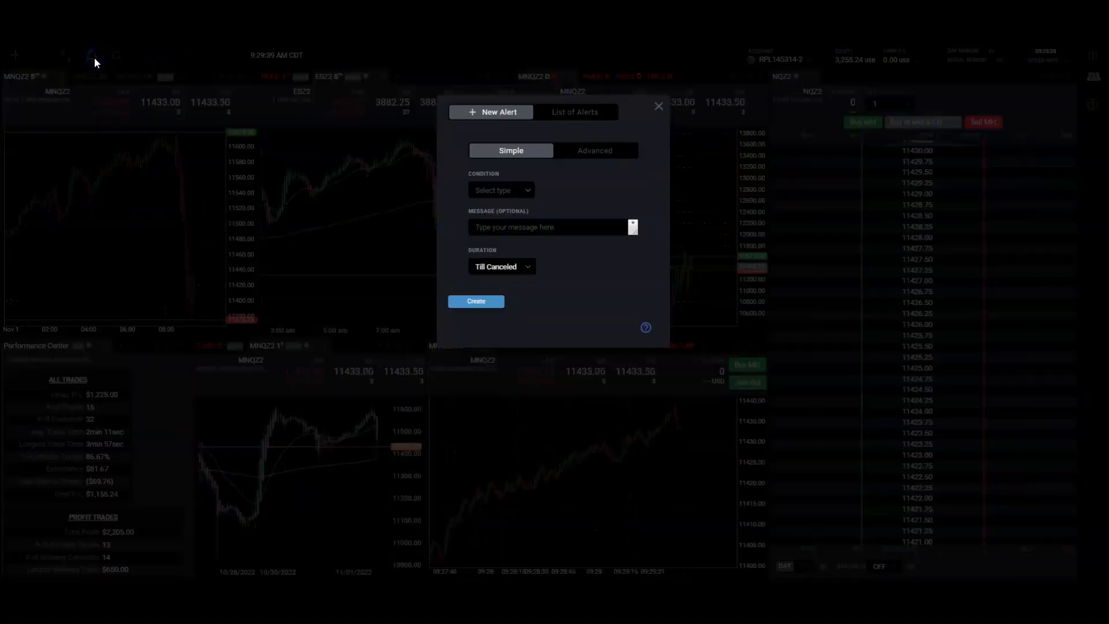
mouse_move(659, 105)
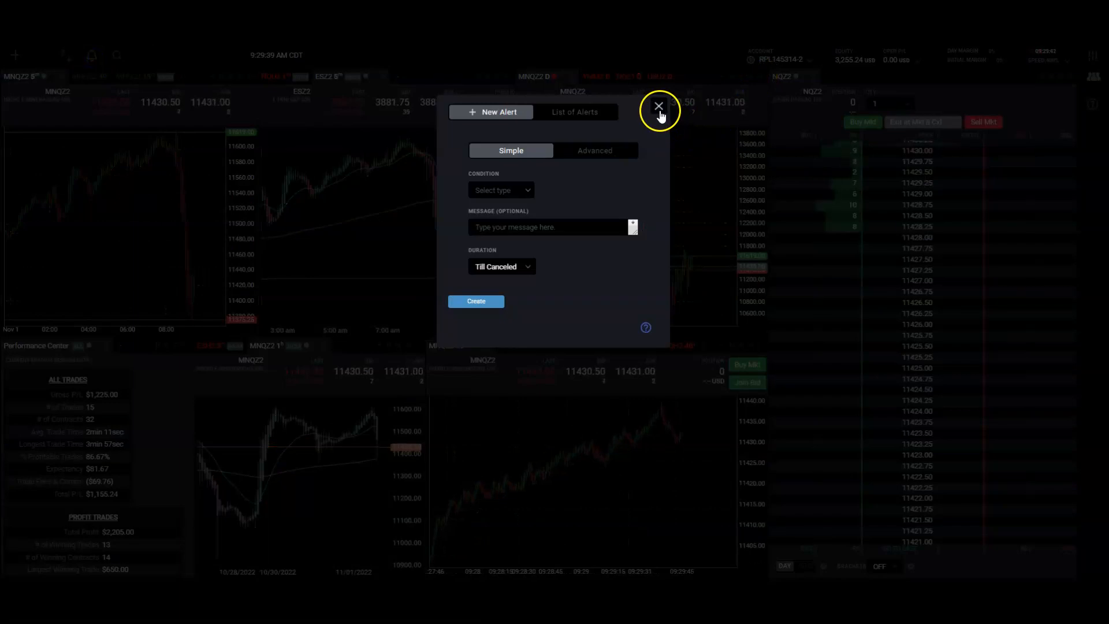
click(657, 105)
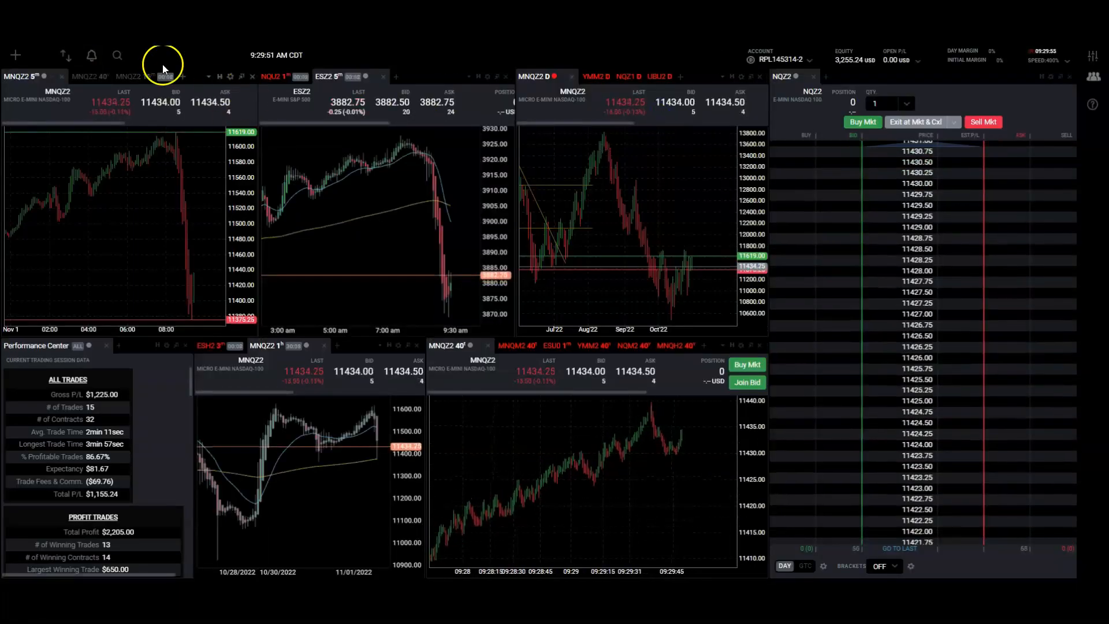